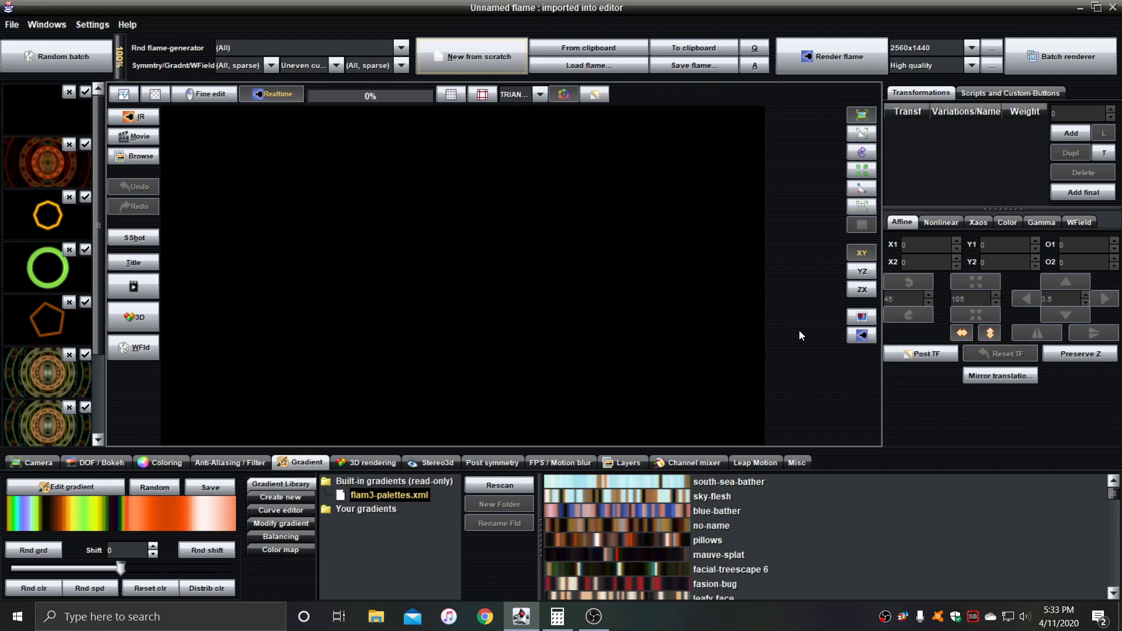
{"action": "mouse_move", "coordinate": [939, 185]}
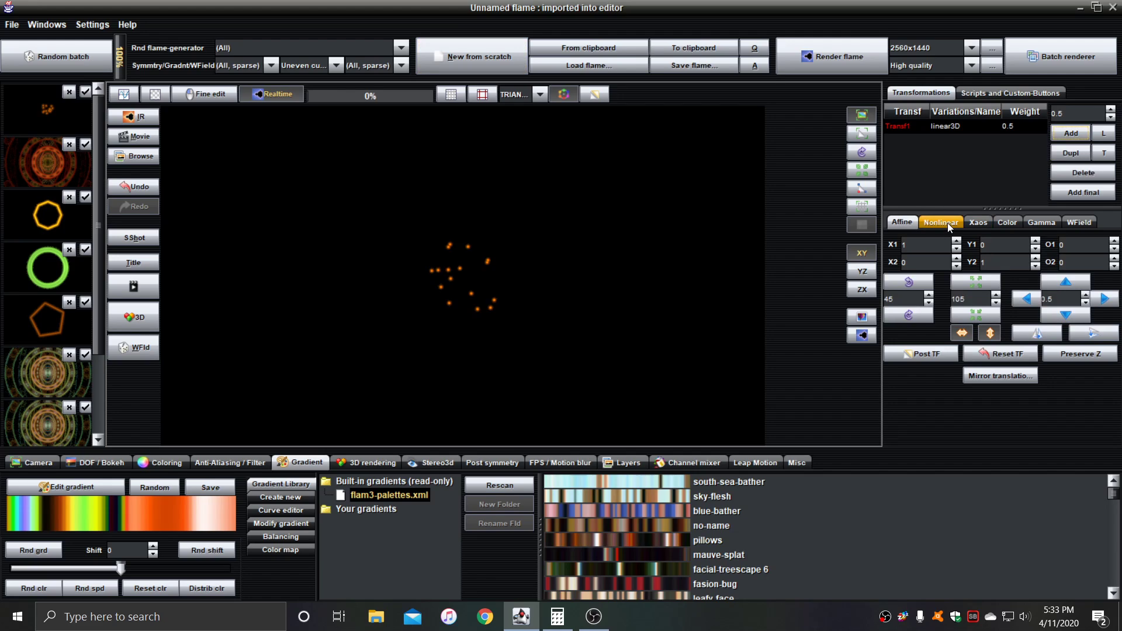
Step: Give the new transform obj_mesh_primitive as Var 1 and primitives_wf as Var 2 for a circle outline
{"action": "left_click", "coordinate": [941, 222]}
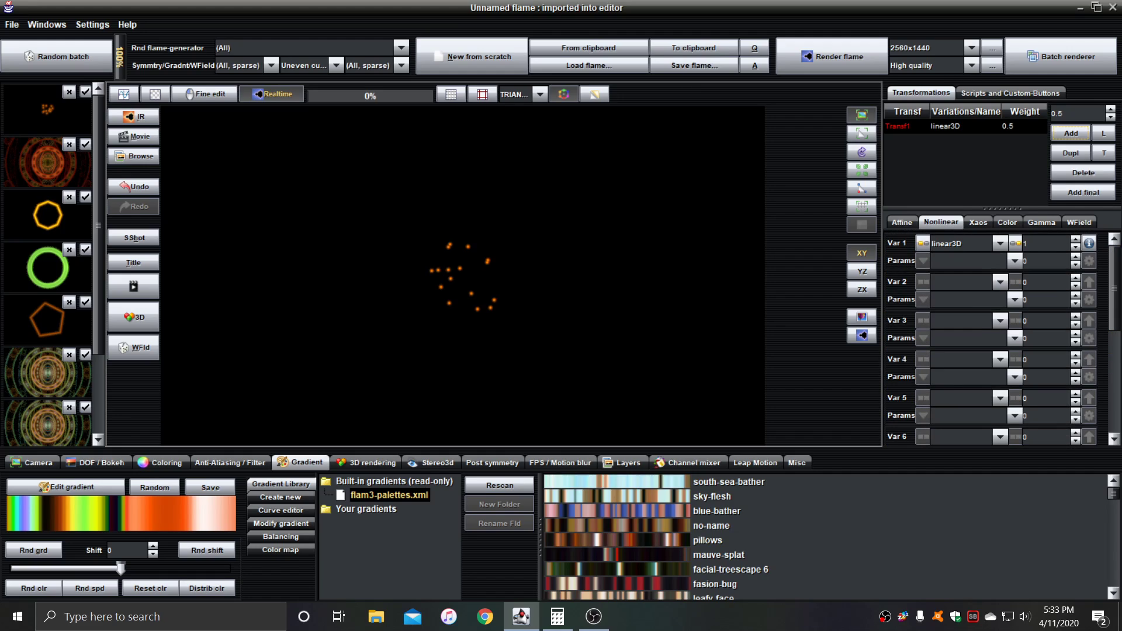
{"action": "left_click", "coordinate": [1000, 243]}
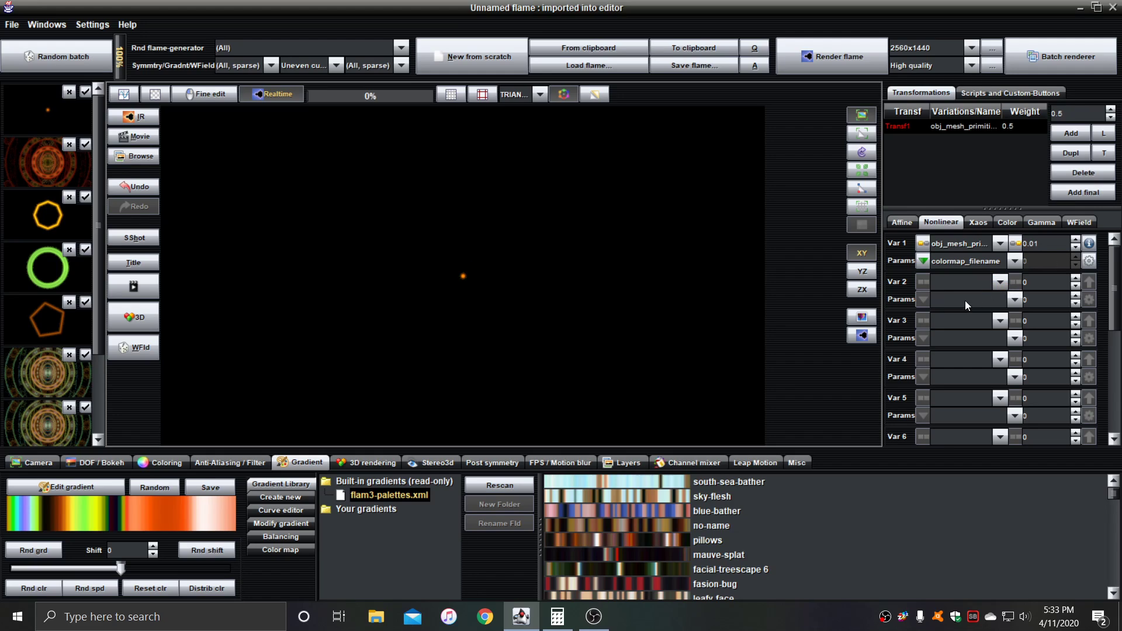
{"action": "left_click", "coordinate": [1000, 281]}
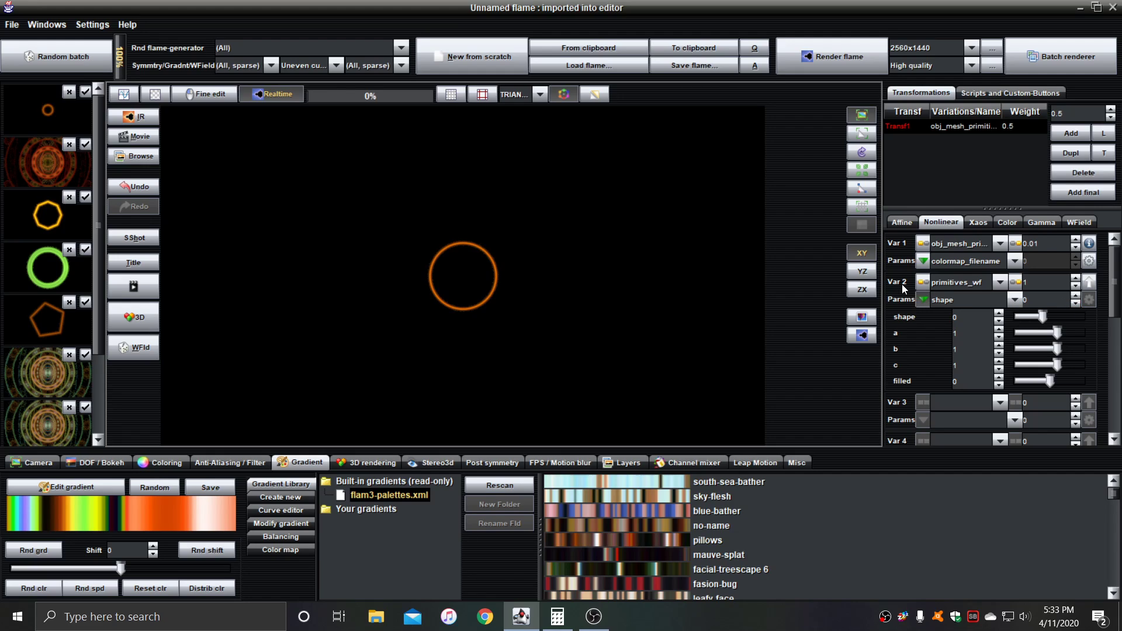
Step: Raise Camera Pixels per unit to 176 so the orange circle fills the preview
{"action": "left_click", "coordinate": [30, 463]}
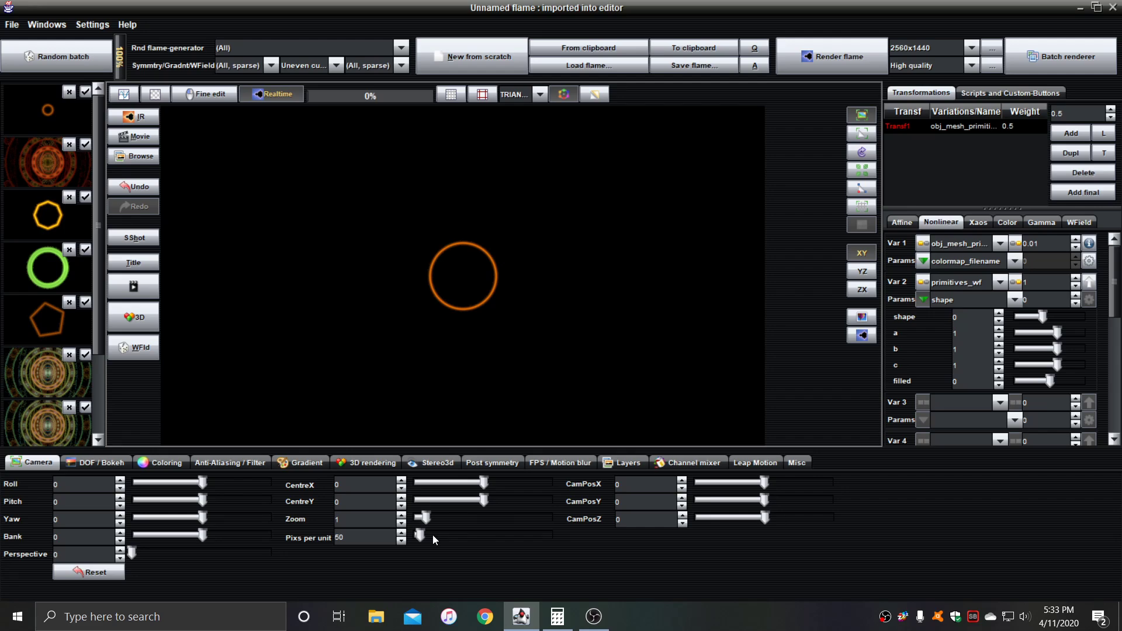
{"action": "left_click_drag", "start_coordinate": [420, 536], "coordinate": [458, 535]}
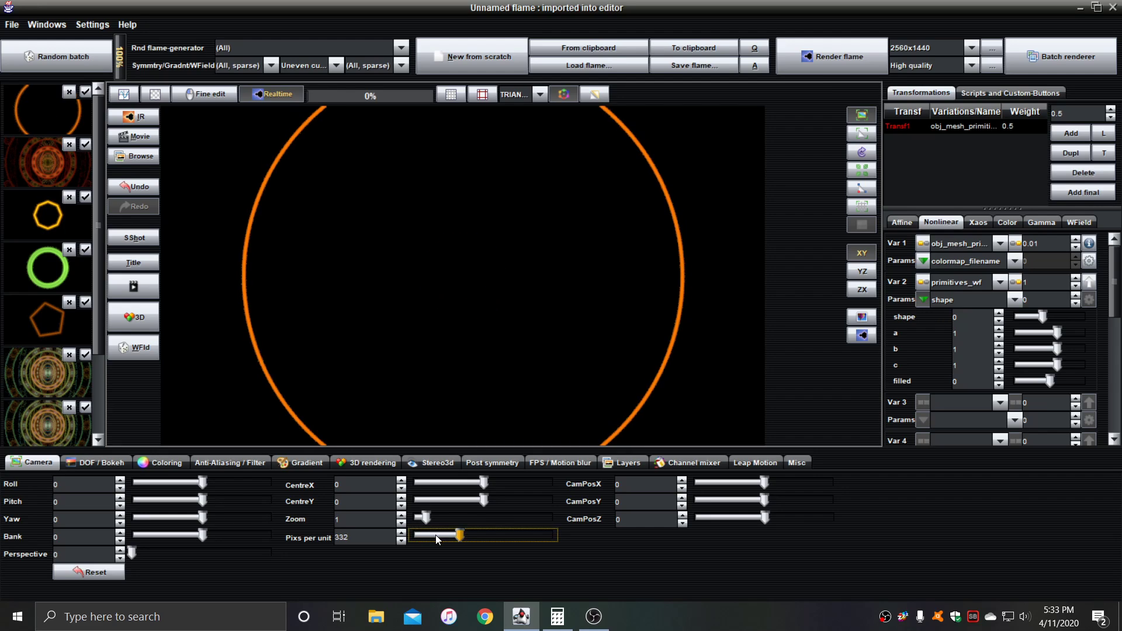
{"action": "left_click_drag", "start_coordinate": [458, 535], "coordinate": [426, 535]}
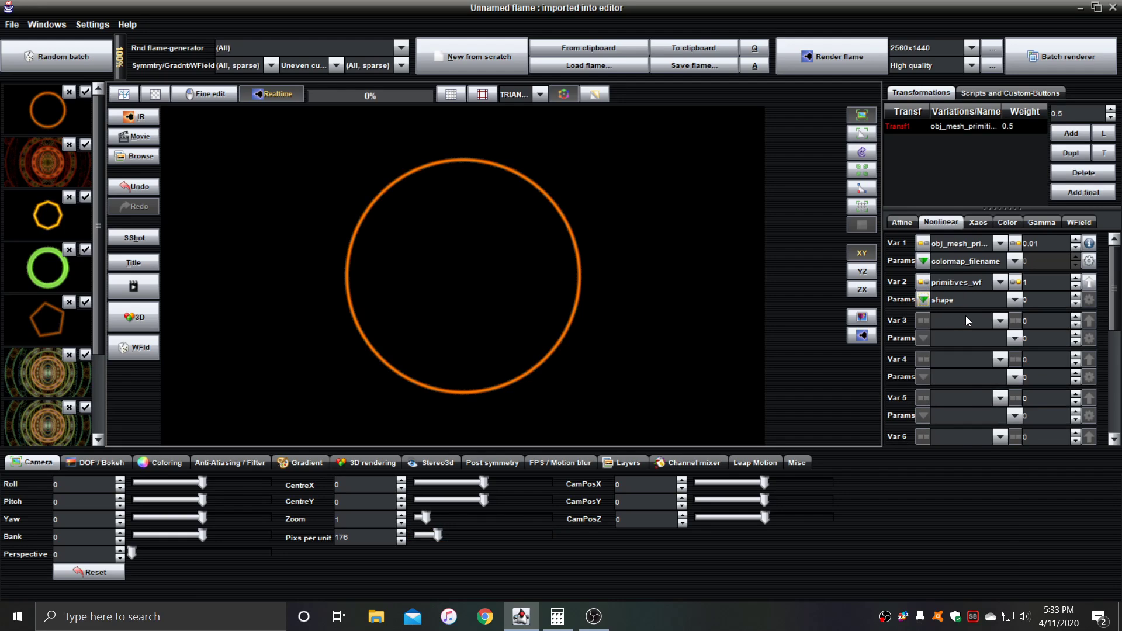
Step: Add prepost_circlize (n=6, rotation 45) to make a tilted hexagon, then start a flame from scratch
{"action": "left_click", "coordinate": [1001, 320]}
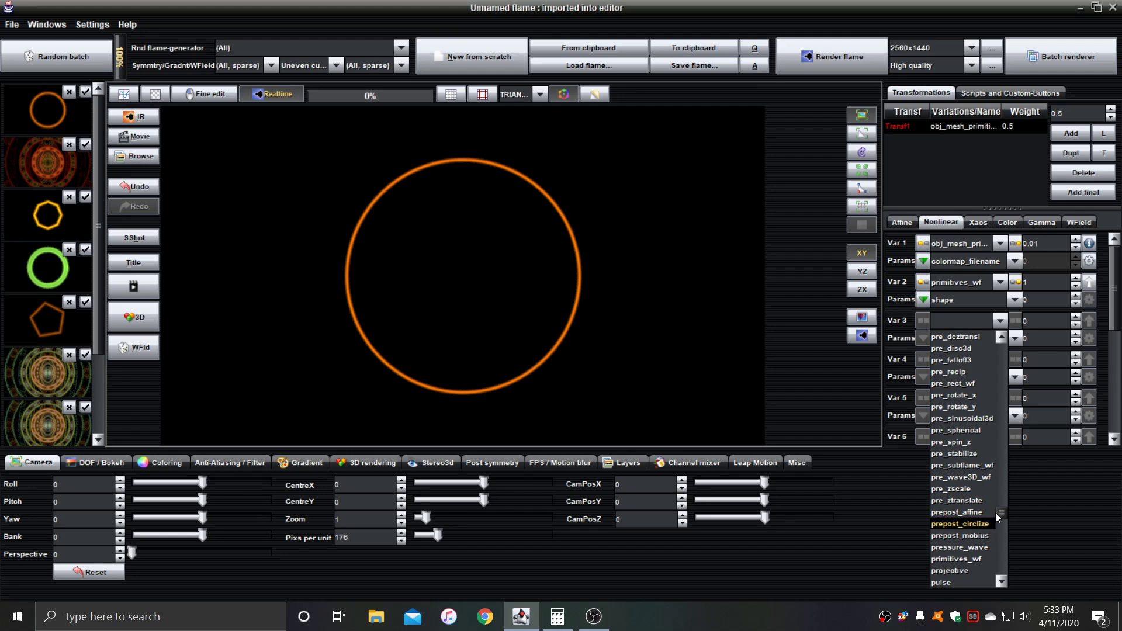
{"action": "left_click", "coordinate": [961, 524]}
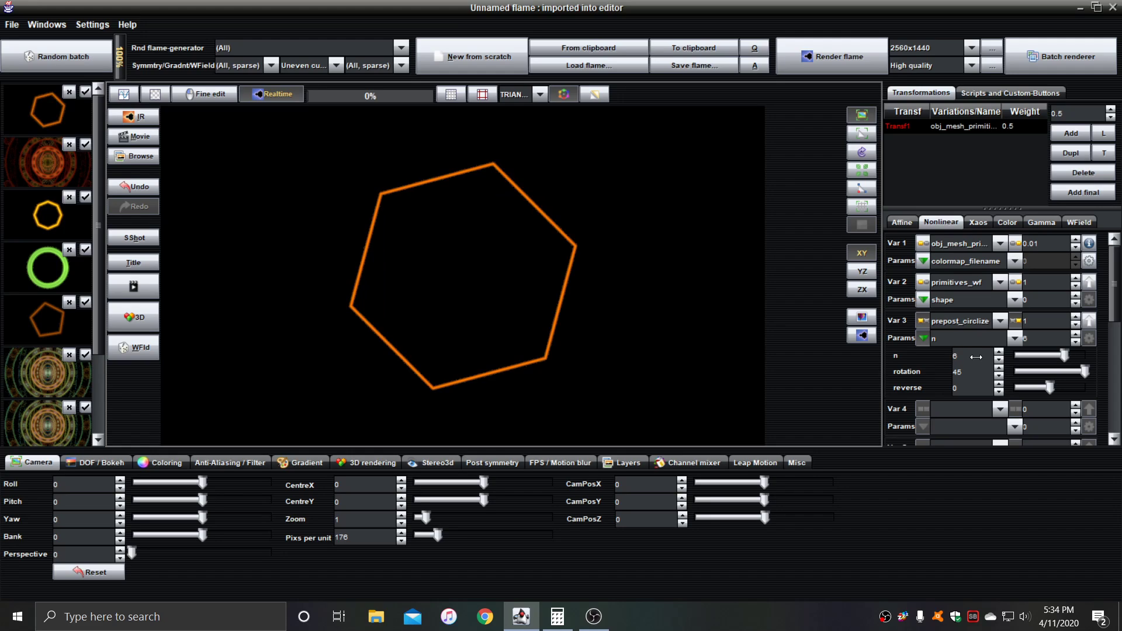
{"action": "left_click", "coordinate": [998, 359]}
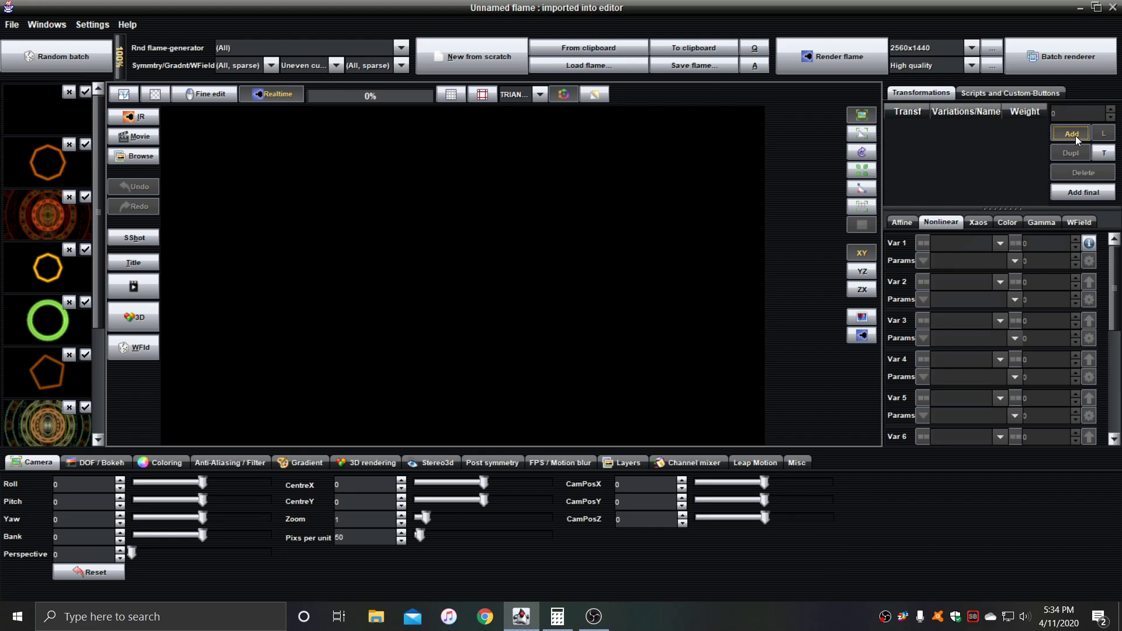
Step: Add a first transform with cylinder 0.1 and pre_blur 155
{"action": "left_click", "coordinate": [1071, 133]}
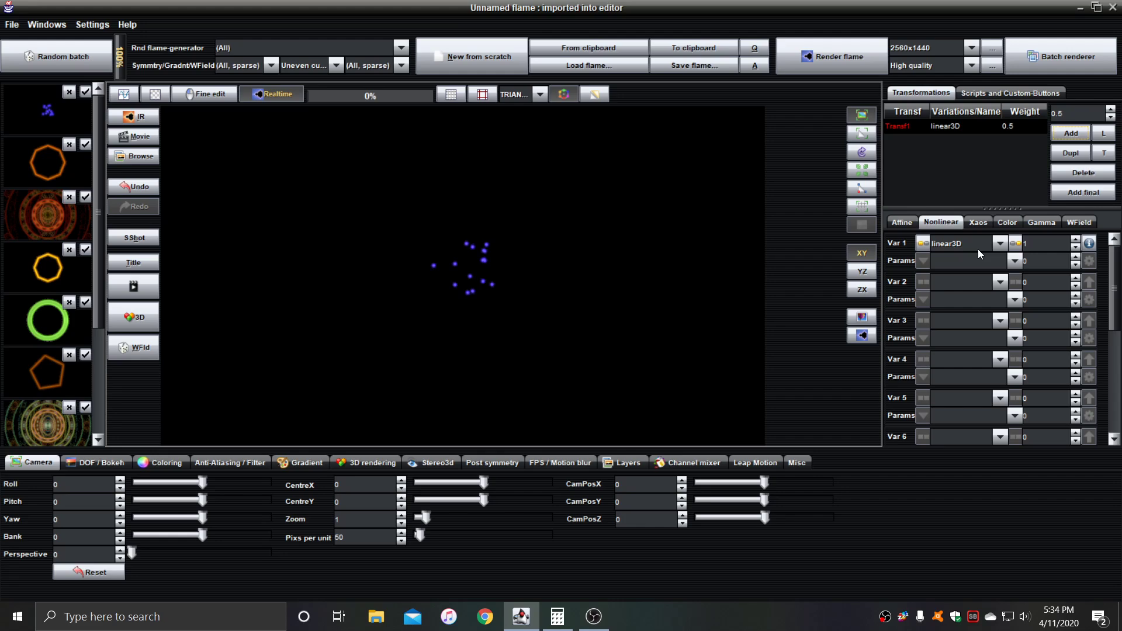
{"action": "left_click", "coordinate": [1001, 243]}
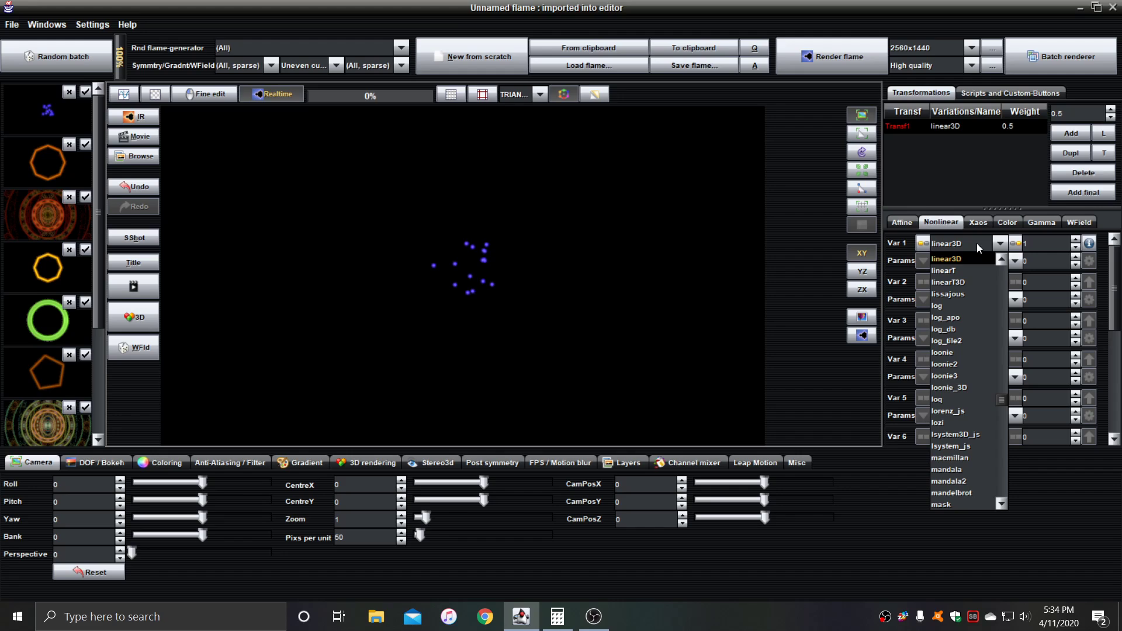
{"action": "left_click", "coordinate": [945, 505]}
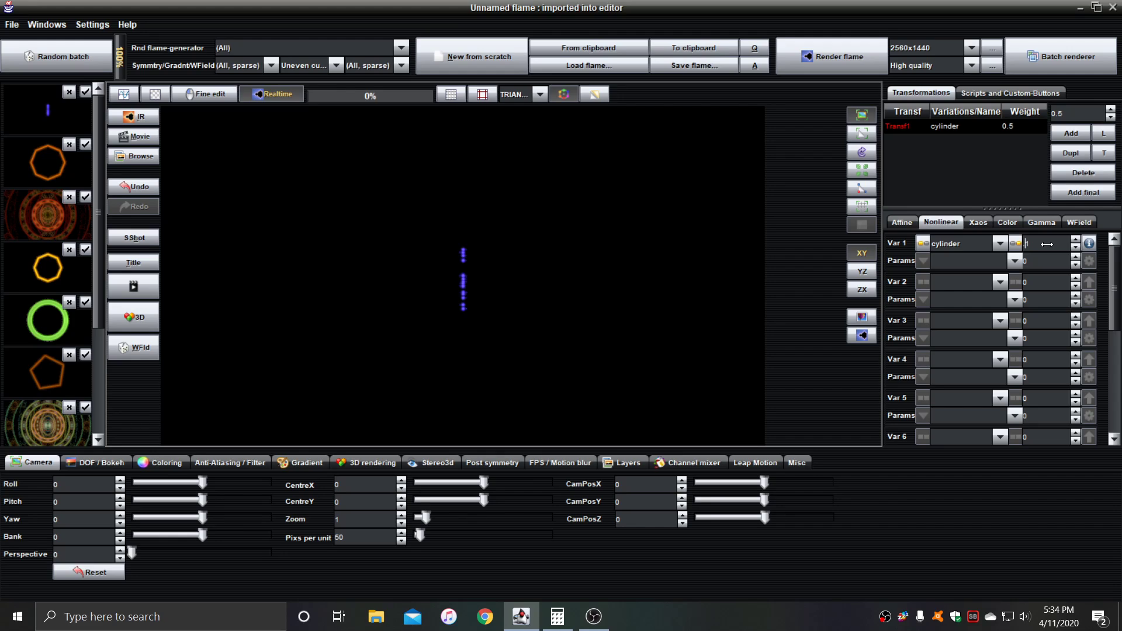
{"action": "left_click", "coordinate": [1001, 281]}
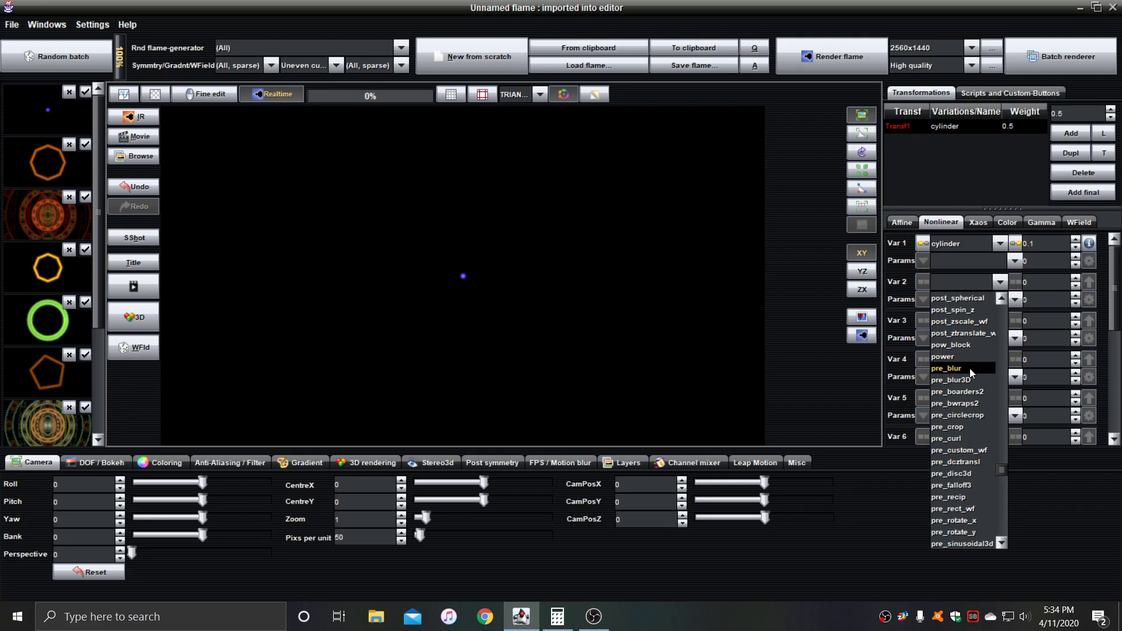
{"action": "left_click", "coordinate": [946, 369]}
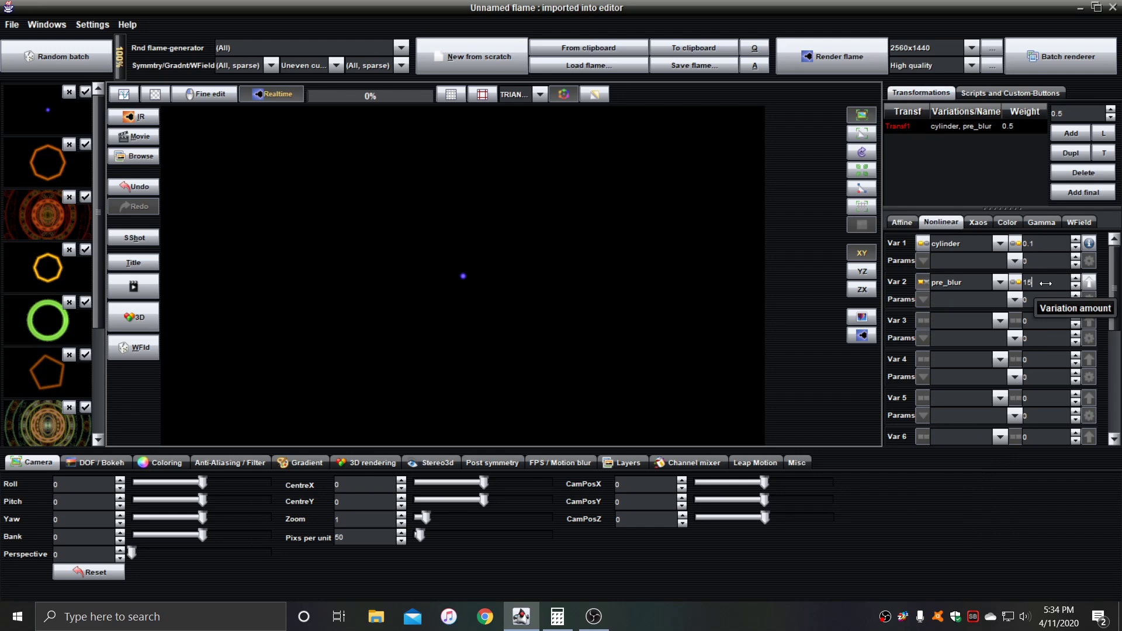
{"action": "type", "text": "55"}
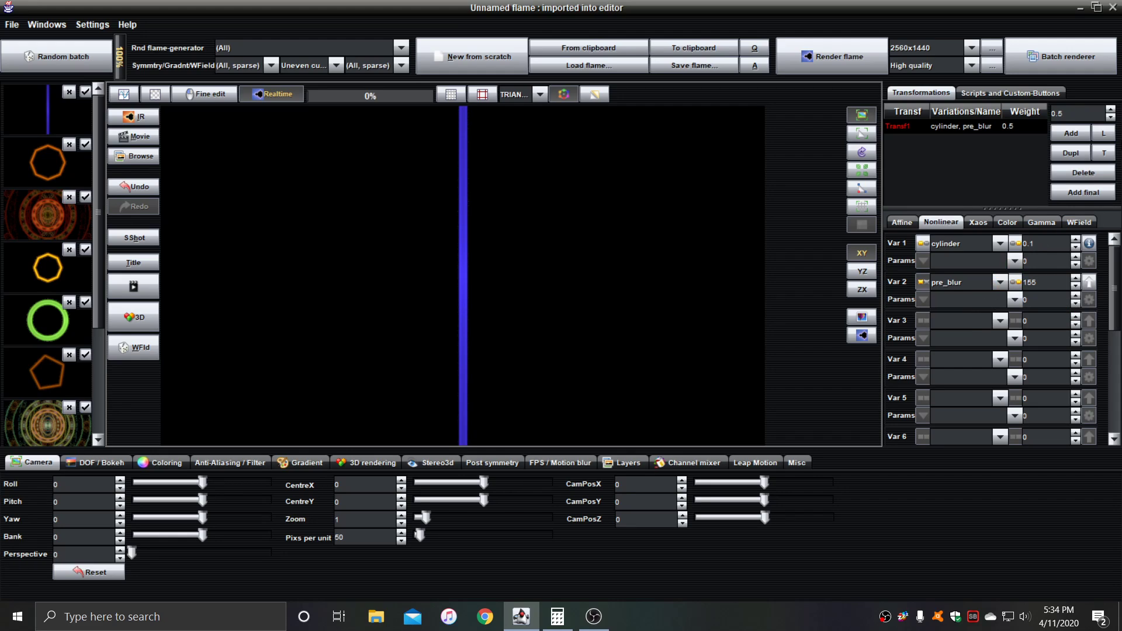
Step: Add a second transform set to exp and raise Camera Pixels per unit to 192
{"action": "left_click", "coordinate": [1070, 132]}
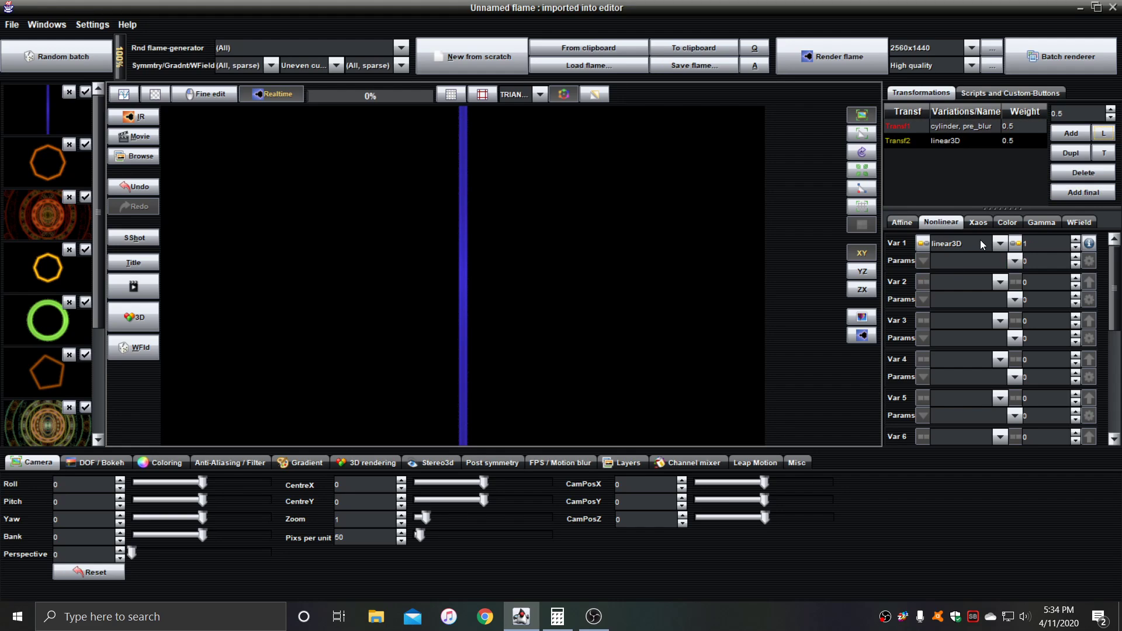
{"action": "left_click", "coordinate": [999, 243]}
{"action": "type", "text": "exp"}
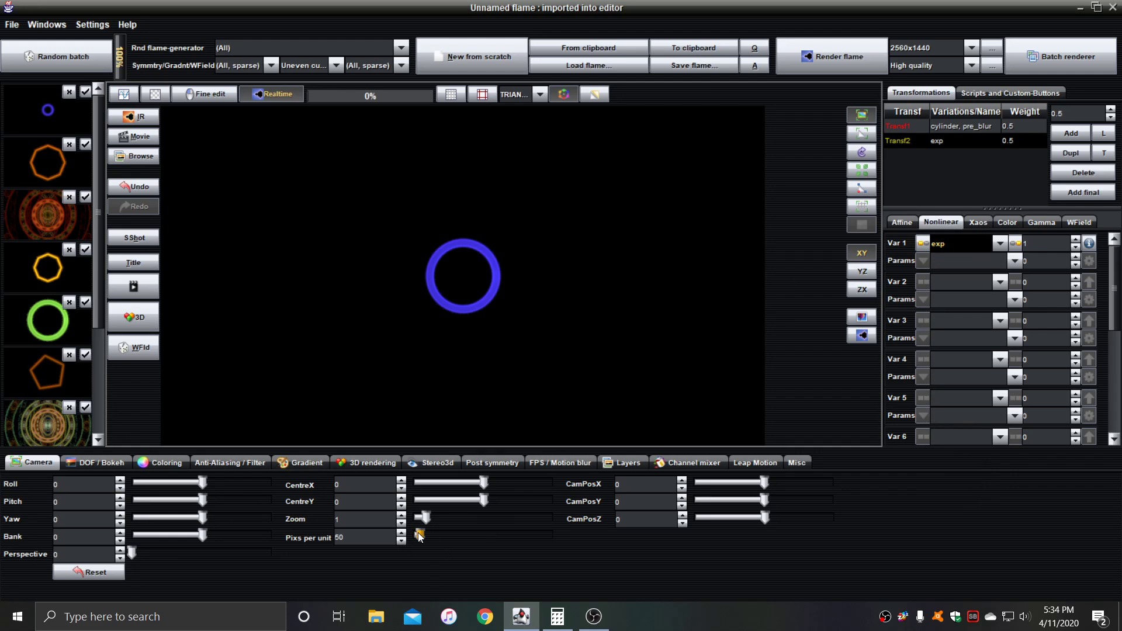
{"action": "left_click_drag", "start_coordinate": [420, 534], "coordinate": [440, 534]}
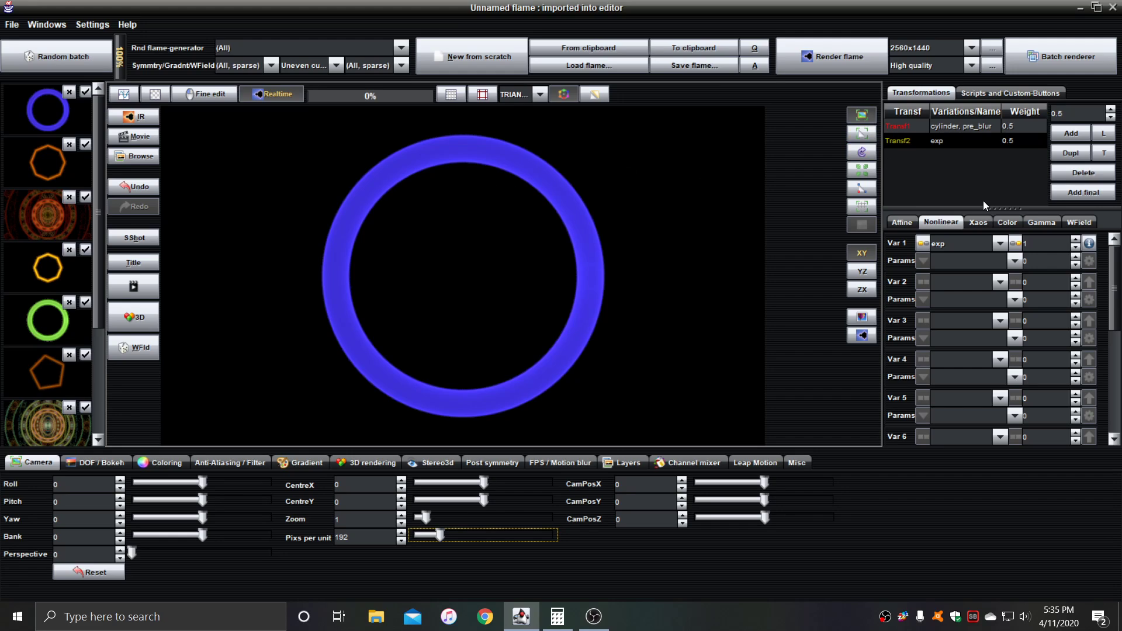
{"action": "mouse_move", "coordinate": [1022, 176]}
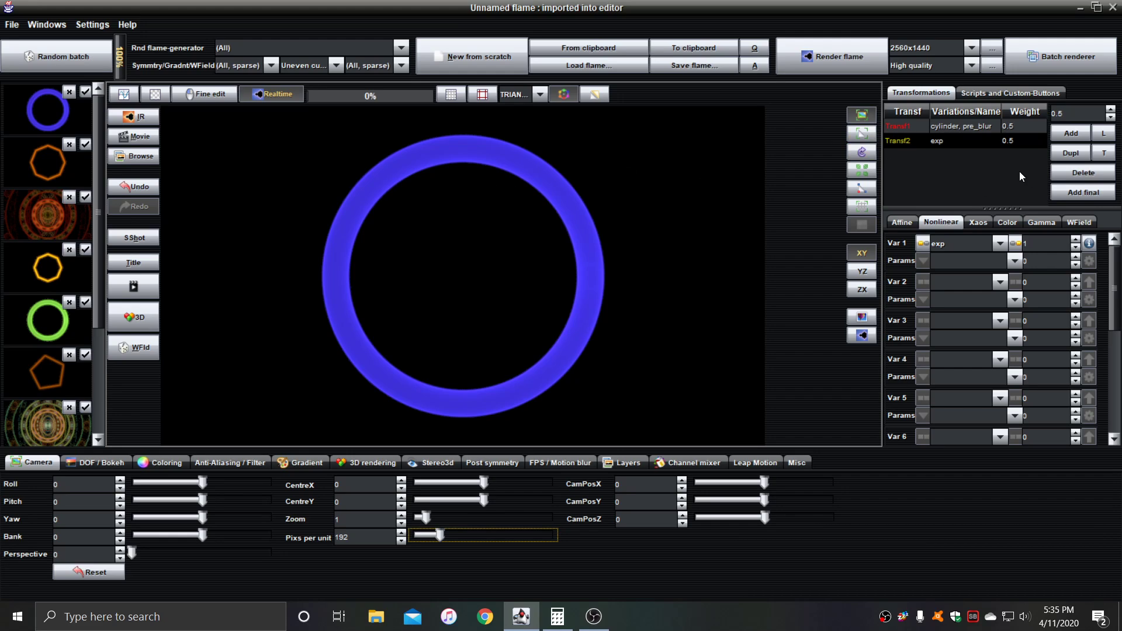
Step: Add a third linear3D transform and zero the xaos weight from transform 1 to 3
{"action": "left_click", "coordinate": [1081, 132]}
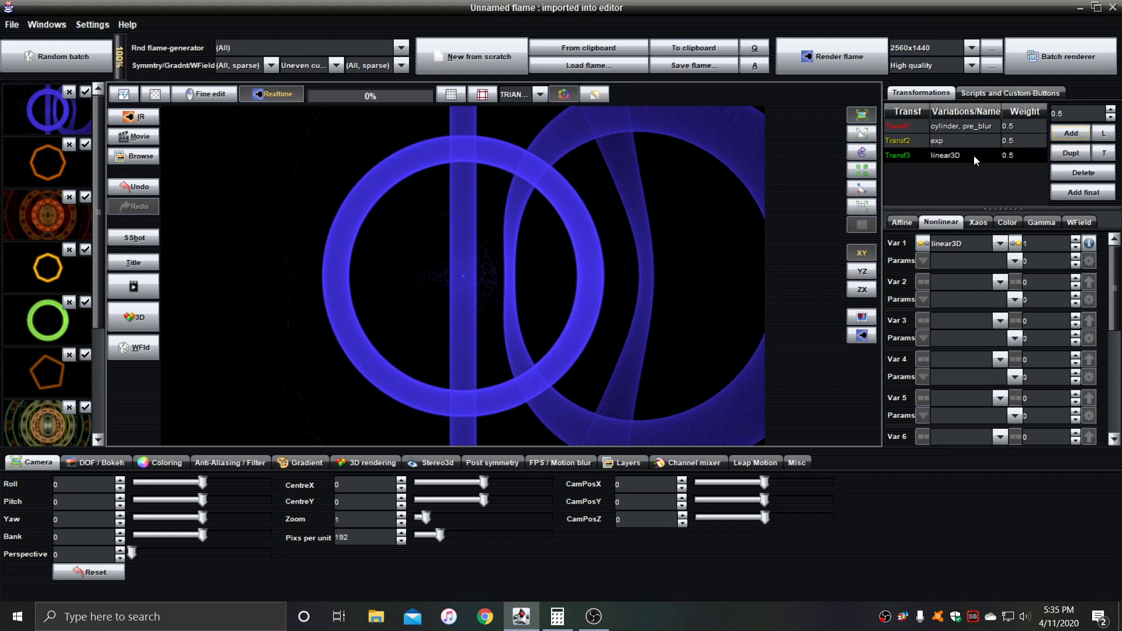
{"action": "left_click", "coordinate": [978, 222]}
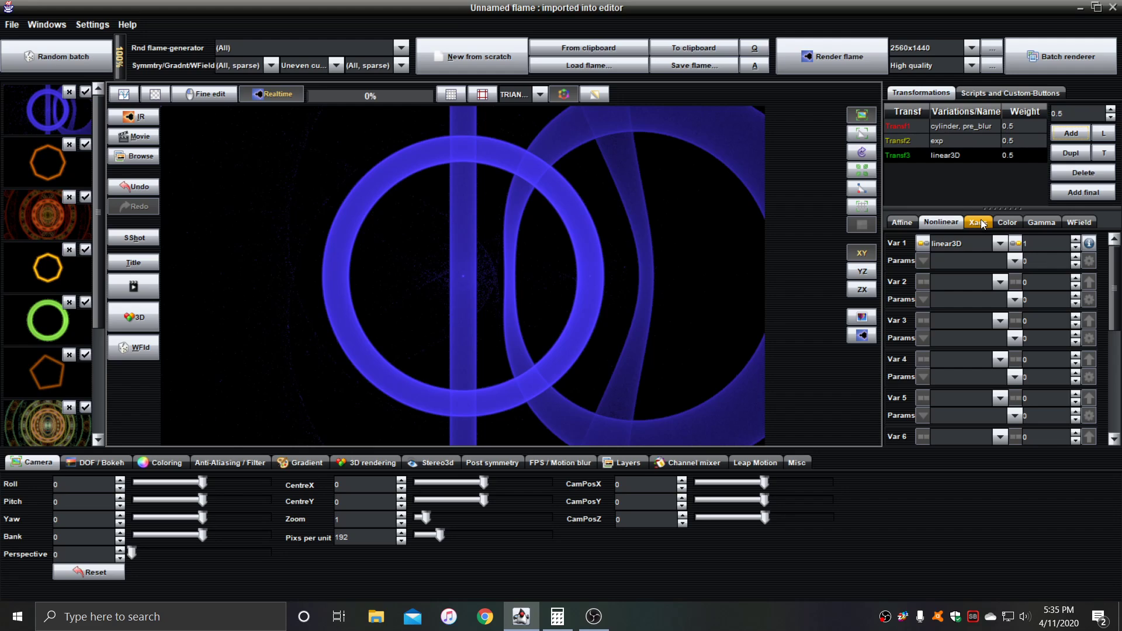
{"action": "left_click", "coordinate": [978, 222]}
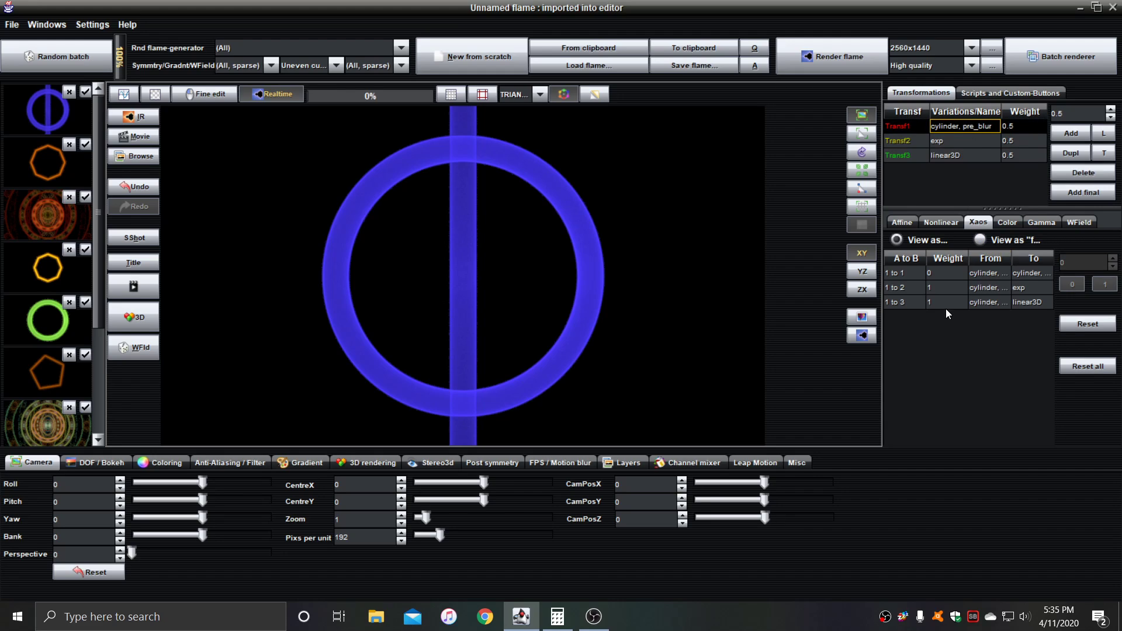
{"action": "left_click", "coordinate": [946, 302]}
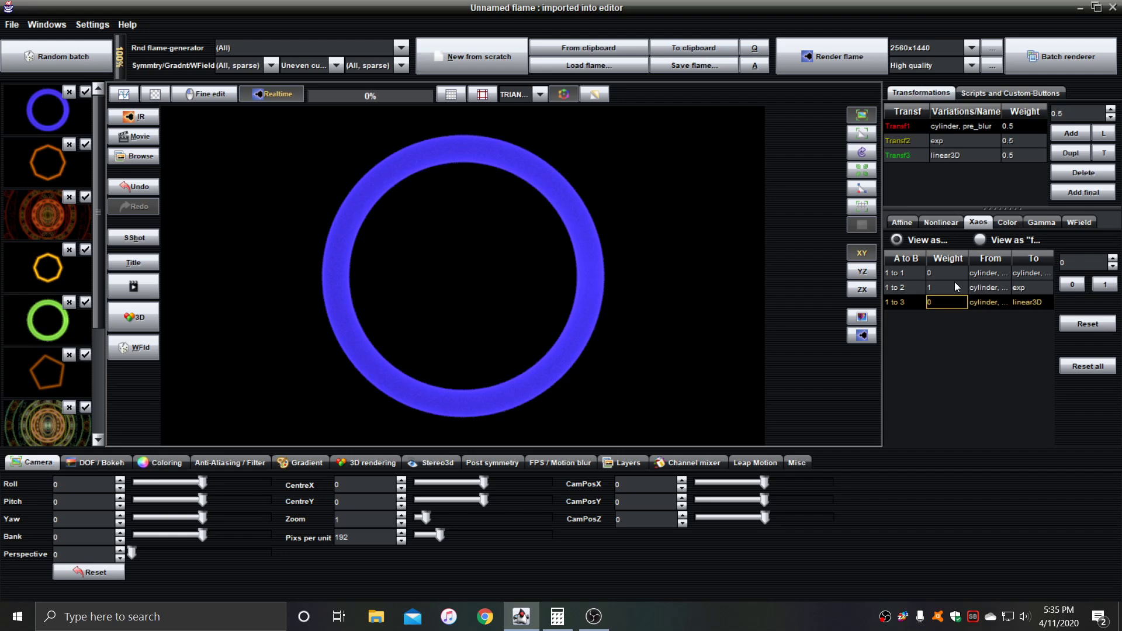
{"action": "left_click", "coordinate": [941, 222]}
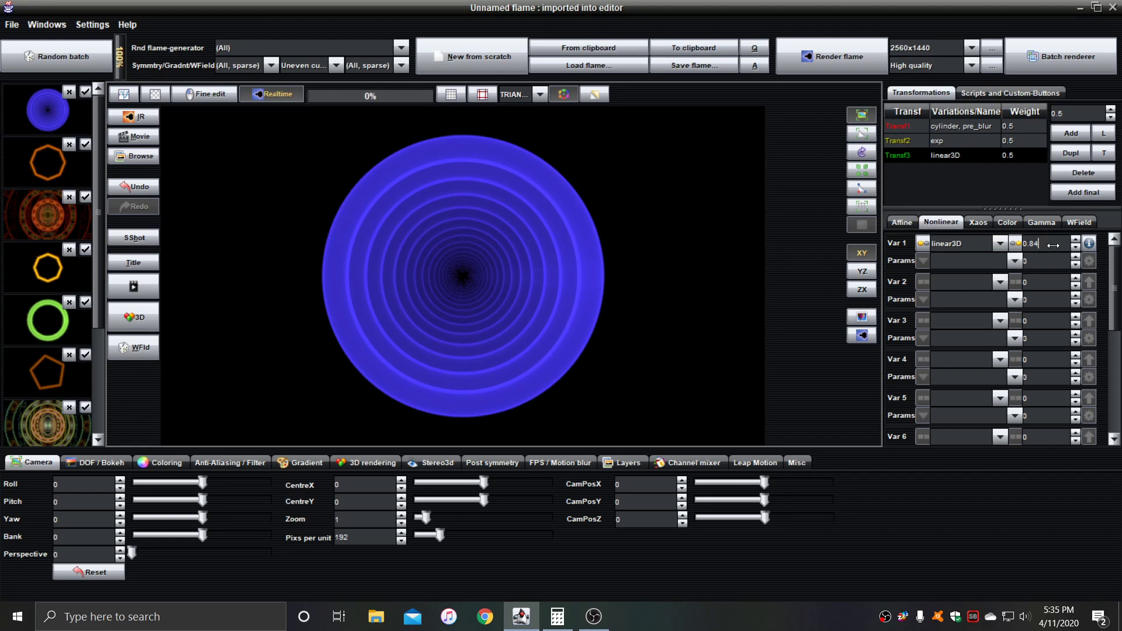
Step: Add post_smartcrop as Var 2 of the linear3D transform and duplicate it into a fourth
{"action": "left_click", "coordinate": [1001, 282]}
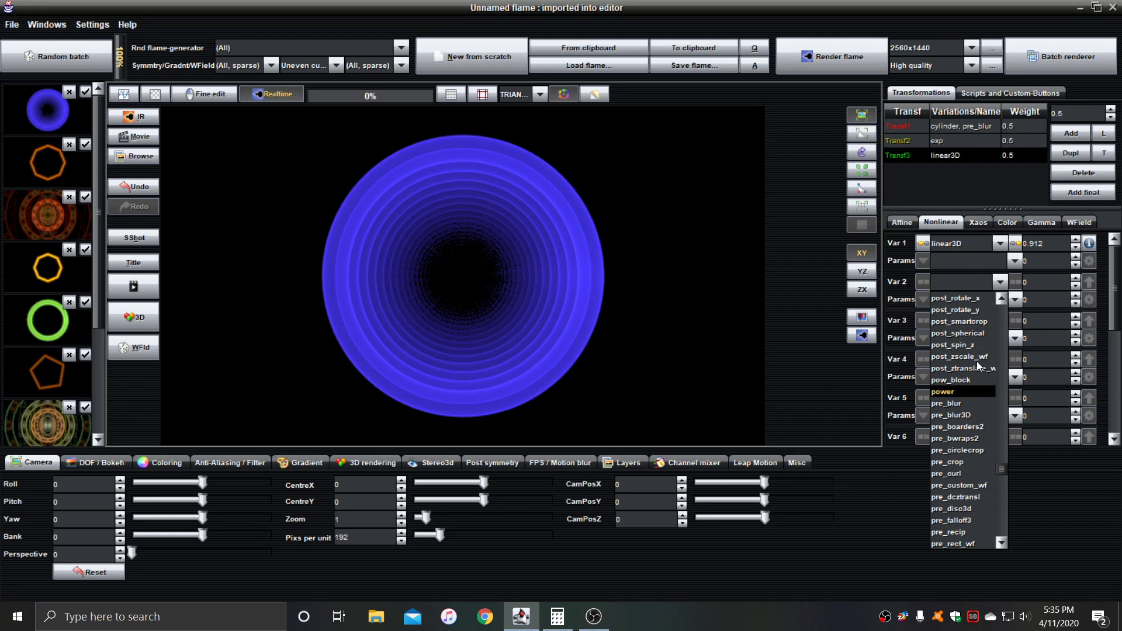
{"action": "left_click", "coordinate": [958, 322]}
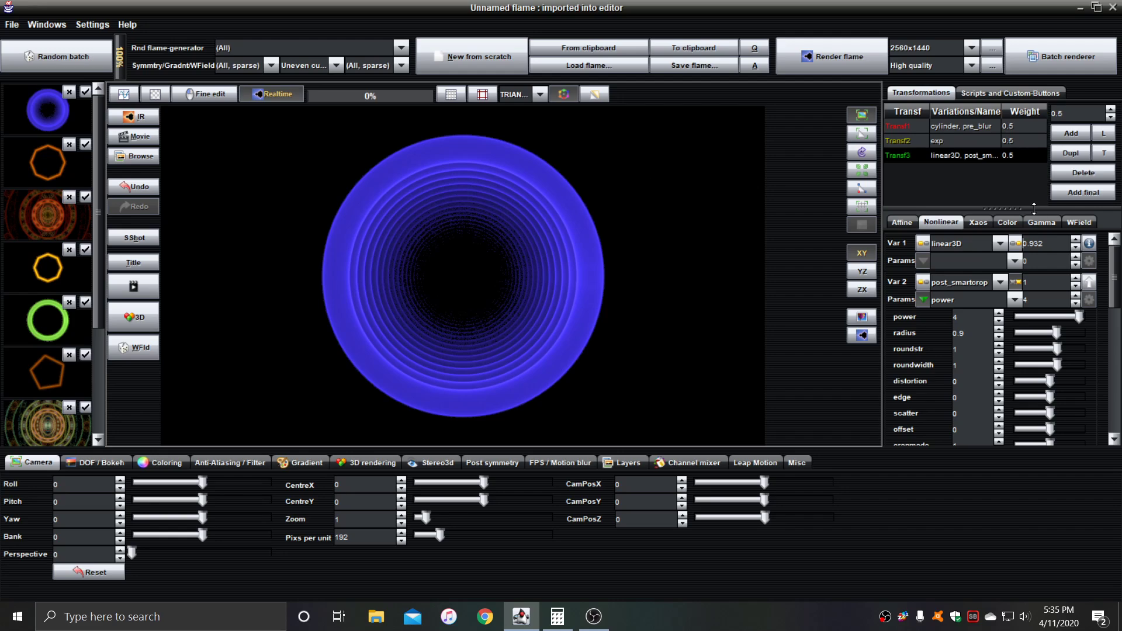
{"action": "left_click", "coordinate": [1070, 152]}
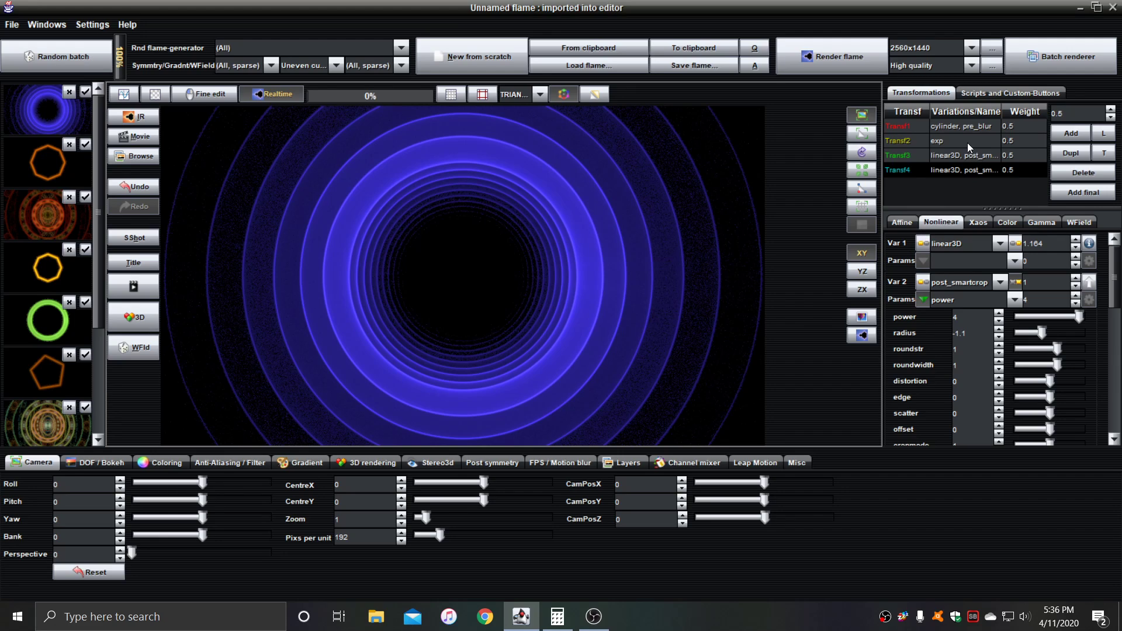
{"action": "mouse_move", "coordinate": [486, 243]}
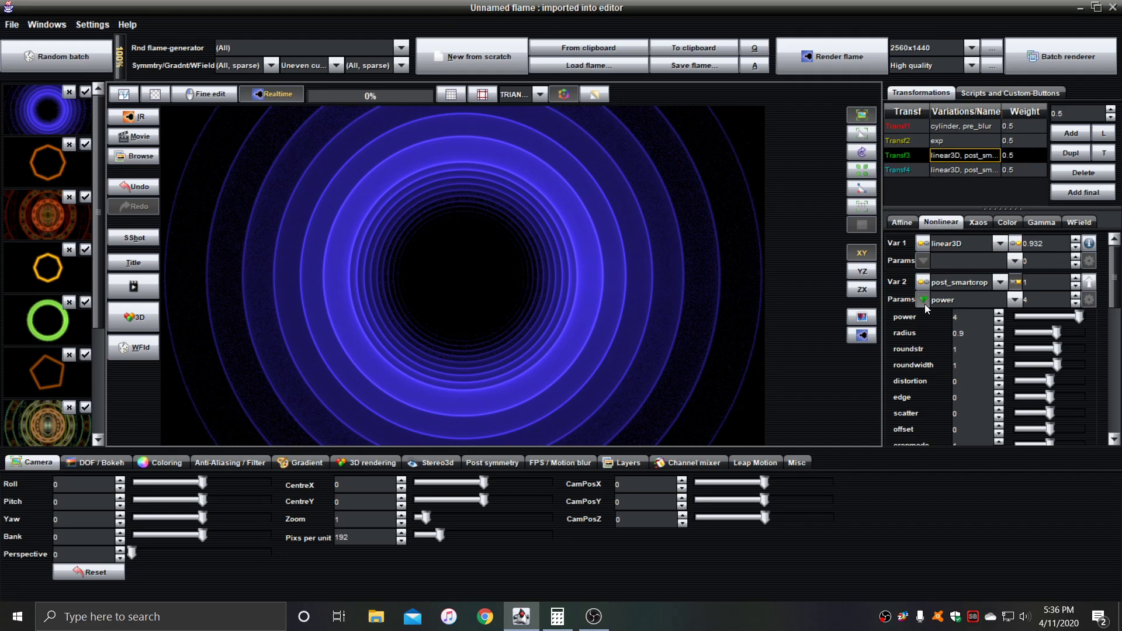
Step: Set Var 3 of the third transform to pre_recip
{"action": "left_click", "coordinate": [1001, 321]}
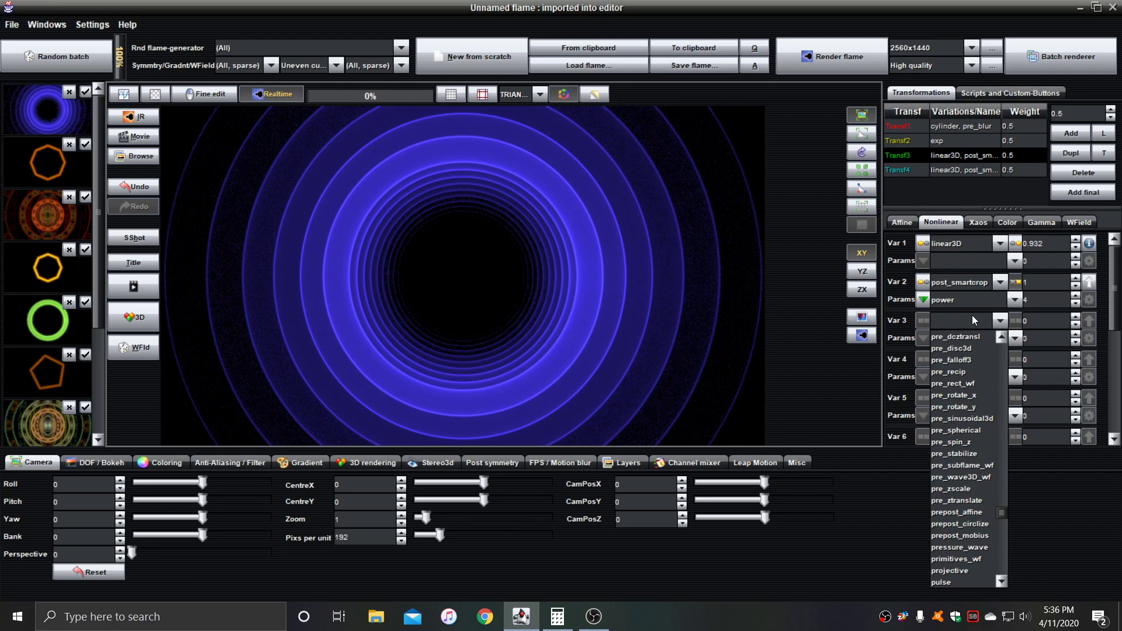
{"action": "mouse_move", "coordinate": [975, 372]}
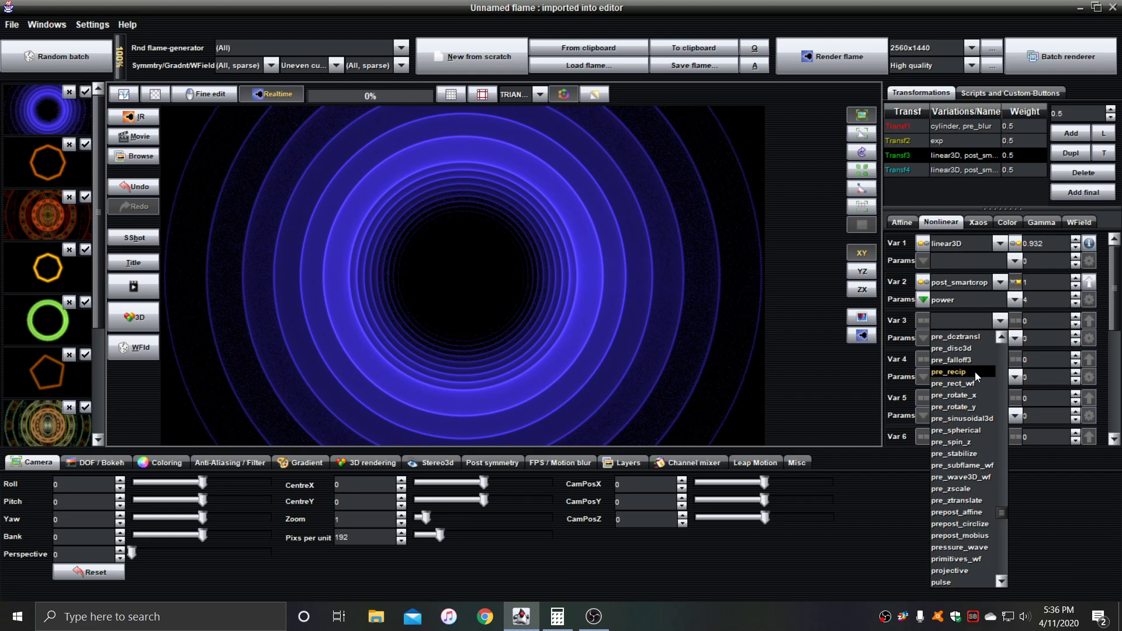
{"action": "left_click", "coordinate": [949, 372]}
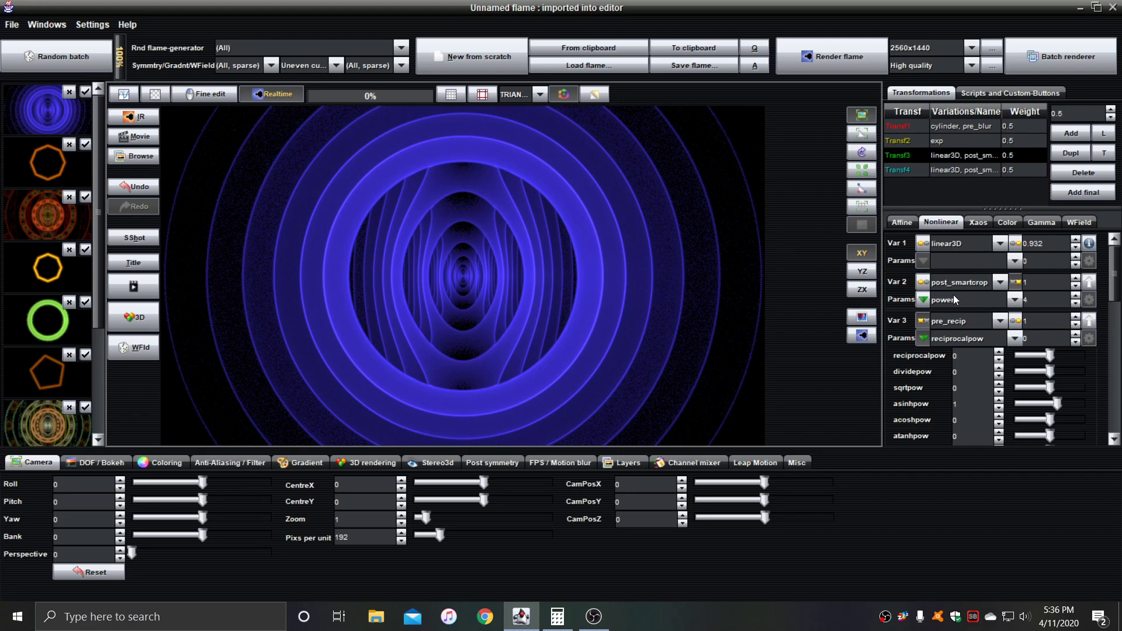
{"action": "mouse_move", "coordinate": [978, 164]}
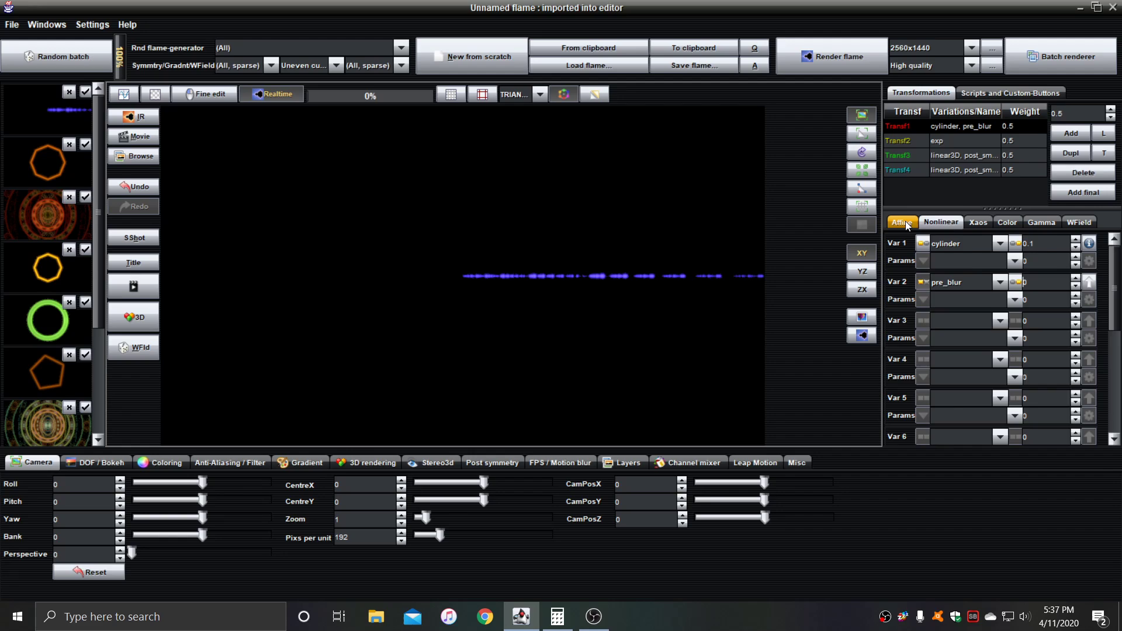
Step: Show the affine triangle of the cylinder/pre_blur transform
{"action": "left_click", "coordinate": [903, 222]}
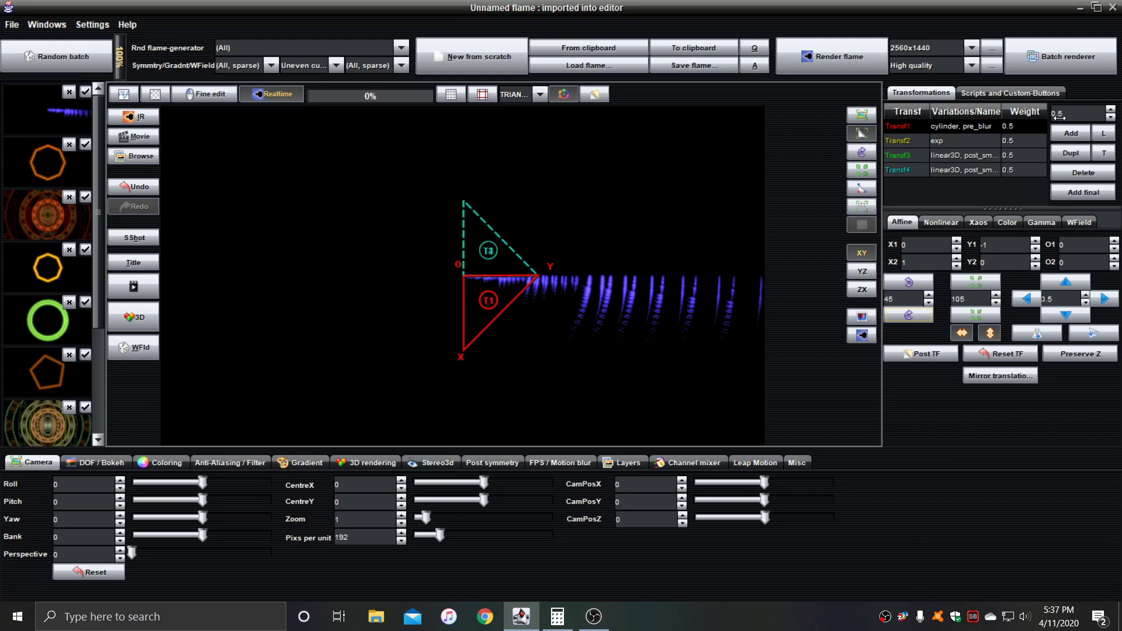
{"action": "mouse_move", "coordinate": [1071, 134]}
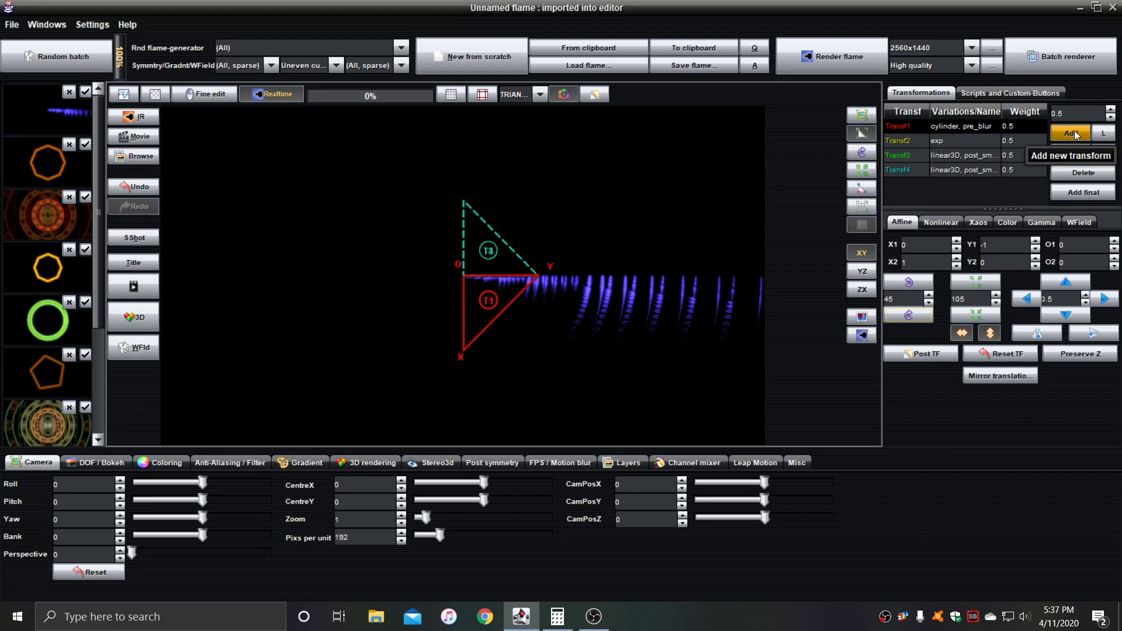
Step: Add a fifth transform with obj_mesh_primitive as Var 1
{"action": "left_click", "coordinate": [1071, 133]}
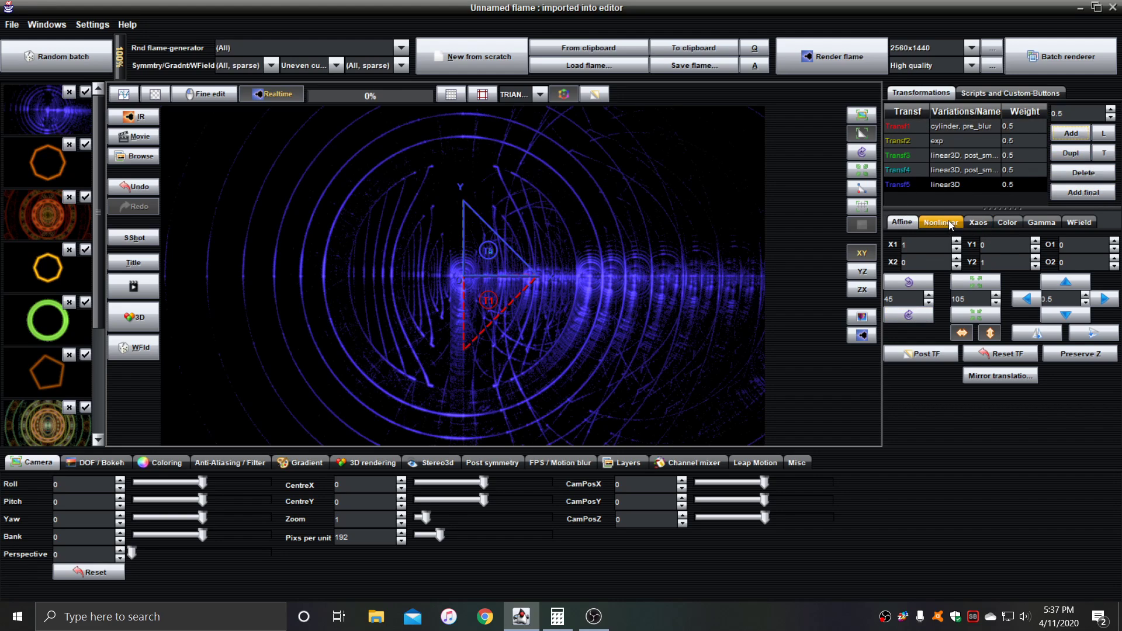
{"action": "left_click", "coordinate": [941, 222]}
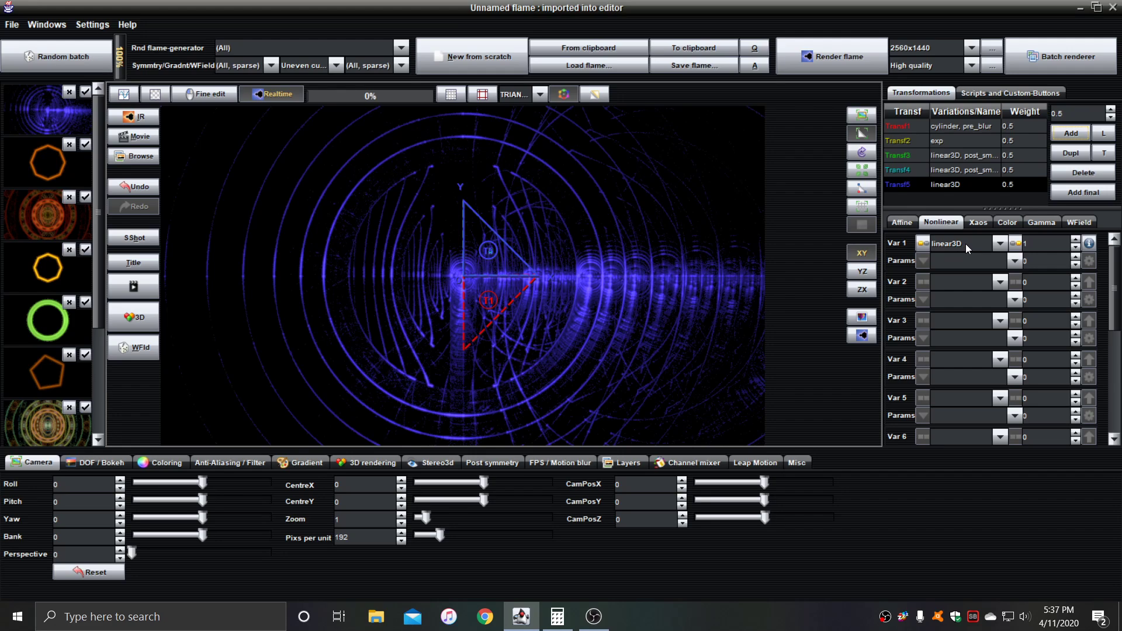
{"action": "left_click", "coordinate": [1000, 243]}
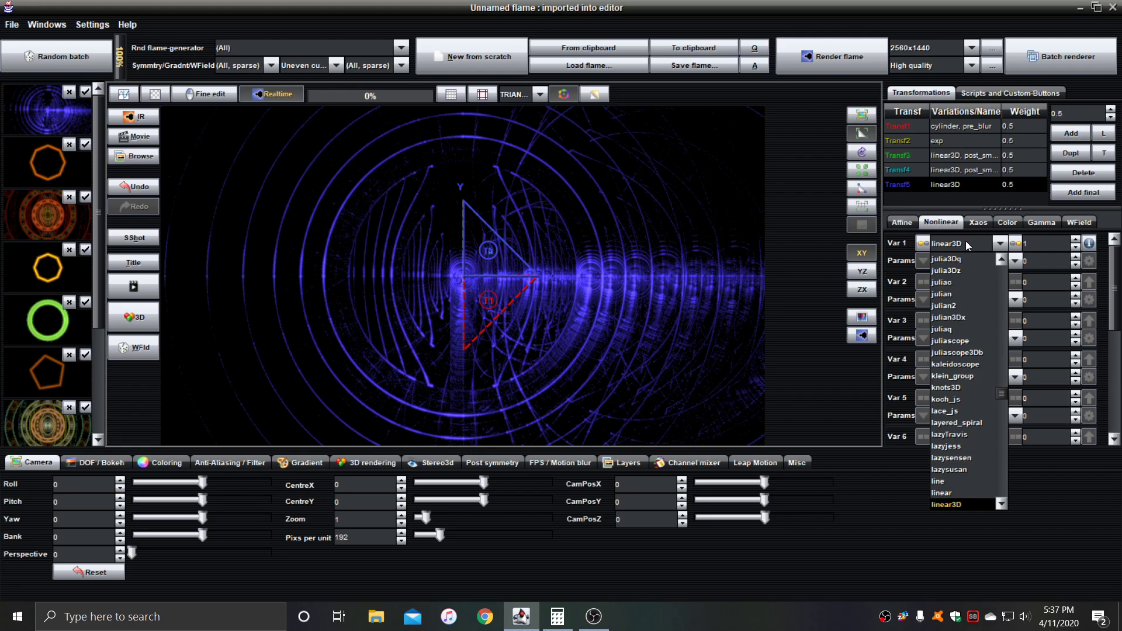
{"action": "left_click", "coordinate": [959, 244]}
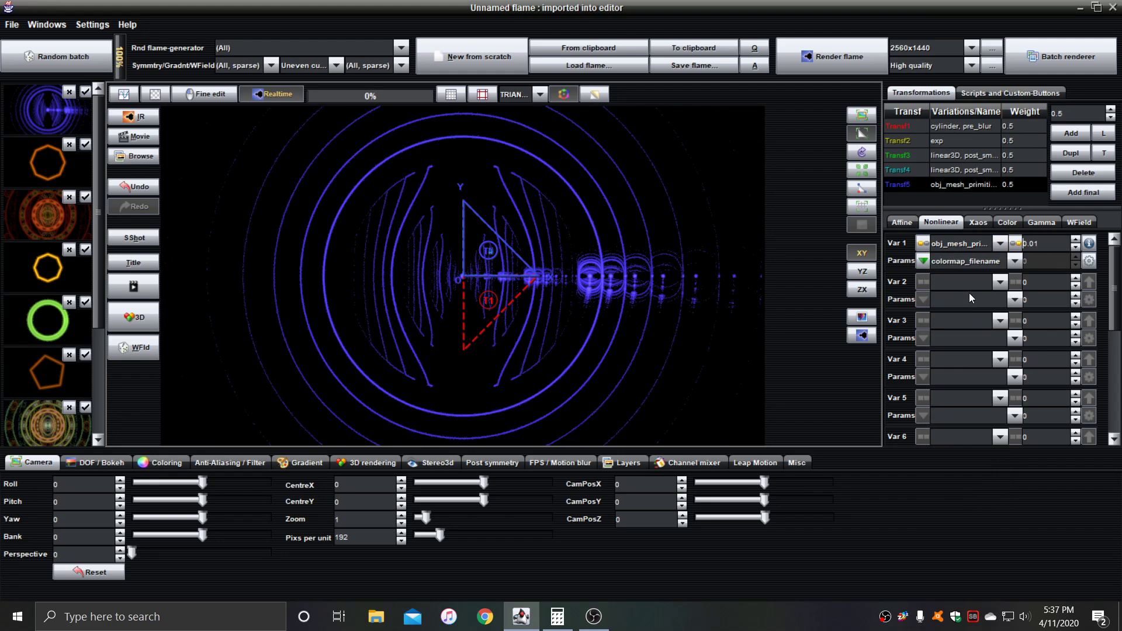
Step: Set its Var 2 to primitives_wf and change the primitive shape parameter
{"action": "left_click", "coordinate": [1001, 282]}
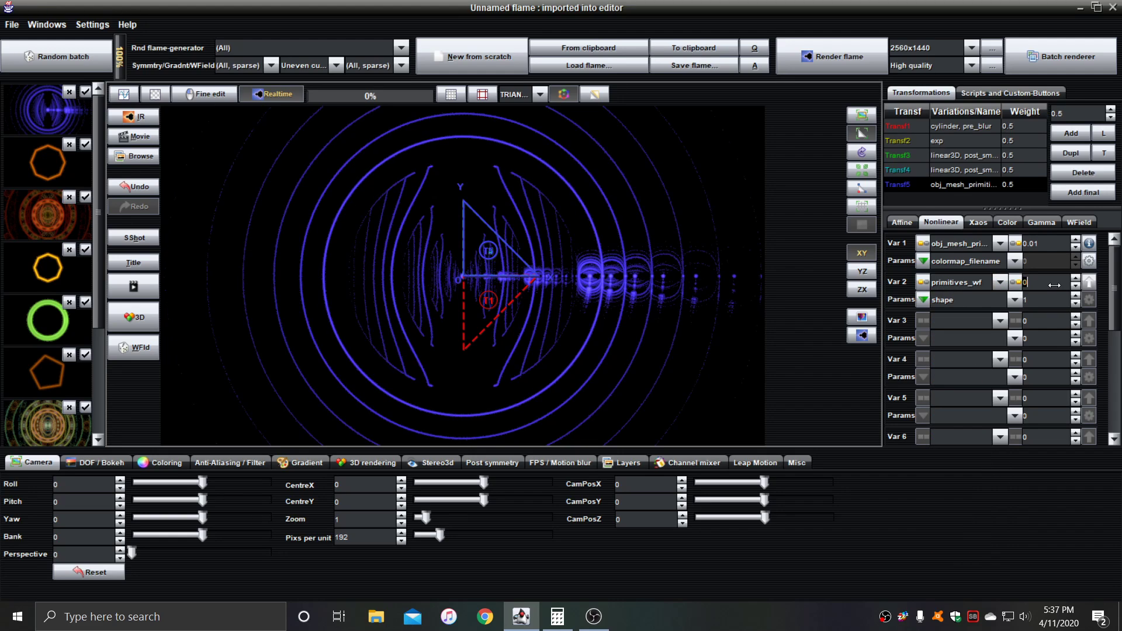
{"action": "left_click", "coordinate": [1076, 279]}
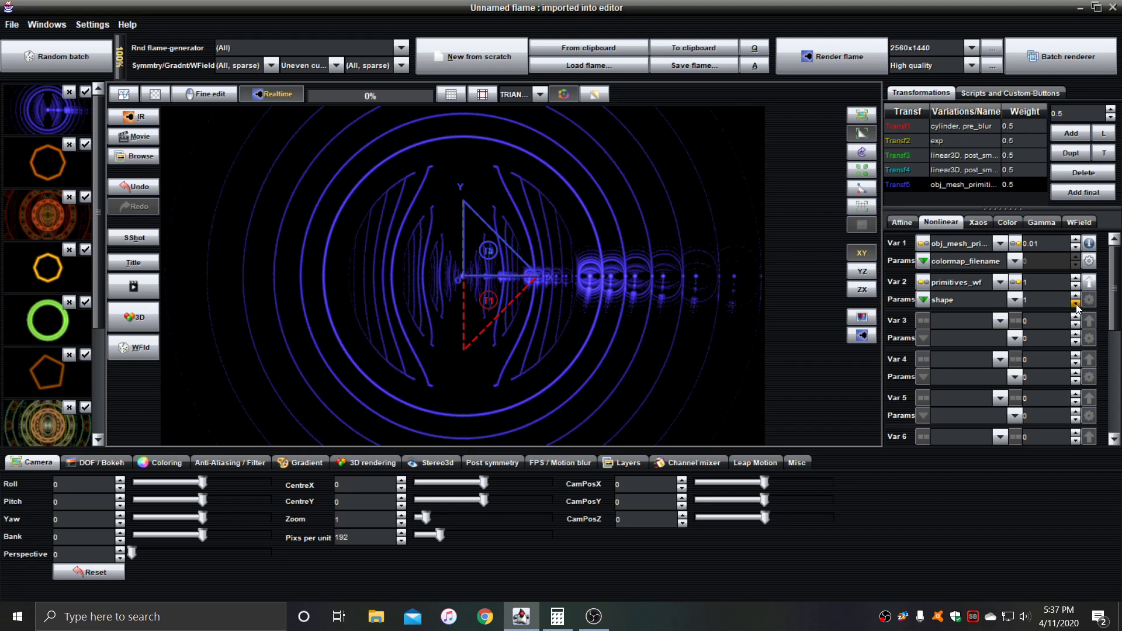
{"action": "left_click", "coordinate": [1075, 299]}
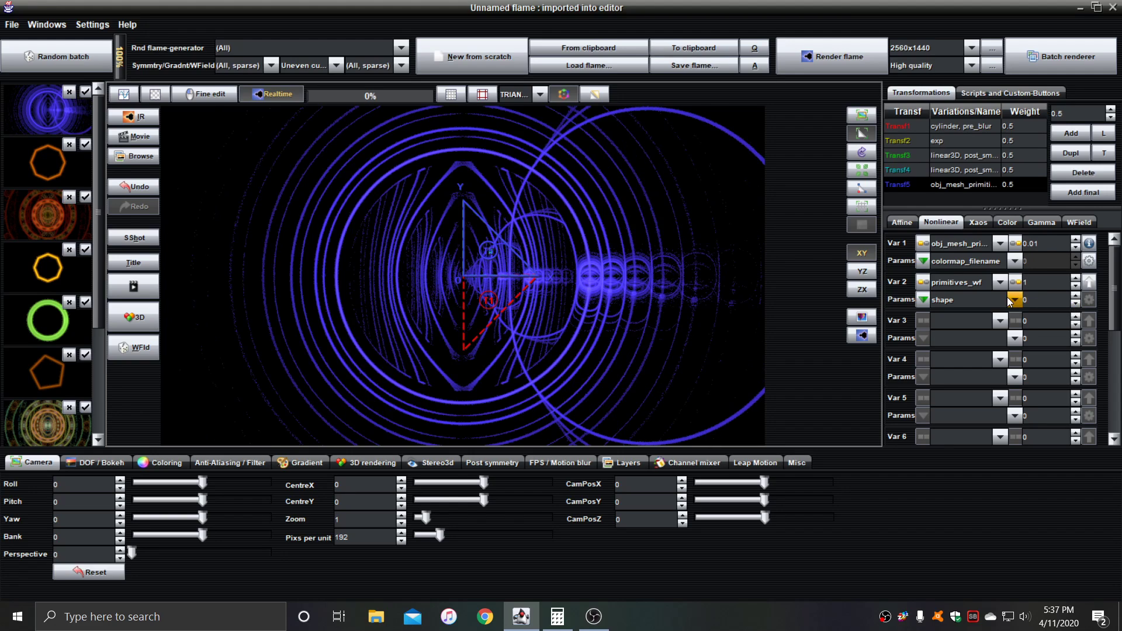
{"action": "left_click", "coordinate": [977, 222]}
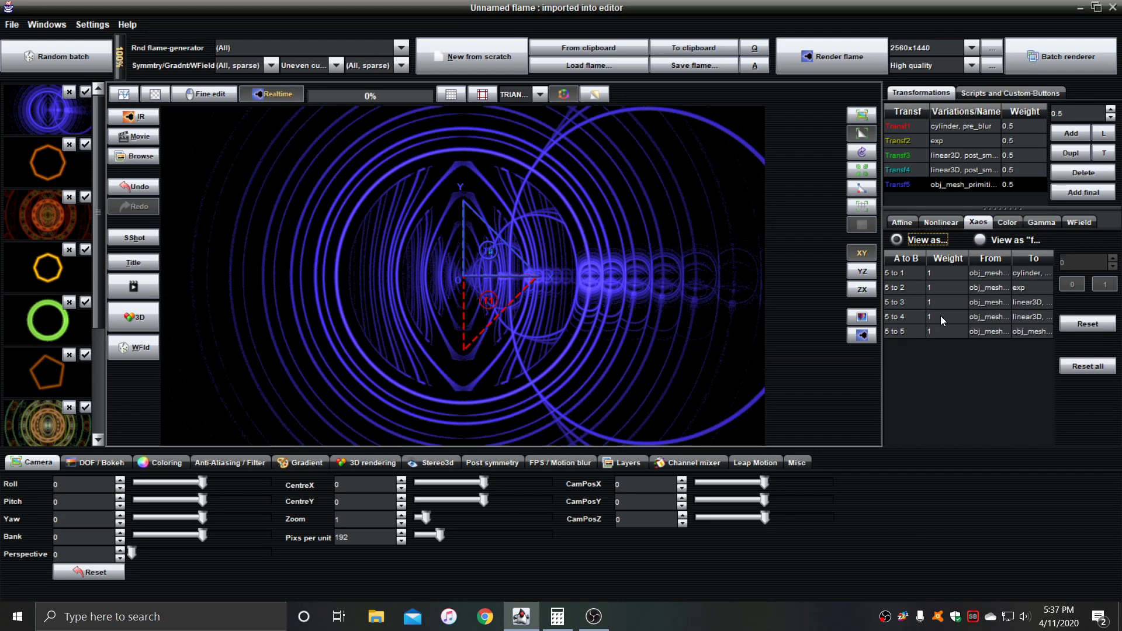
Step: Zero the xaos weight from transform 5 to 2 and raise its primitives_wf amount to 1.1
{"action": "left_click", "coordinate": [945, 288]}
{"action": "type", "text": "0"}
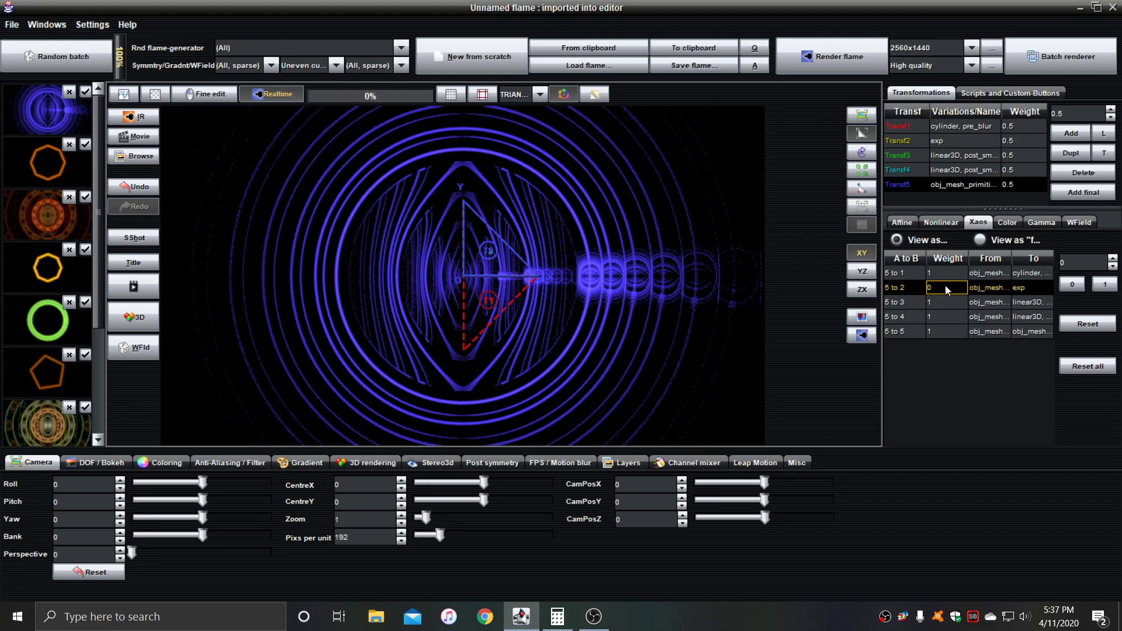
{"action": "left_click", "coordinate": [940, 222]}
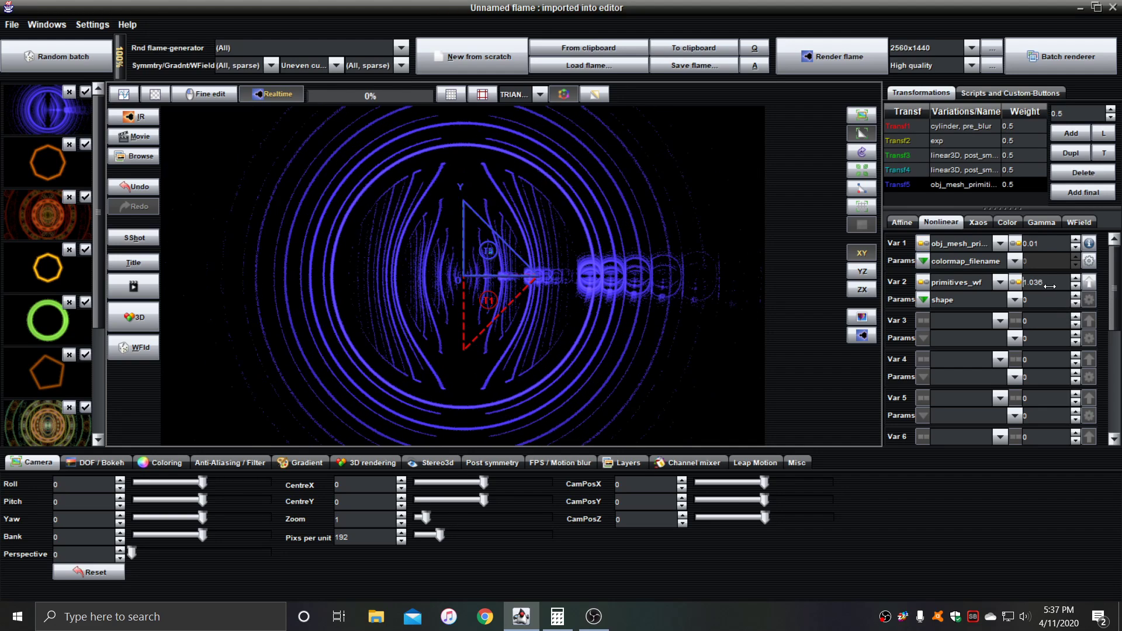
{"action": "left_click", "coordinate": [1074, 278]}
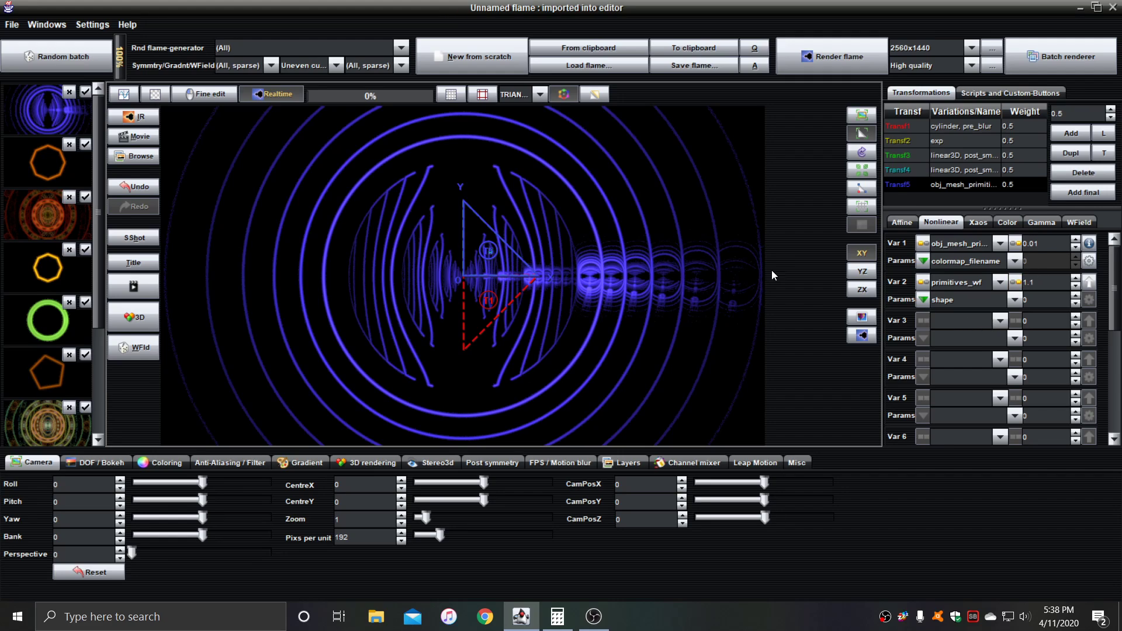
{"action": "mouse_move", "coordinate": [434, 168]}
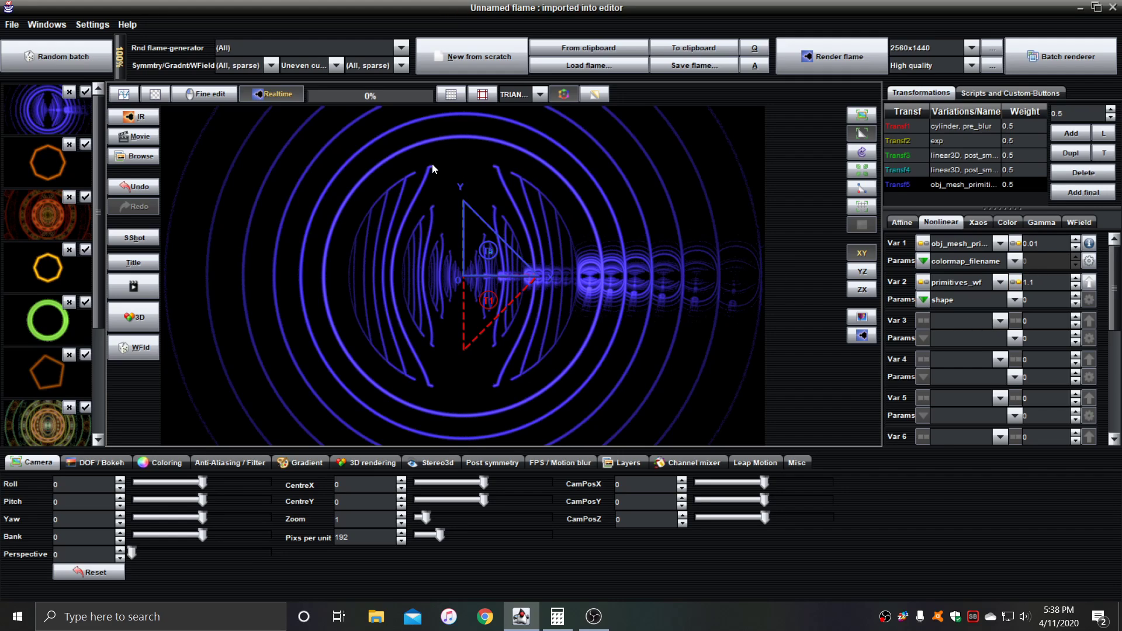
Step: Add a post_mirror_wf third variation to transform 5 with xscale and yscale 0.83
{"action": "left_click", "coordinate": [1000, 320]}
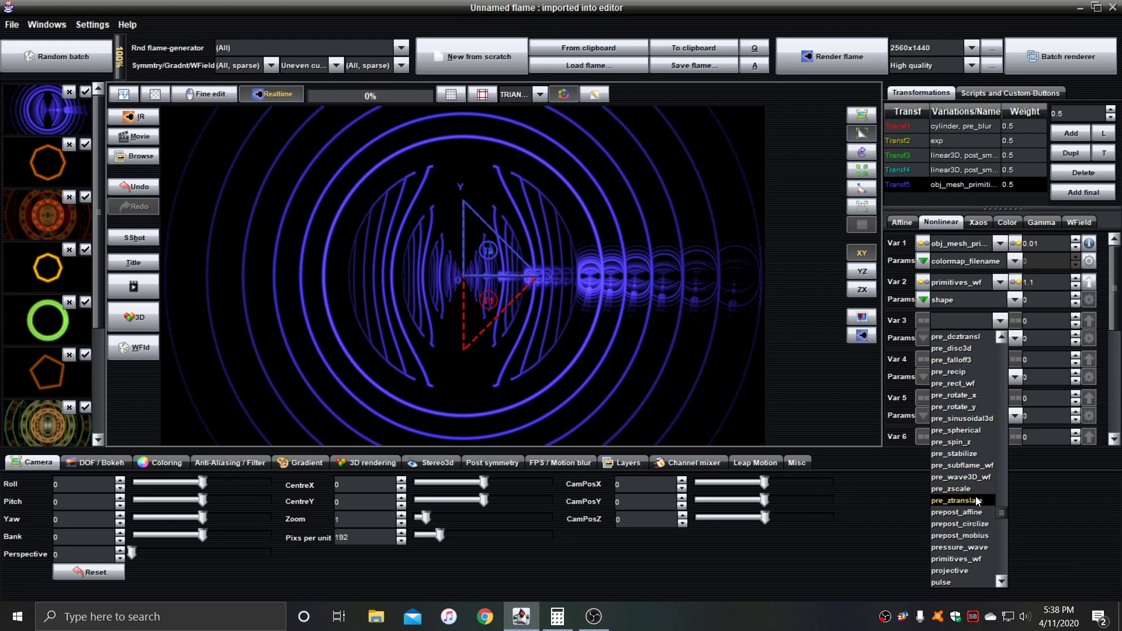
{"action": "left_click", "coordinate": [956, 512]}
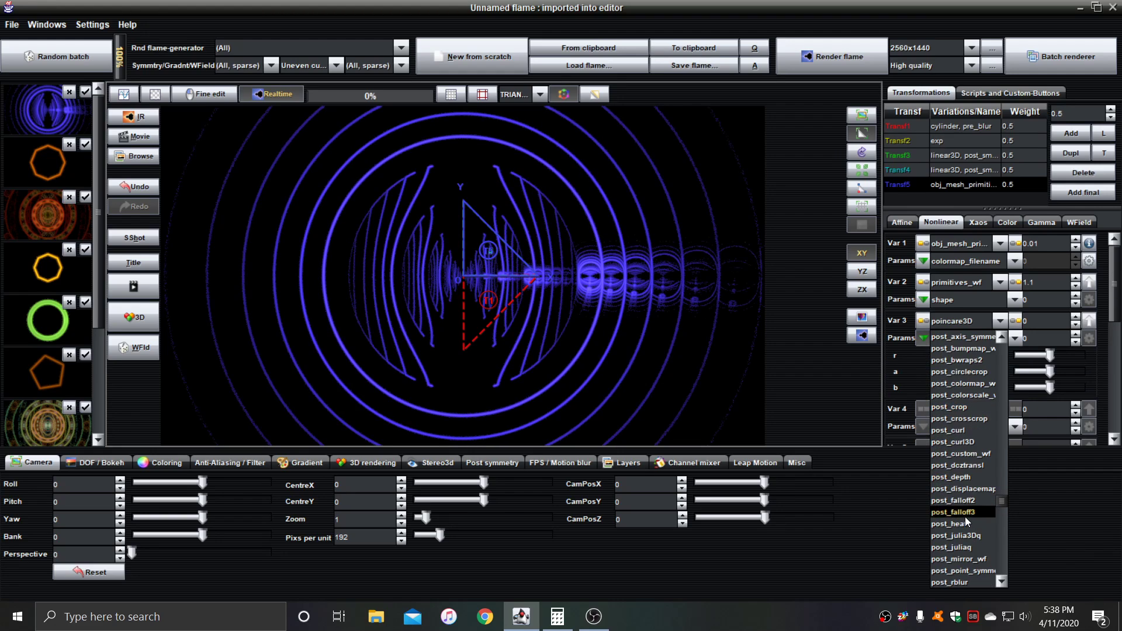
{"action": "left_click", "coordinate": [957, 559]}
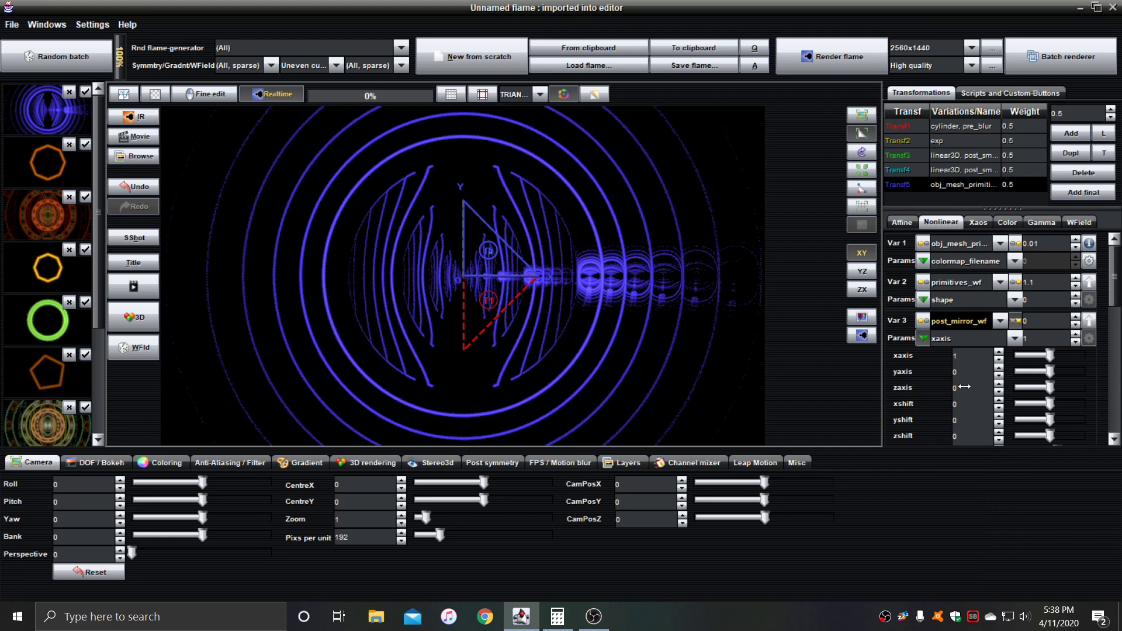
{"action": "scroll", "scroll_direction": "down", "scroll_amount": 3}
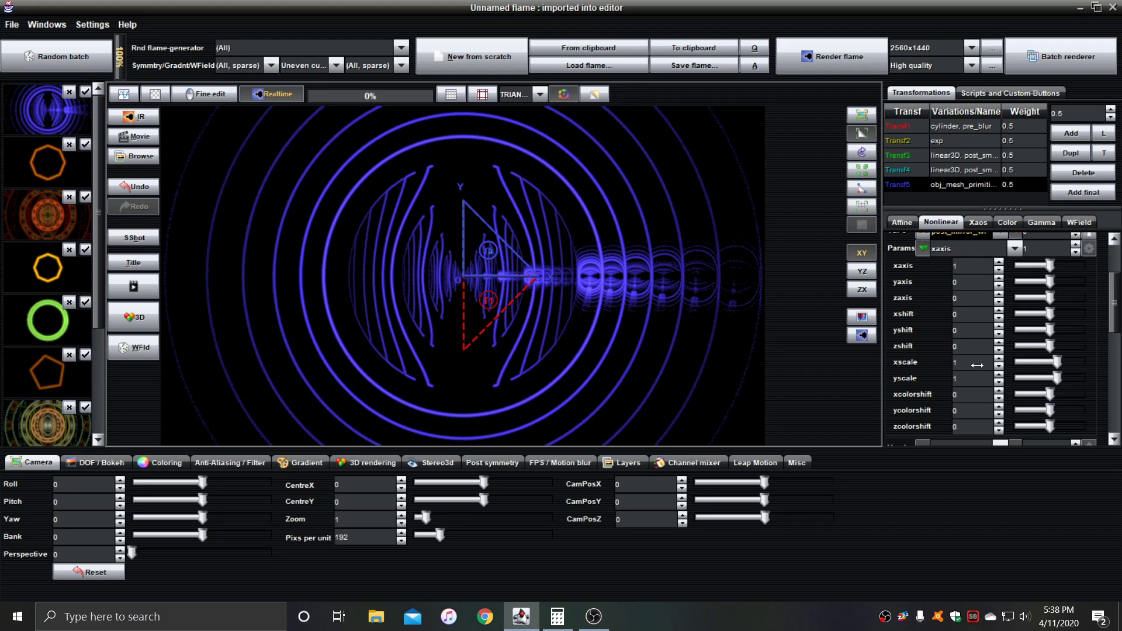
{"action": "type", "text": ".83"}
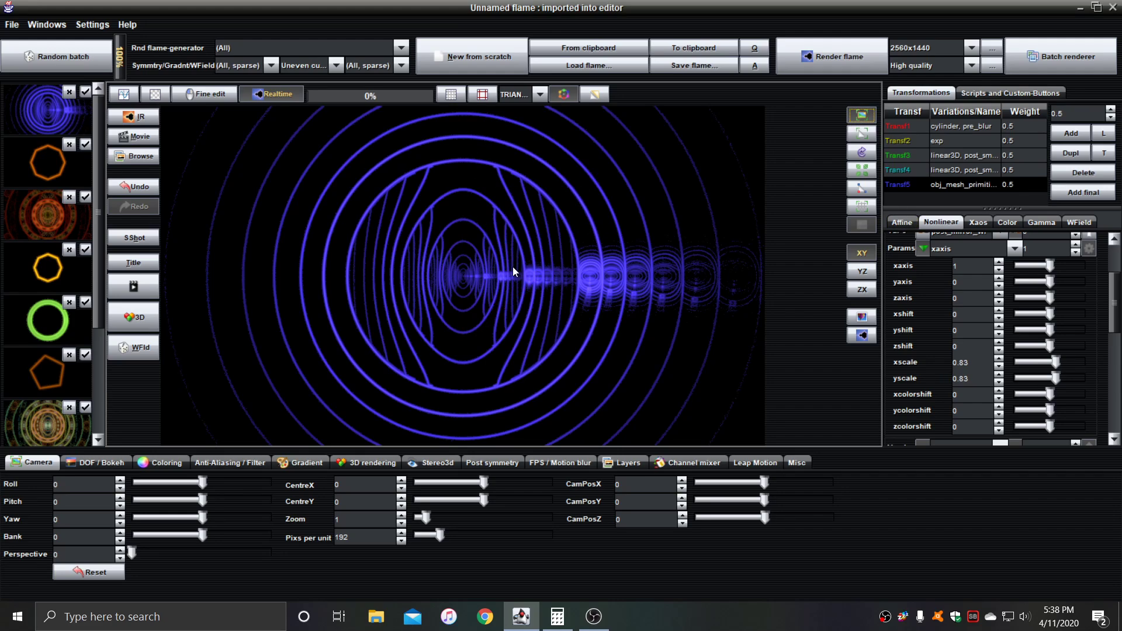
{"action": "mouse_move", "coordinate": [595, 263]}
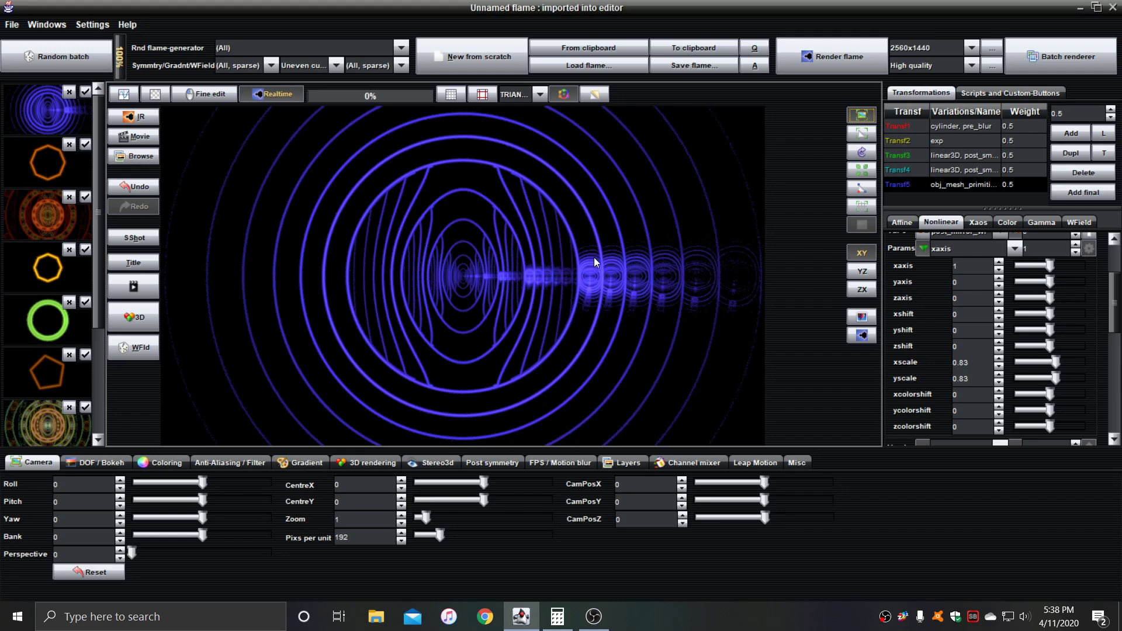
{"action": "mouse_move", "coordinate": [584, 306]}
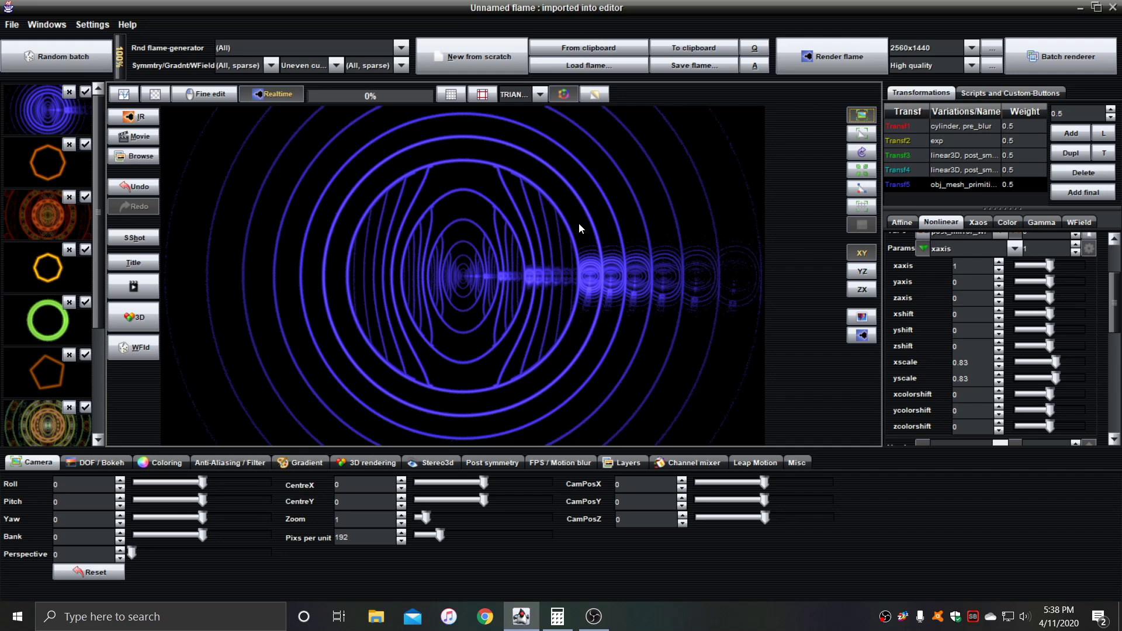
{"action": "mouse_move", "coordinate": [585, 231]}
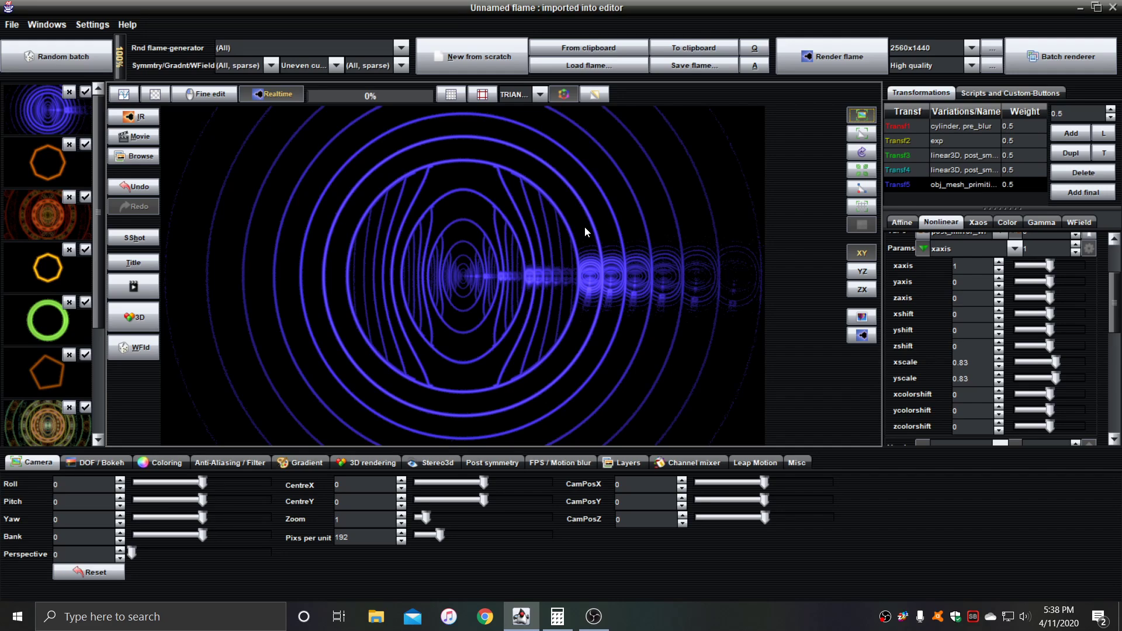
{"action": "mouse_move", "coordinate": [581, 222]}
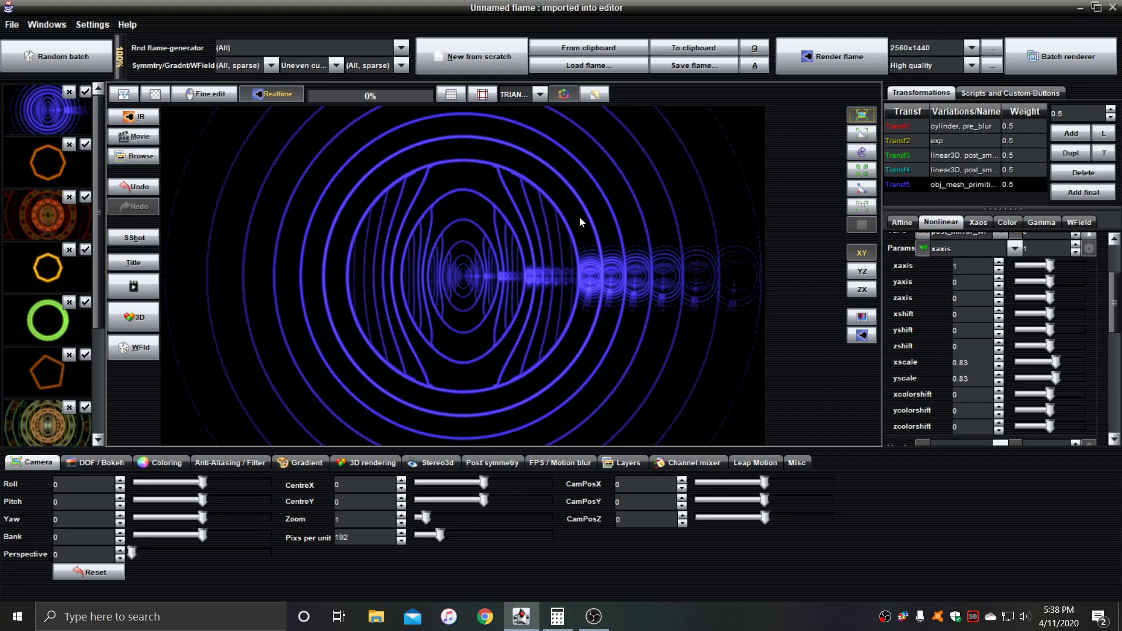
{"action": "mouse_move", "coordinate": [357, 372]}
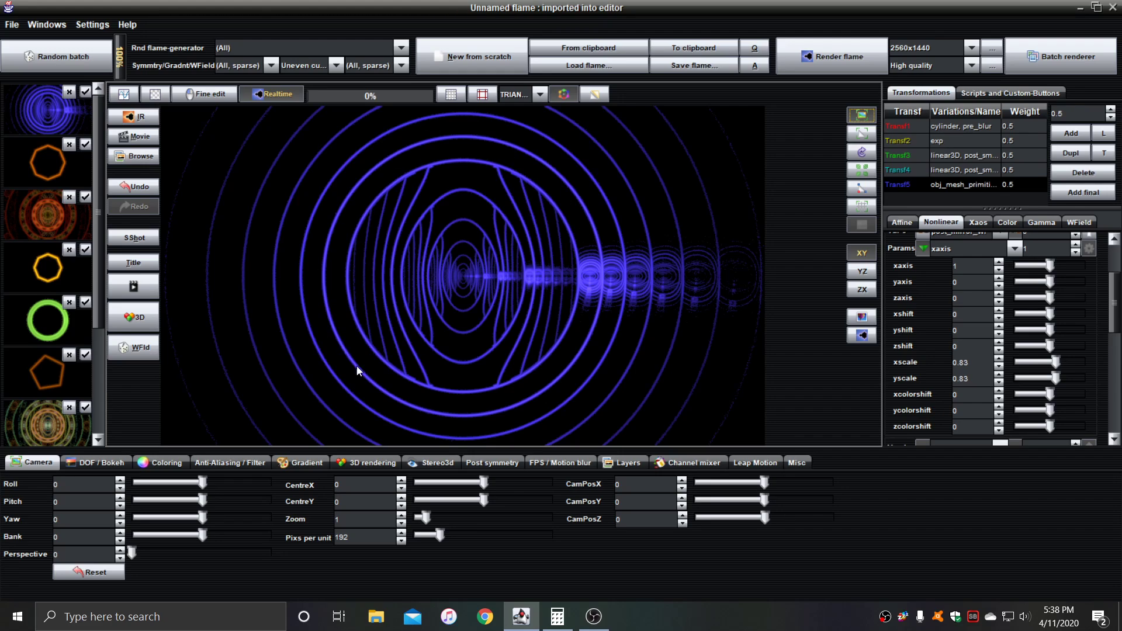
{"action": "mouse_move", "coordinate": [481, 205]}
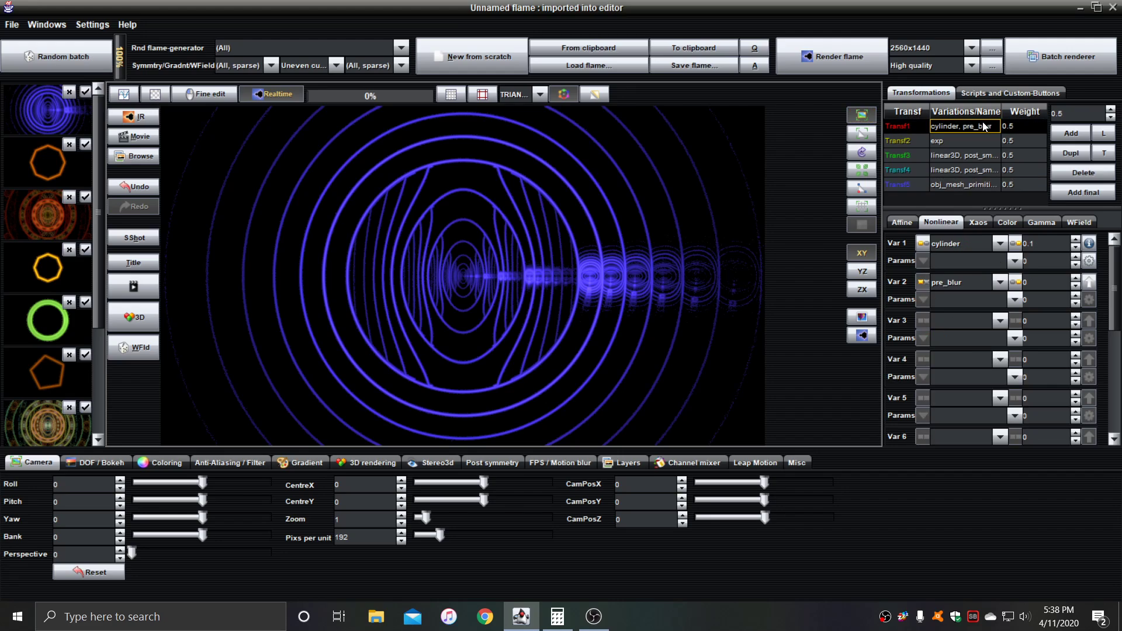
Step: Give the first transform a post_smartcrop variation in slot 3 with radius 0.25
{"action": "left_click", "coordinate": [1001, 321]}
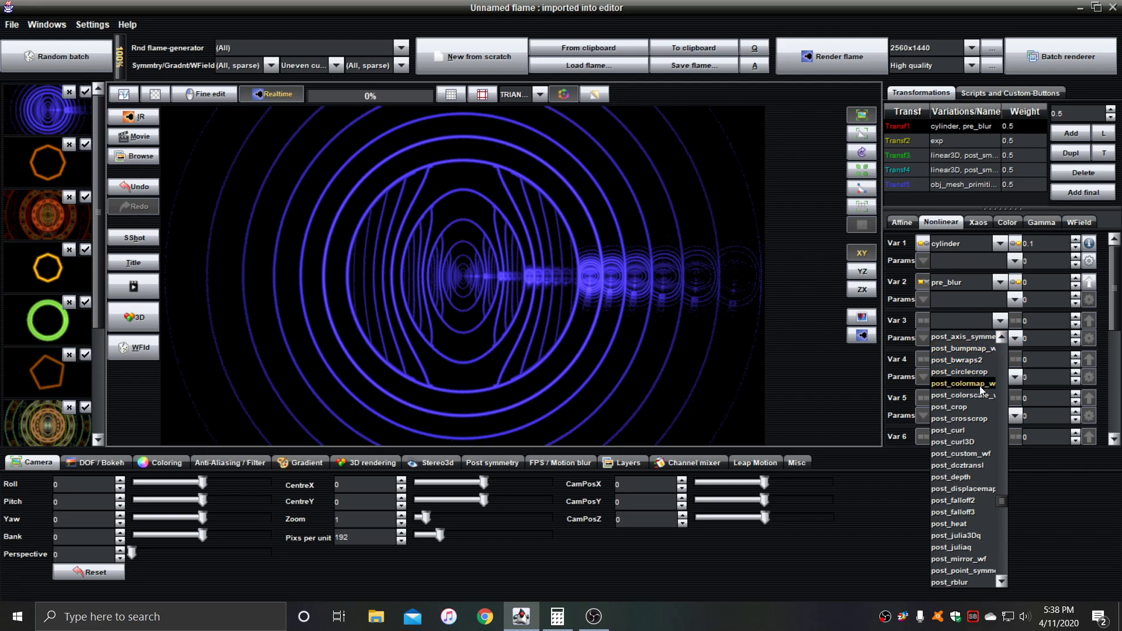
{"action": "scroll", "scroll_direction": "down", "scroll_amount": 3}
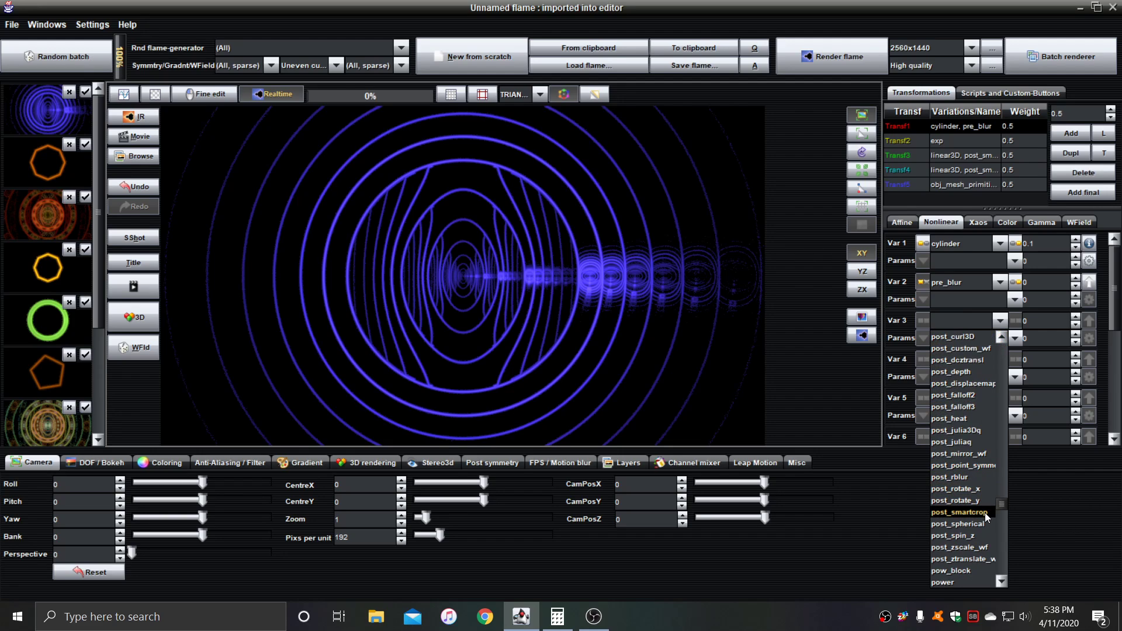
{"action": "left_click", "coordinate": [958, 512]}
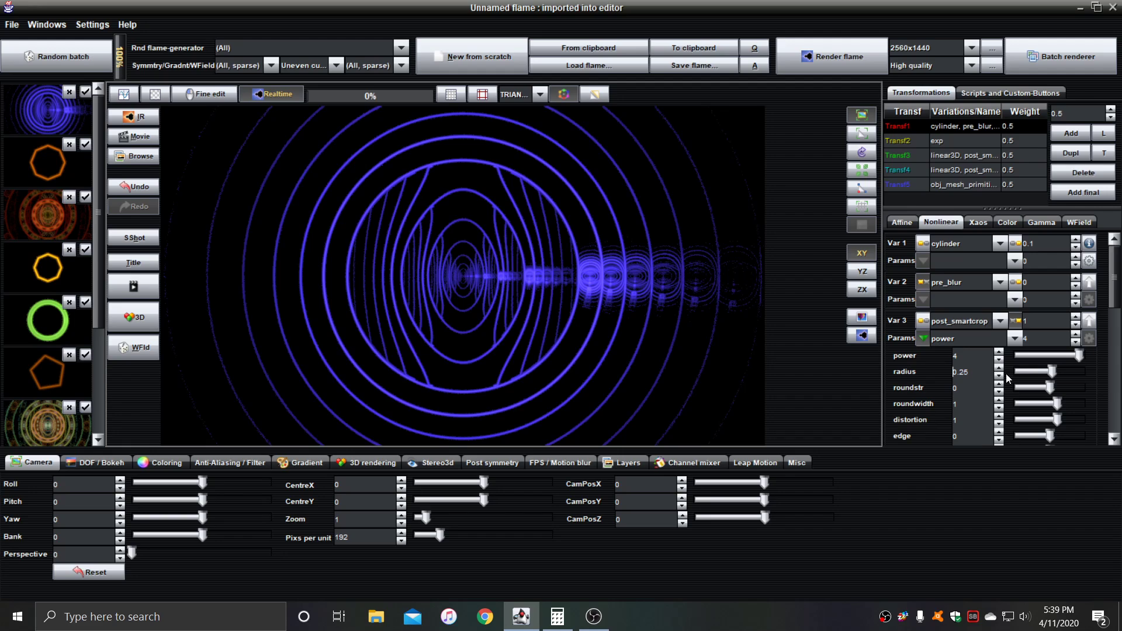
{"action": "scroll", "scroll_direction": "down", "scroll_amount": 3}
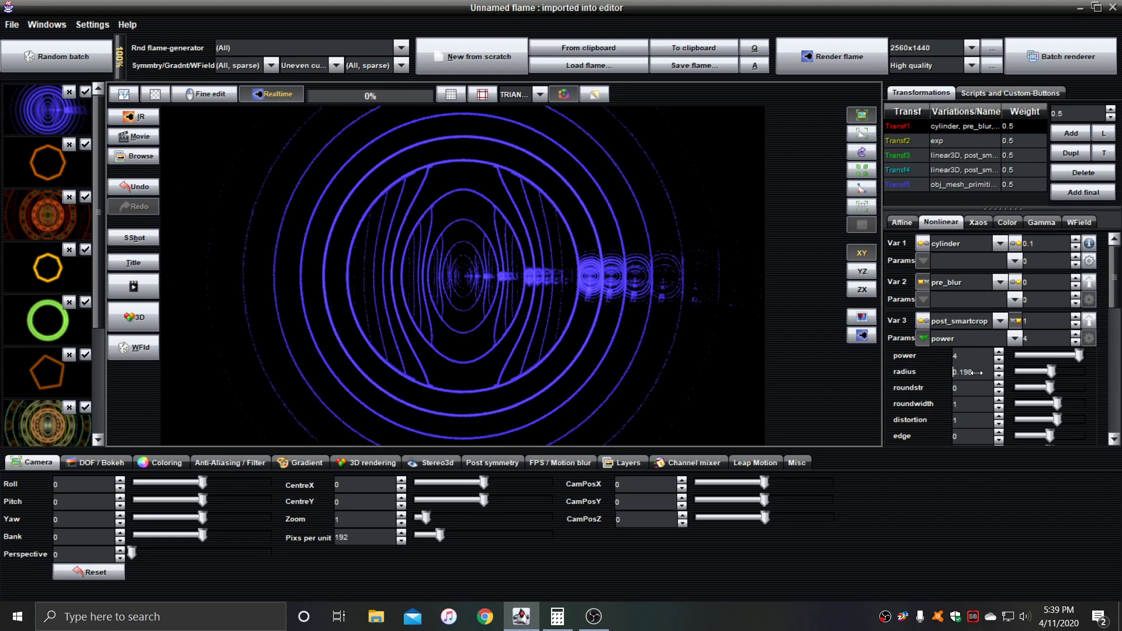
{"action": "type", "text": ".25"}
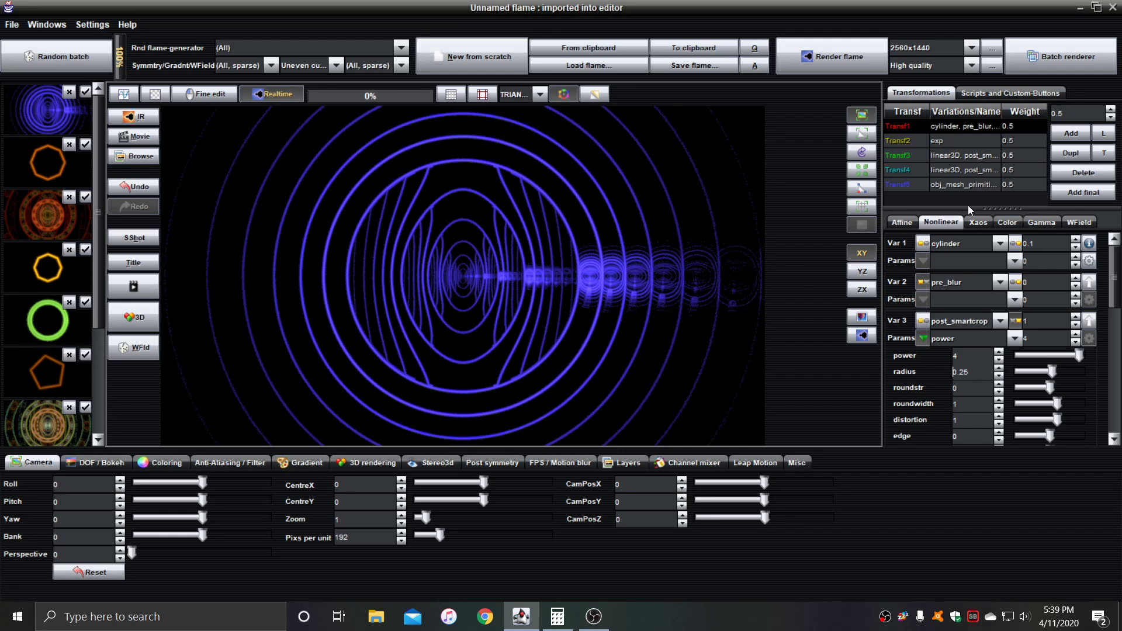
{"action": "mouse_move", "coordinate": [970, 145]}
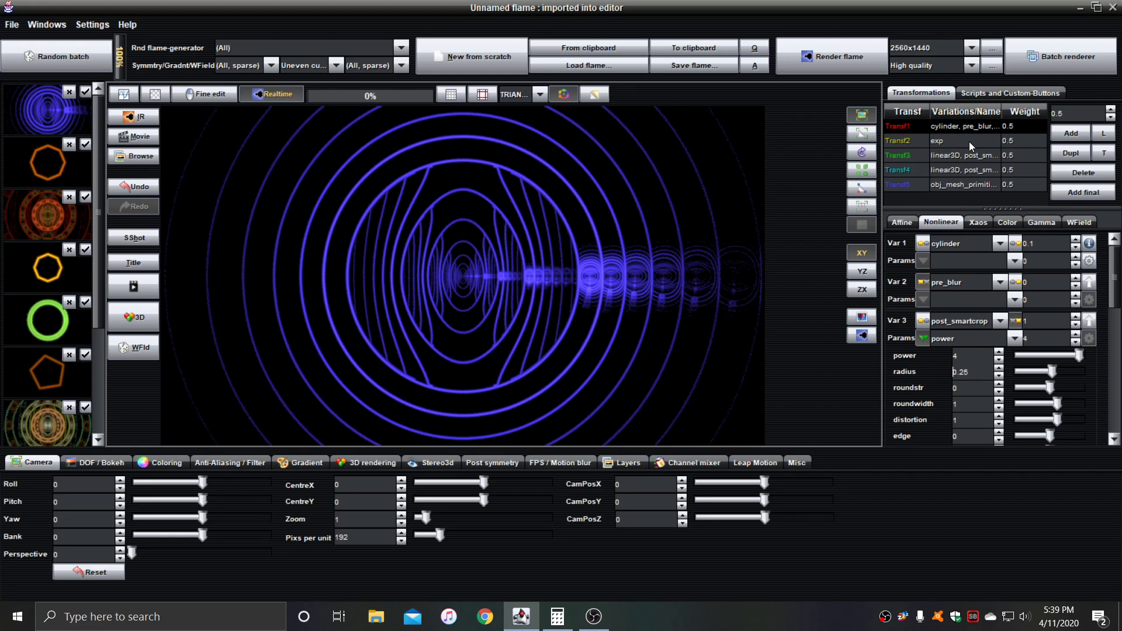
Step: Select the second transform and bring up its Var 2 variation list
{"action": "left_click", "coordinate": [966, 141]}
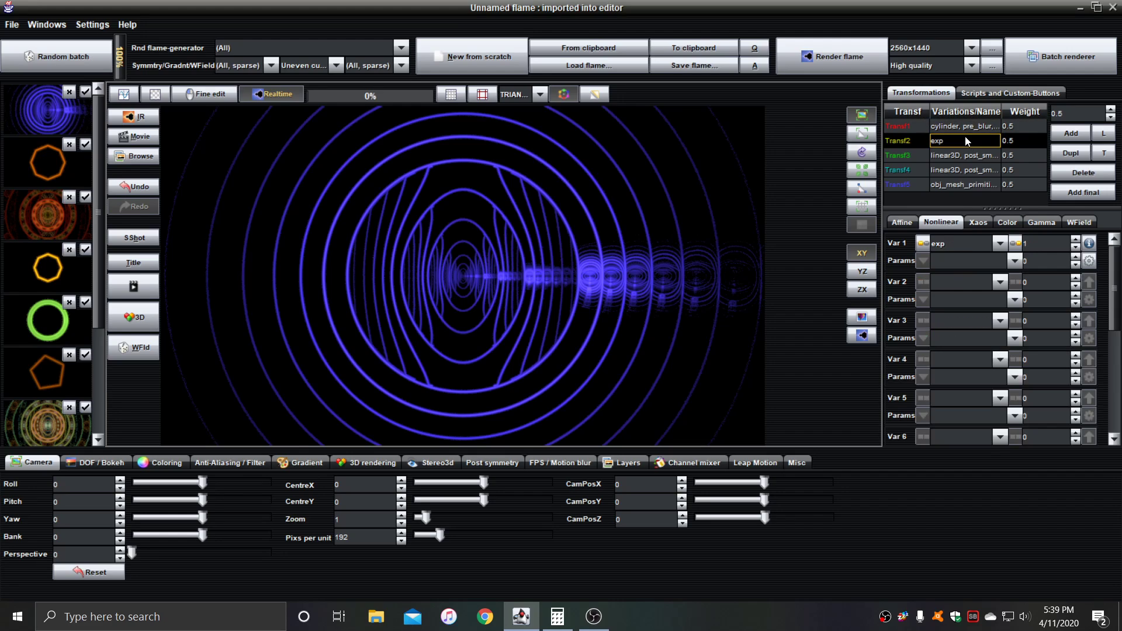
{"action": "left_click", "coordinate": [1000, 281]}
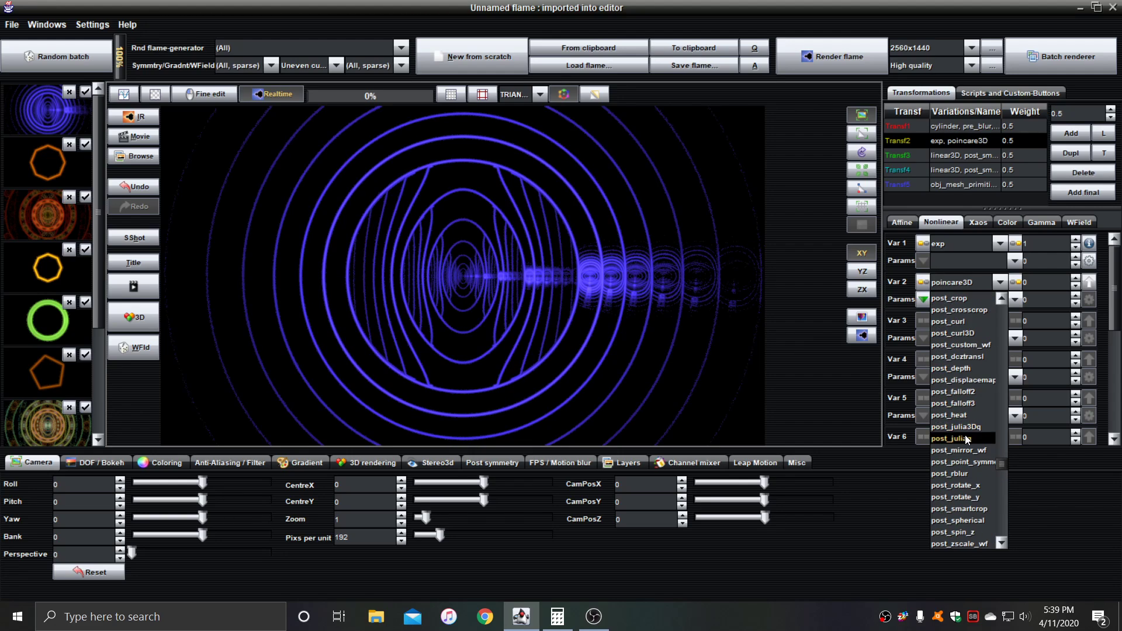
Step: Set the second transform's Var 2 to post_point_symmetry with order 12
{"action": "left_click", "coordinate": [962, 462]}
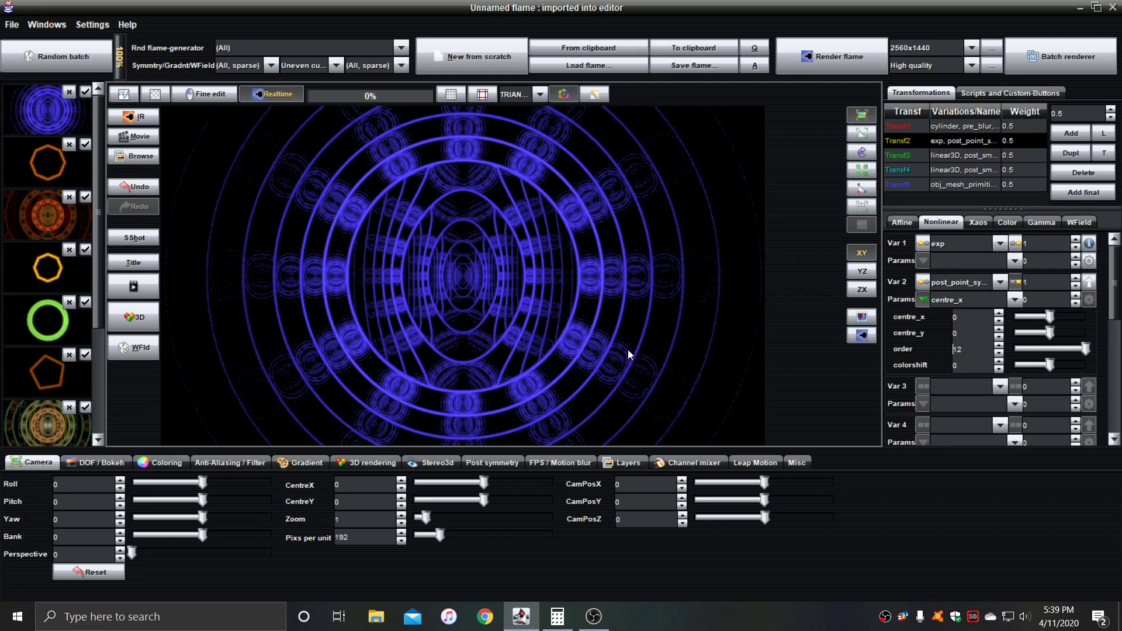
Step: Randomly shift the colour gradient so the mandala turns green
{"action": "left_click", "coordinate": [300, 463]}
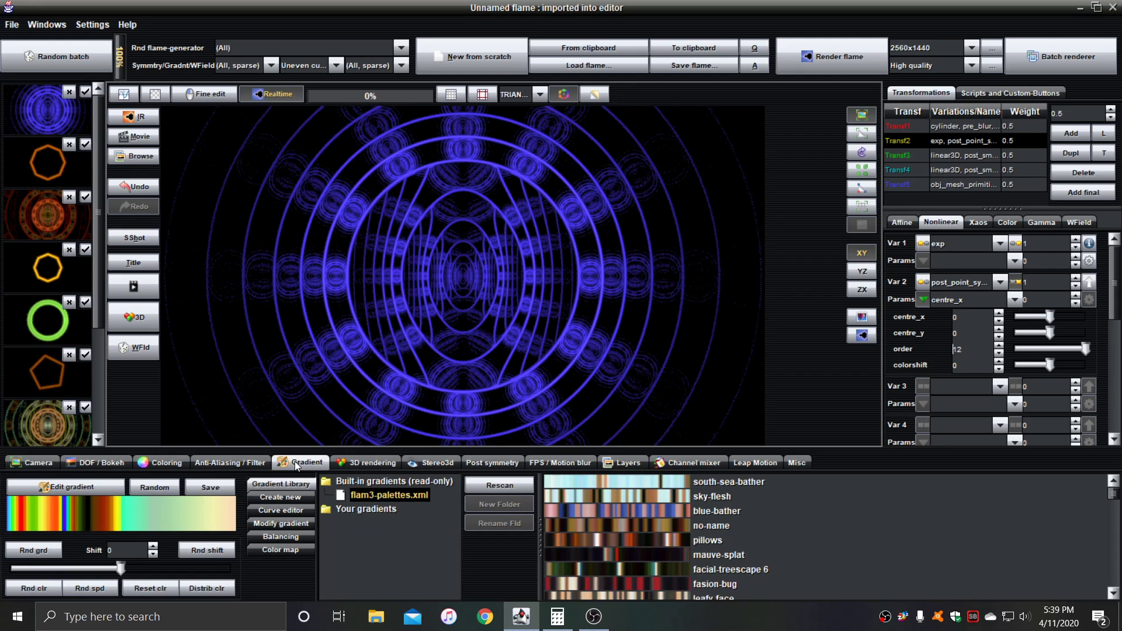
{"action": "left_click", "coordinate": [206, 549]}
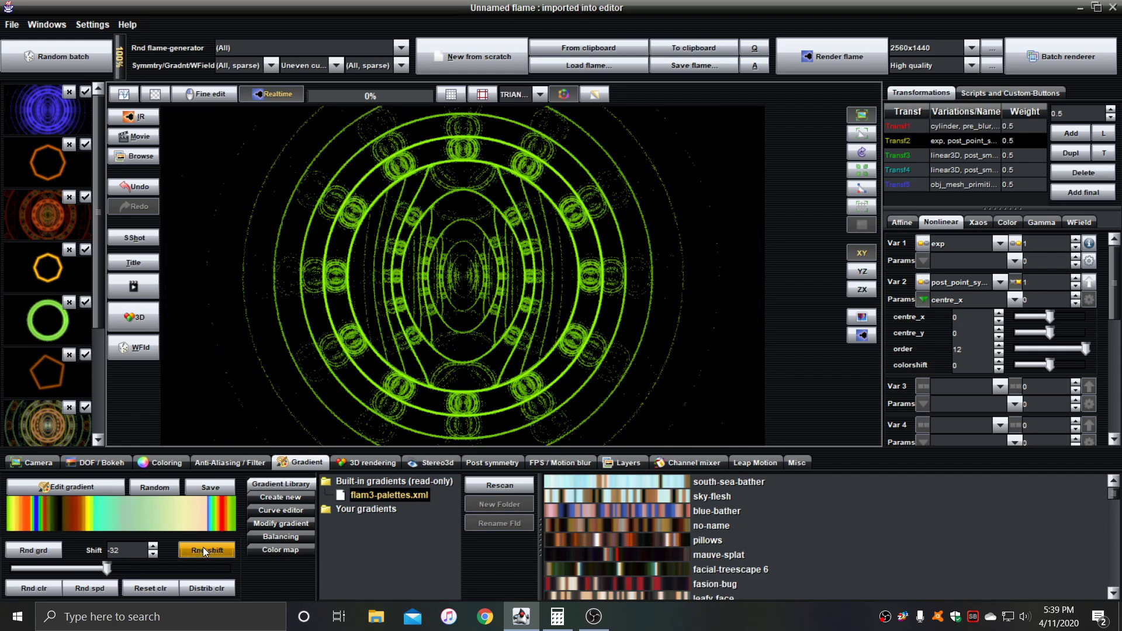
{"action": "left_click", "coordinate": [206, 550]}
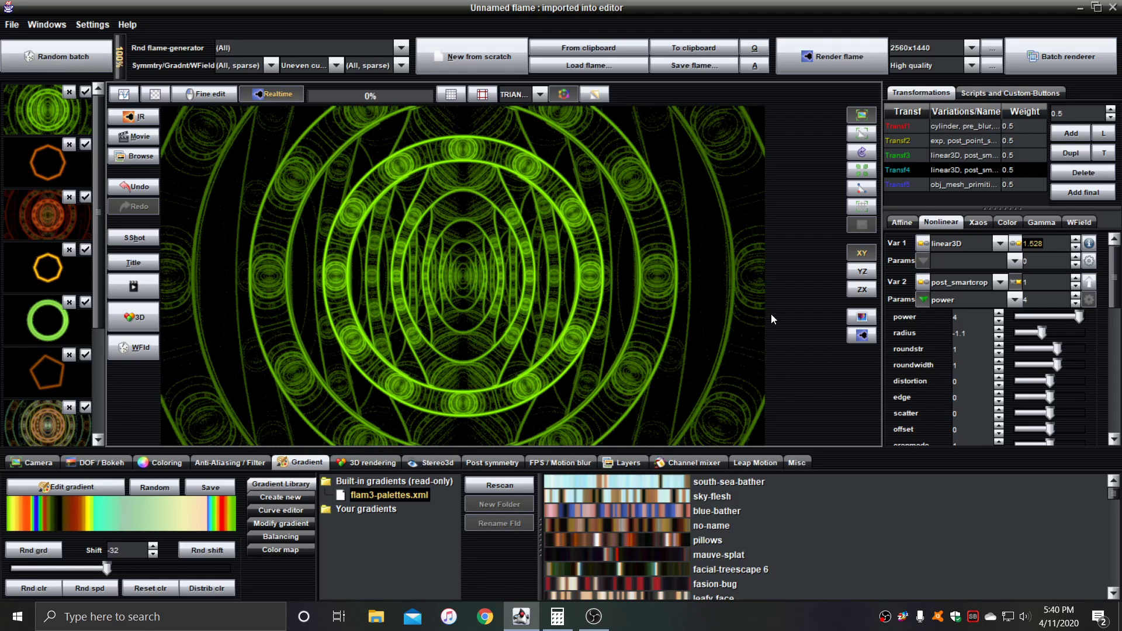
{"action": "mouse_move", "coordinate": [975, 151]}
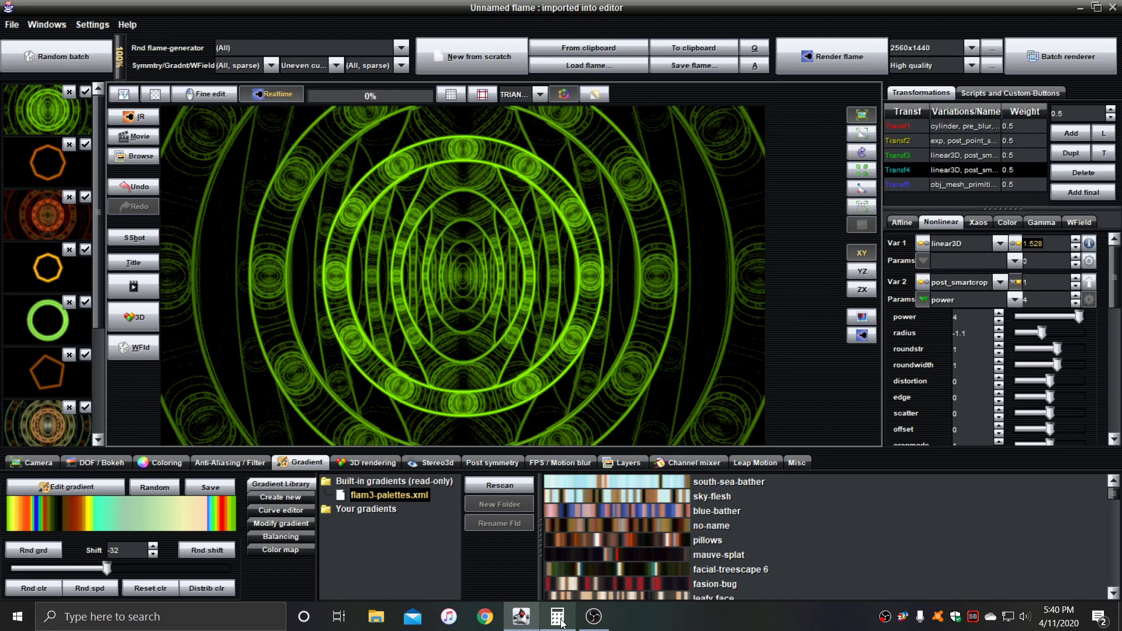
Step: Use Calculator to work out π ÷ 12 ≈ 0.2618 for the smartcrop radius
{"action": "left_click", "coordinate": [557, 616]}
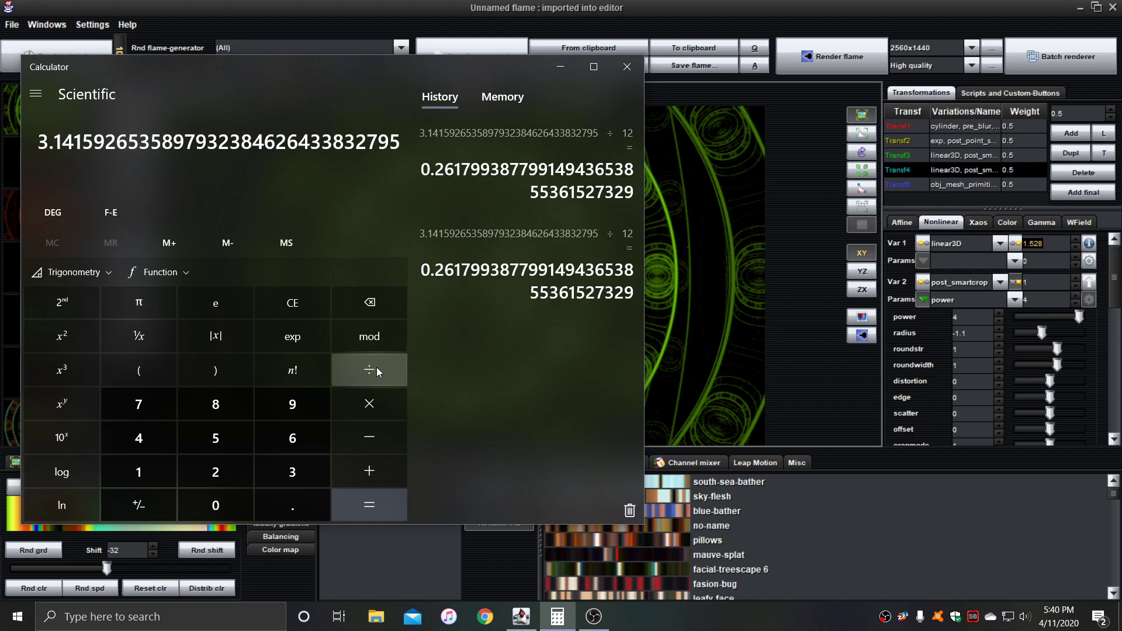
{"action": "left_click", "coordinate": [370, 505]}
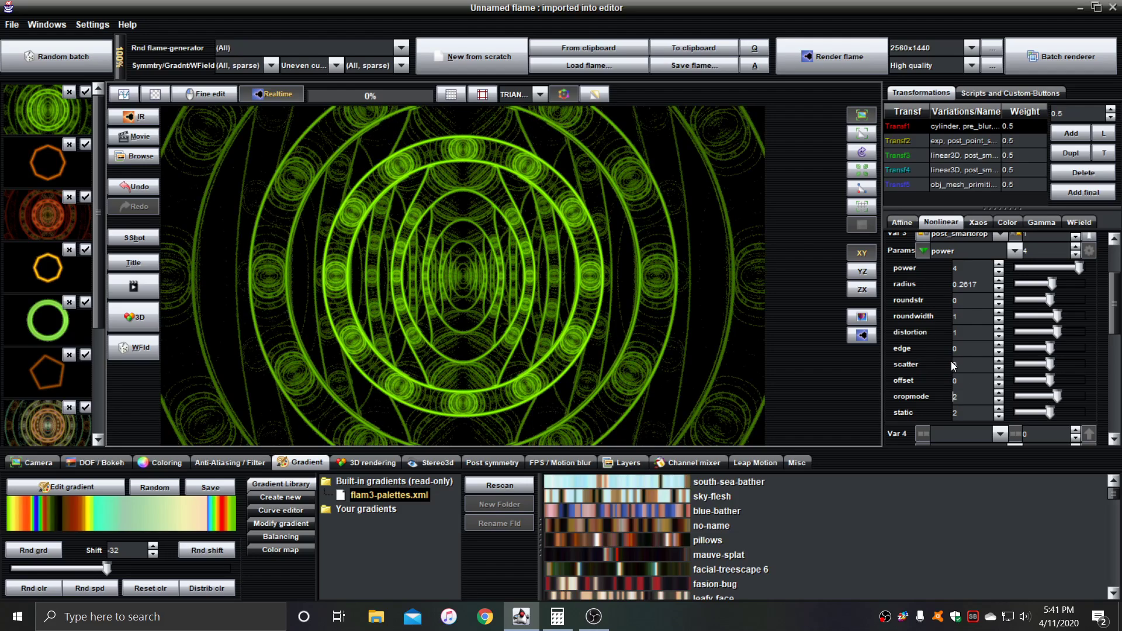
{"action": "mouse_move", "coordinate": [658, 204]}
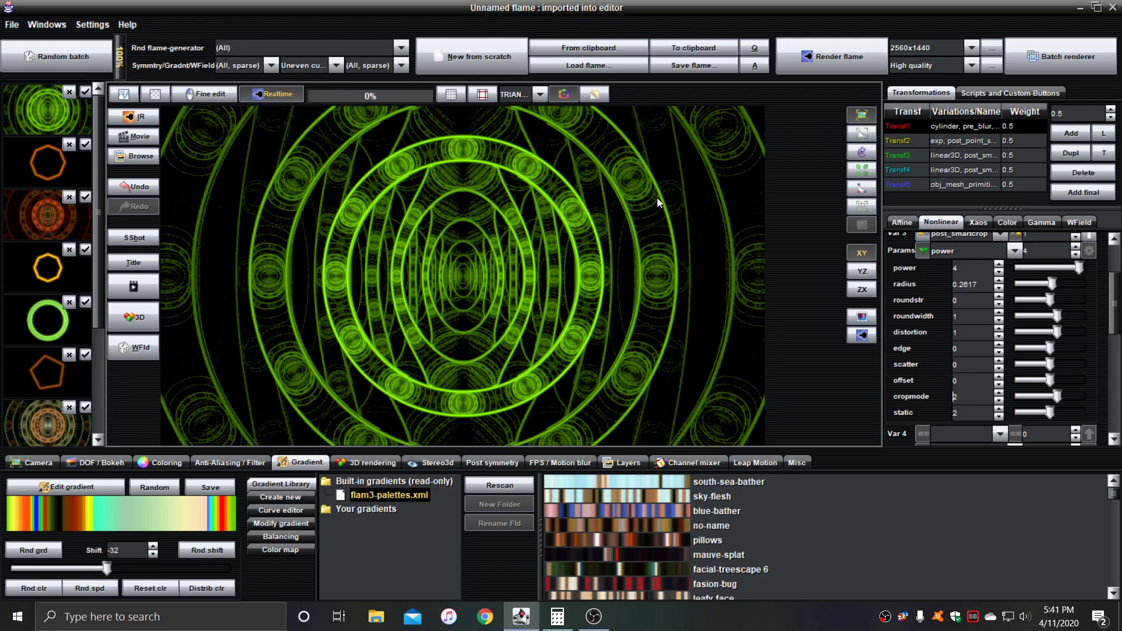
{"action": "mouse_move", "coordinate": [783, 178]}
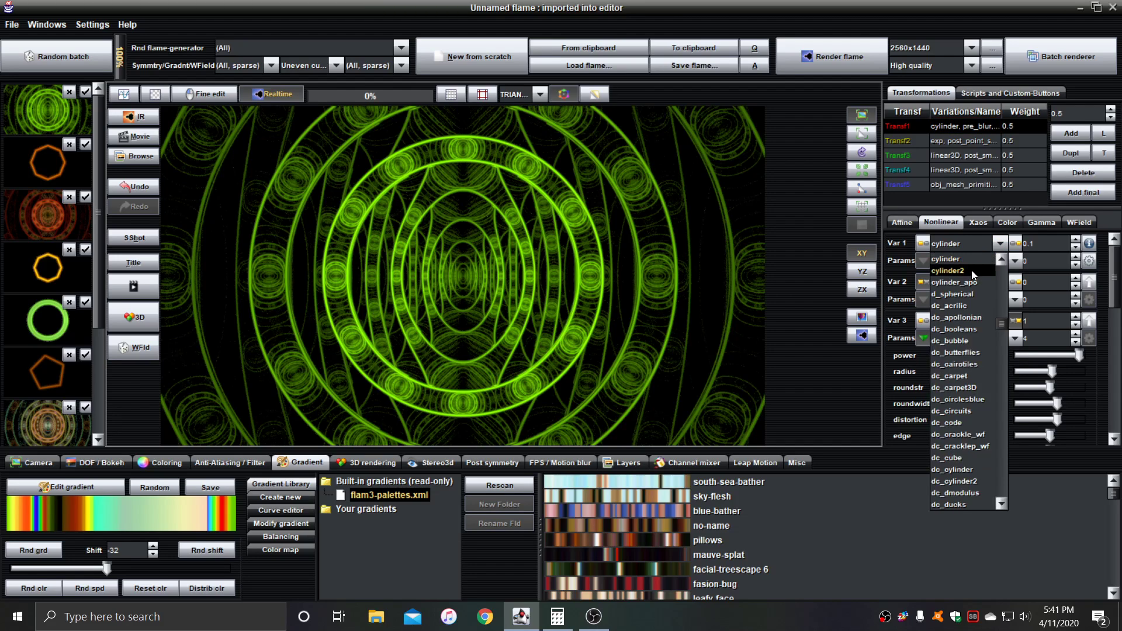
Step: Replace the first transform's Var 1 cylinder variation with cylinder2
{"action": "left_click", "coordinate": [948, 271]}
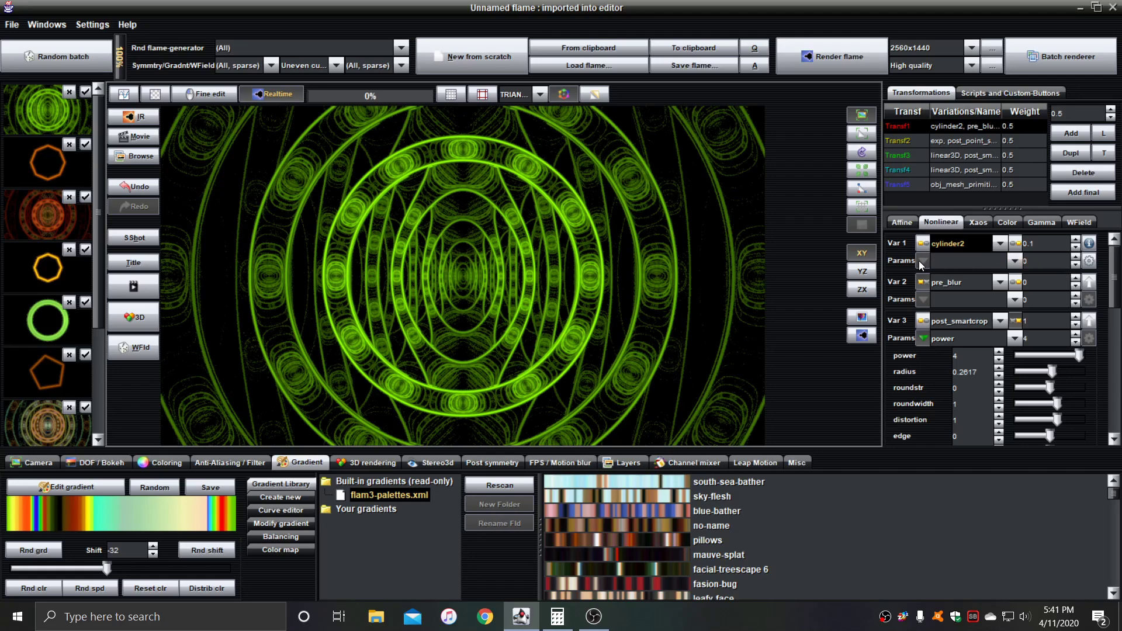
{"action": "mouse_move", "coordinate": [289, 442]}
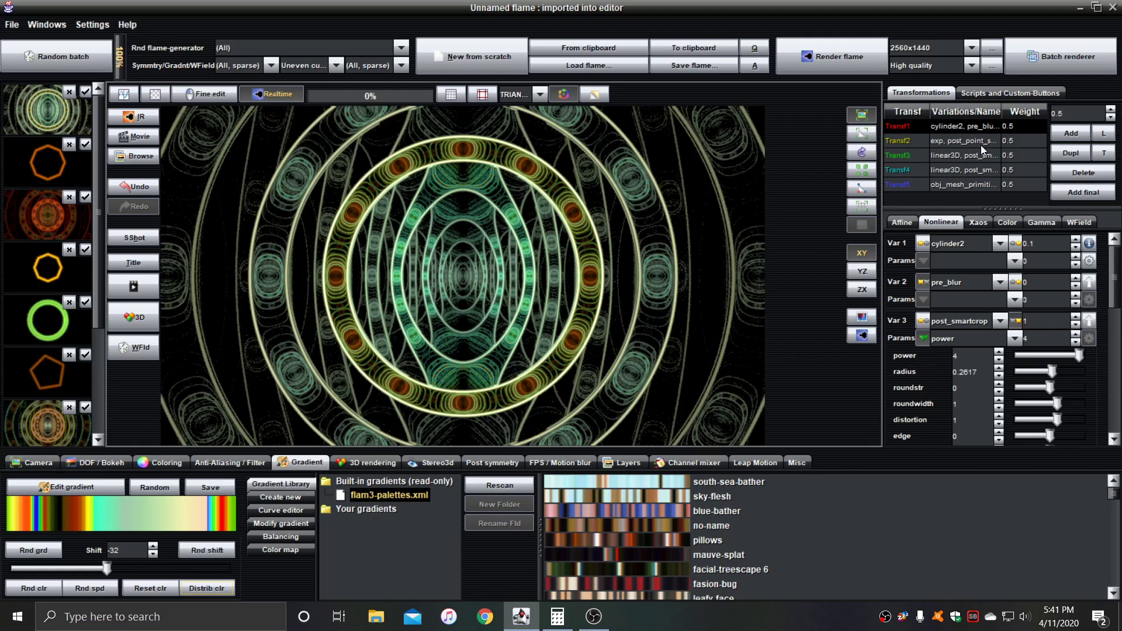
{"action": "left_click", "coordinate": [965, 154]}
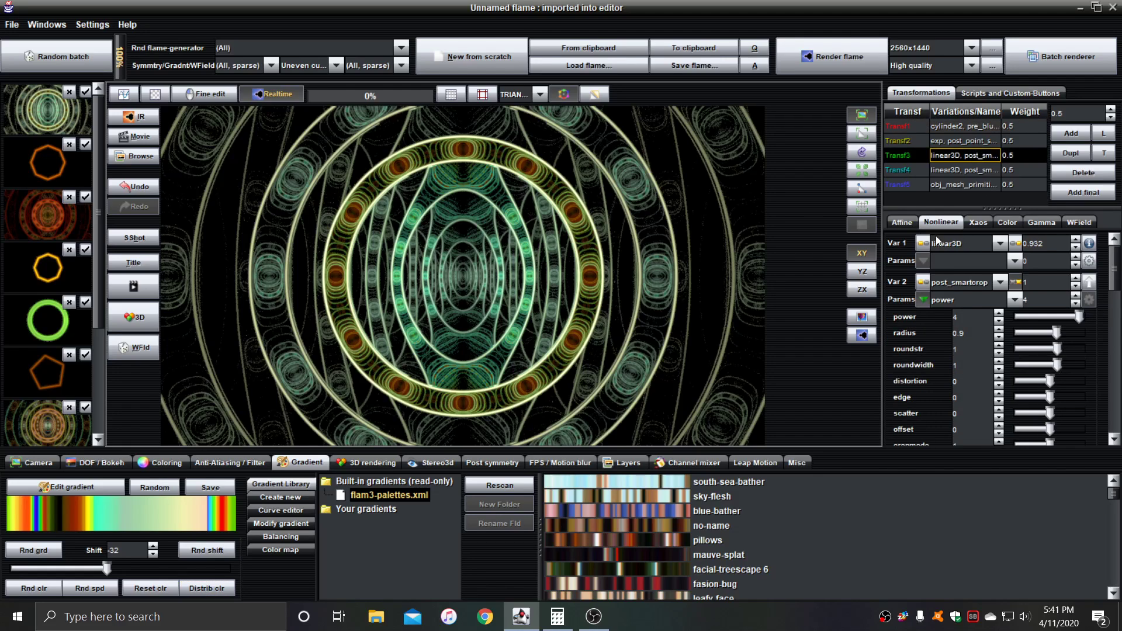
{"action": "left_click", "coordinate": [902, 222]}
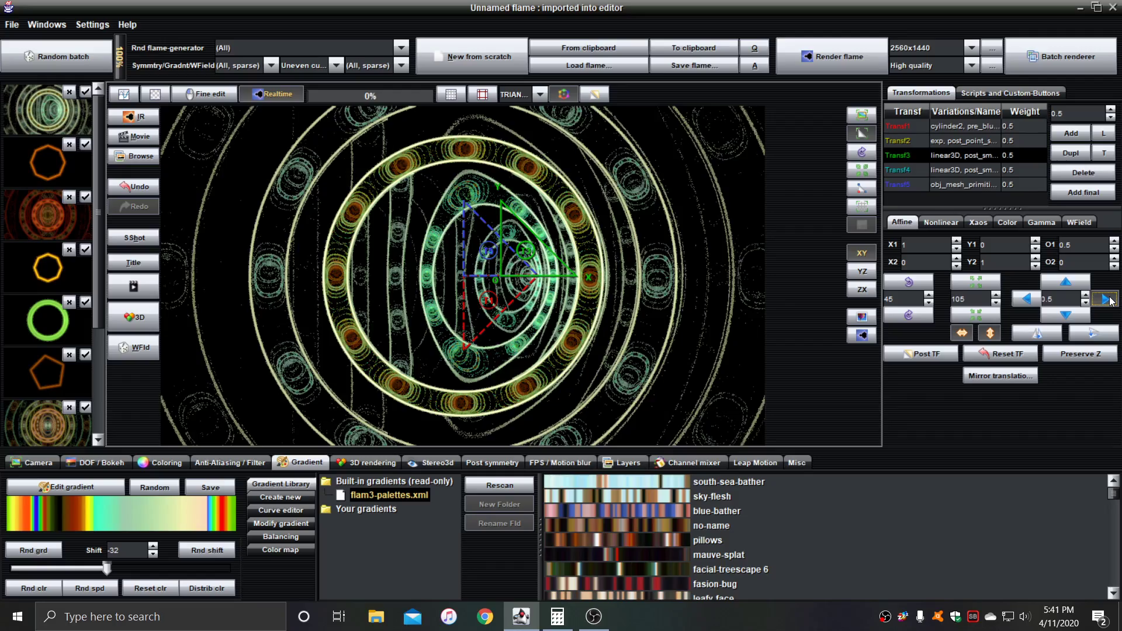
{"action": "left_click", "coordinate": [1026, 299]}
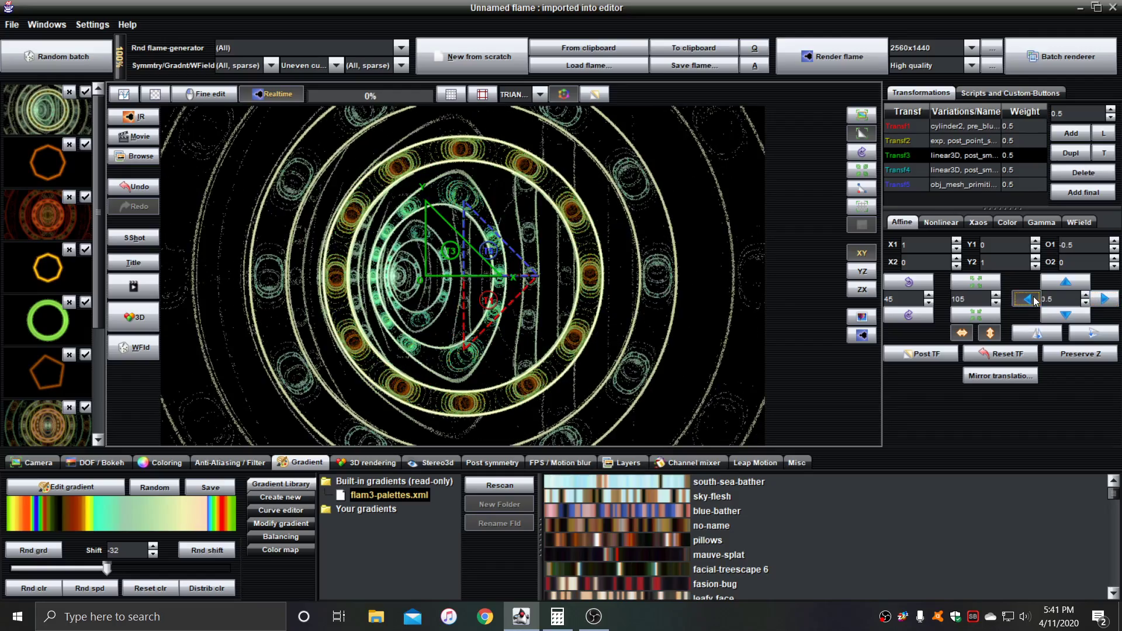
{"action": "left_click", "coordinate": [1102, 299]}
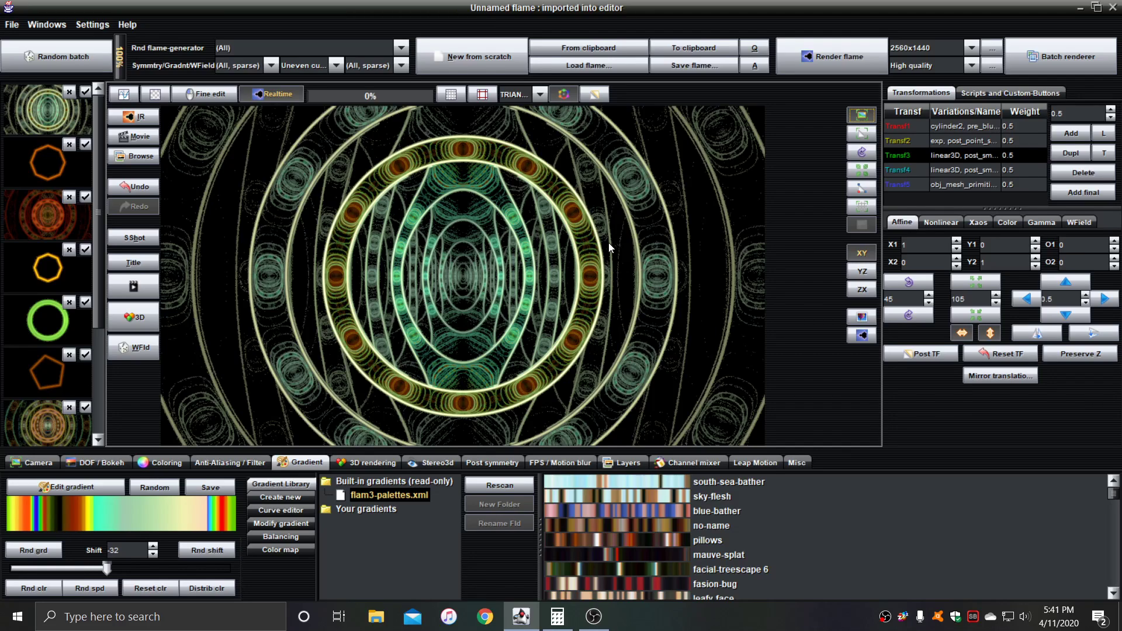
{"action": "mouse_move", "coordinate": [622, 260]}
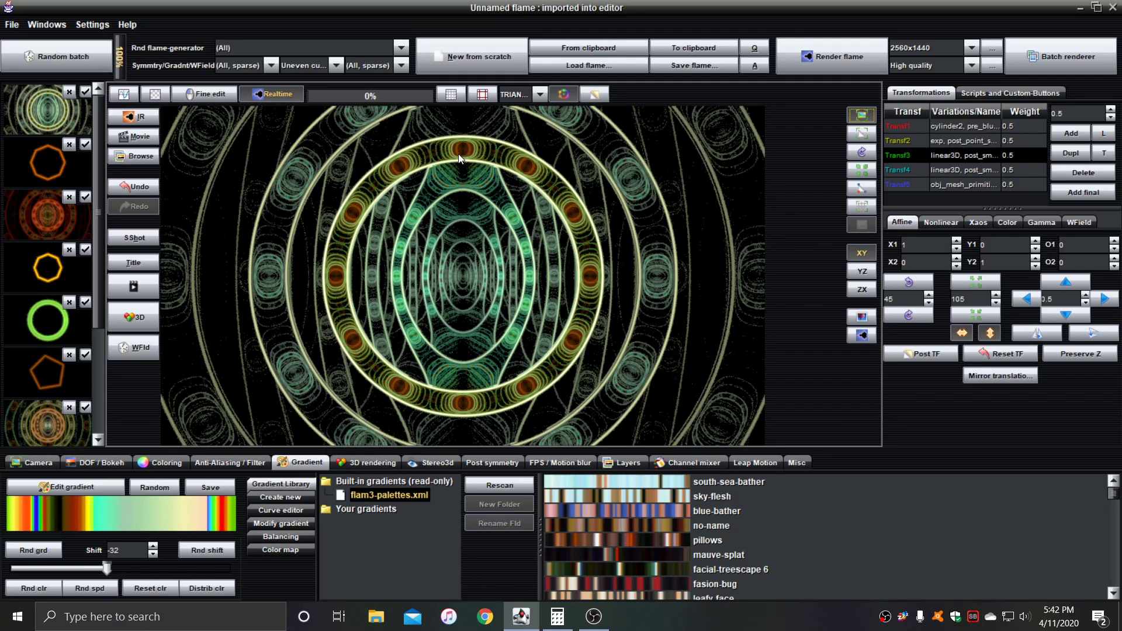
{"action": "mouse_move", "coordinate": [178, 214]}
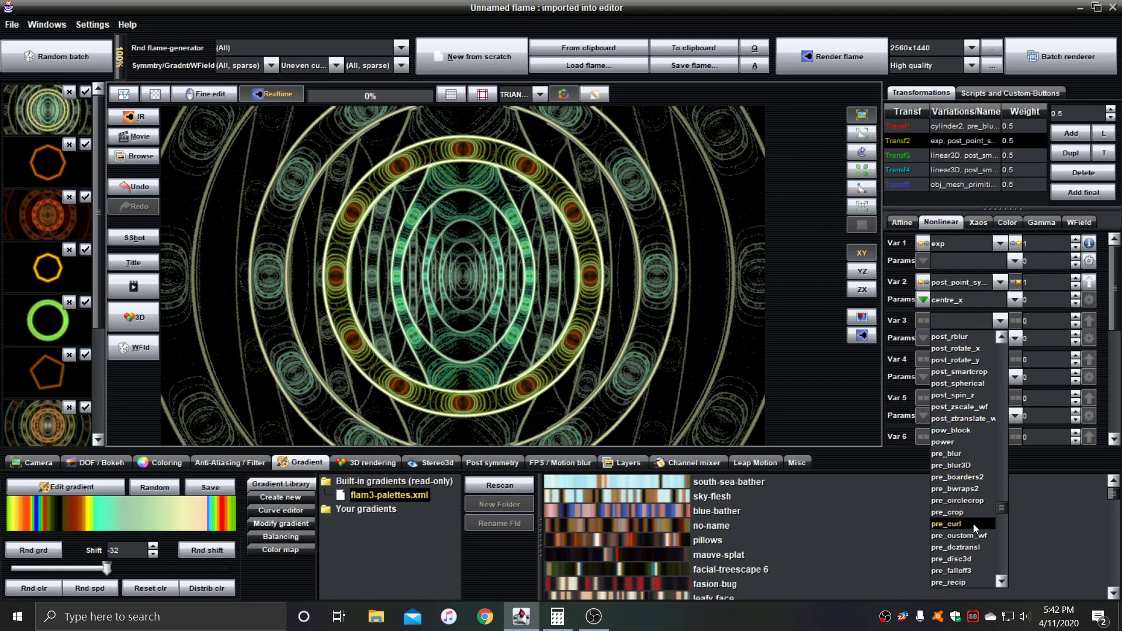
Step: Give the third transform pre_recip and prepost_circlize (n 4, rotation 45) variations
{"action": "scroll", "scroll_direction": "down", "scroll_amount": 3}
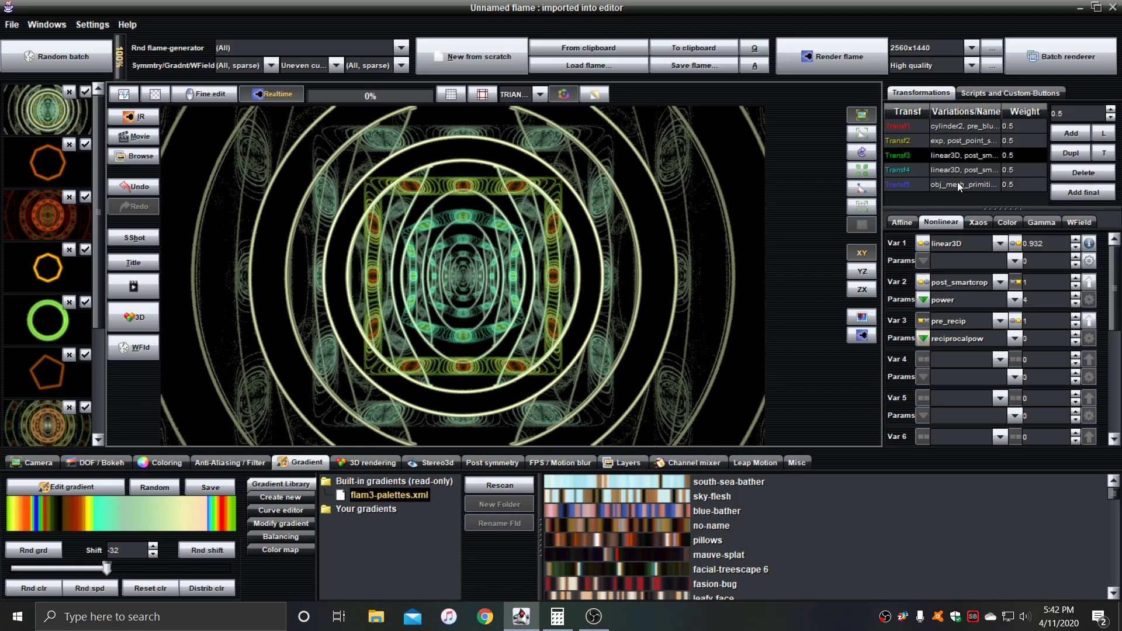
{"action": "mouse_move", "coordinate": [951, 185]}
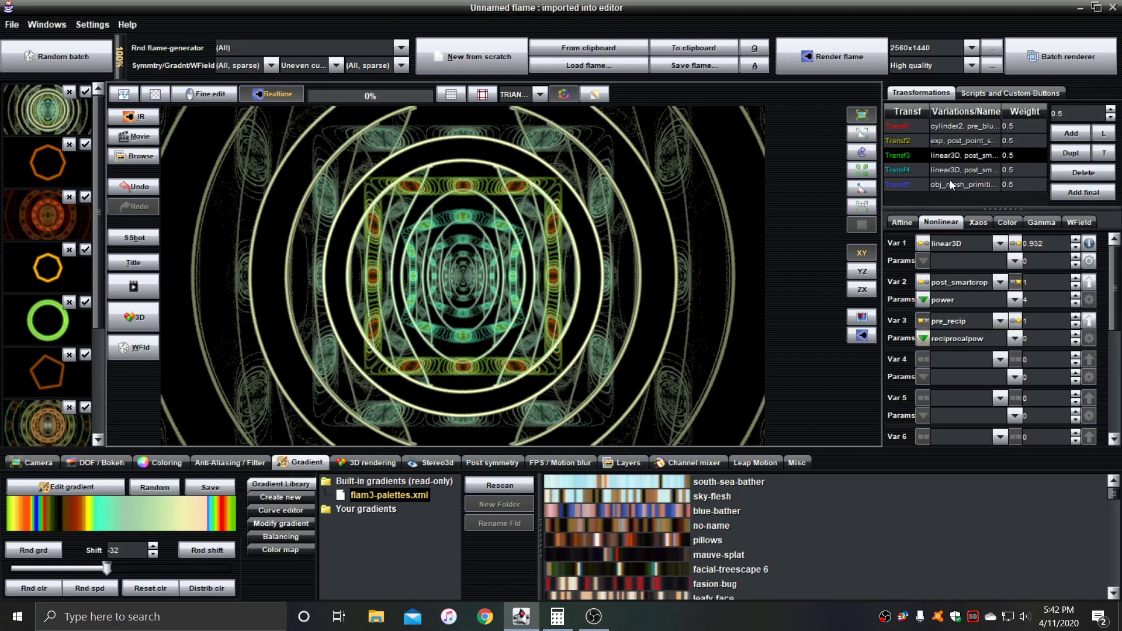
{"action": "mouse_move", "coordinate": [945, 189]}
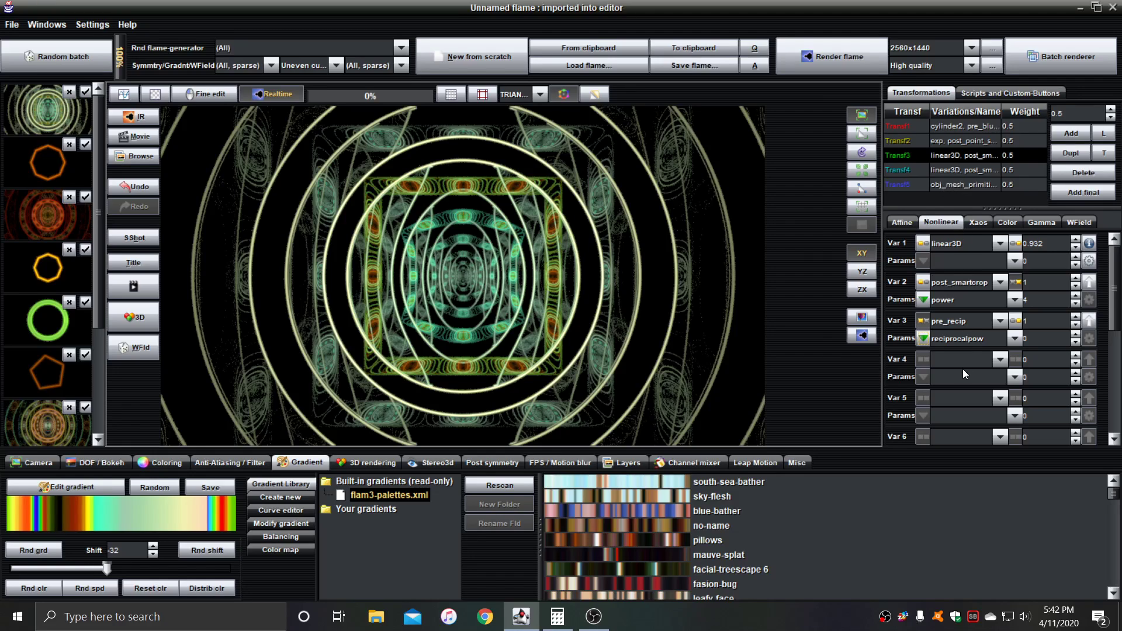
{"action": "left_click", "coordinate": [1001, 282]}
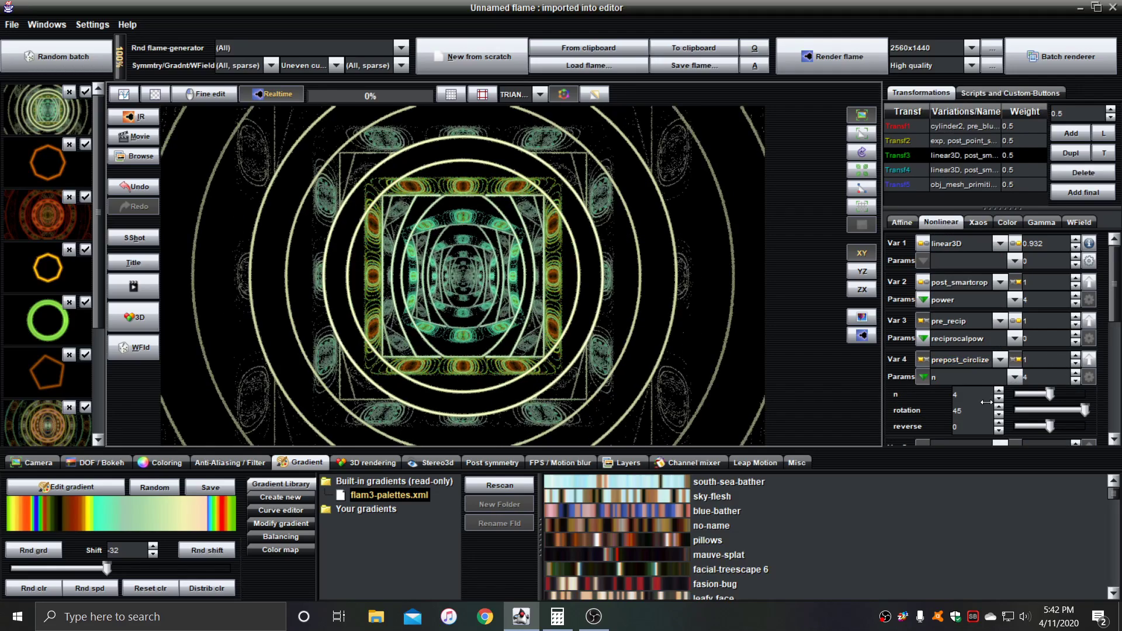
Step: Add prepost_circlize to the fourth and fifth transforms, squaring the nested rings
{"action": "left_click", "coordinate": [963, 170]}
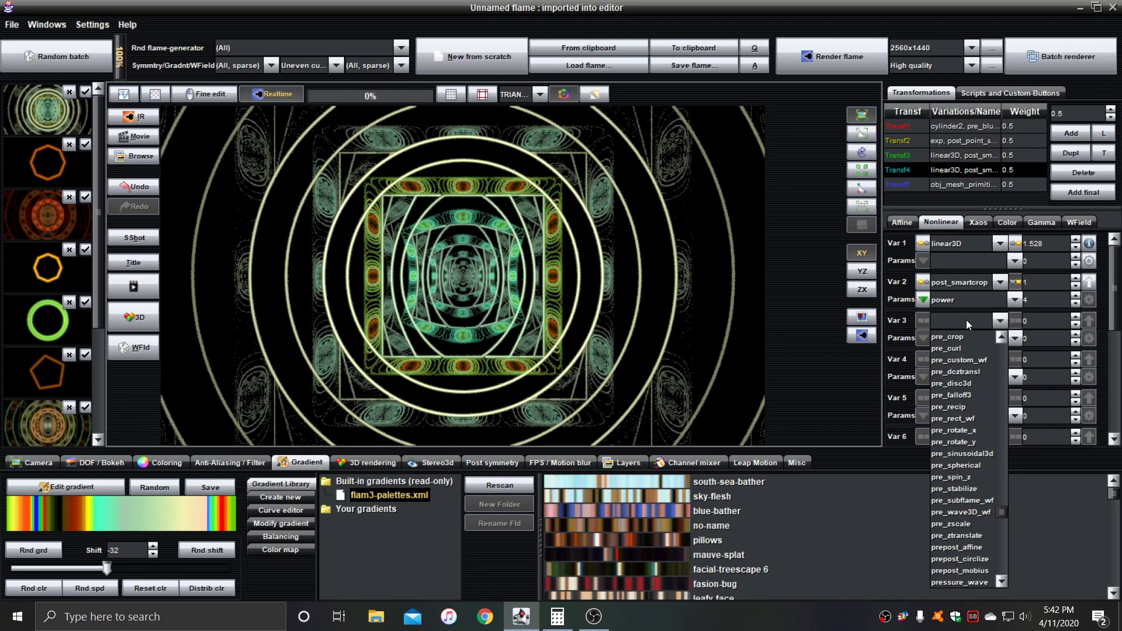
{"action": "left_click", "coordinate": [960, 559]}
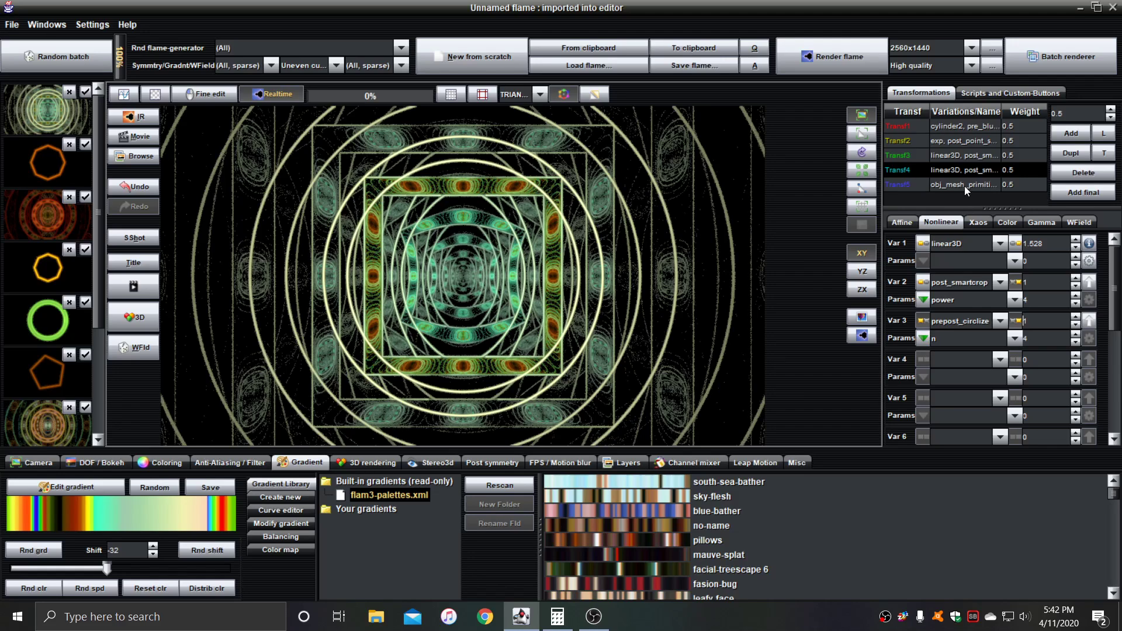
{"action": "left_click", "coordinate": [965, 185]}
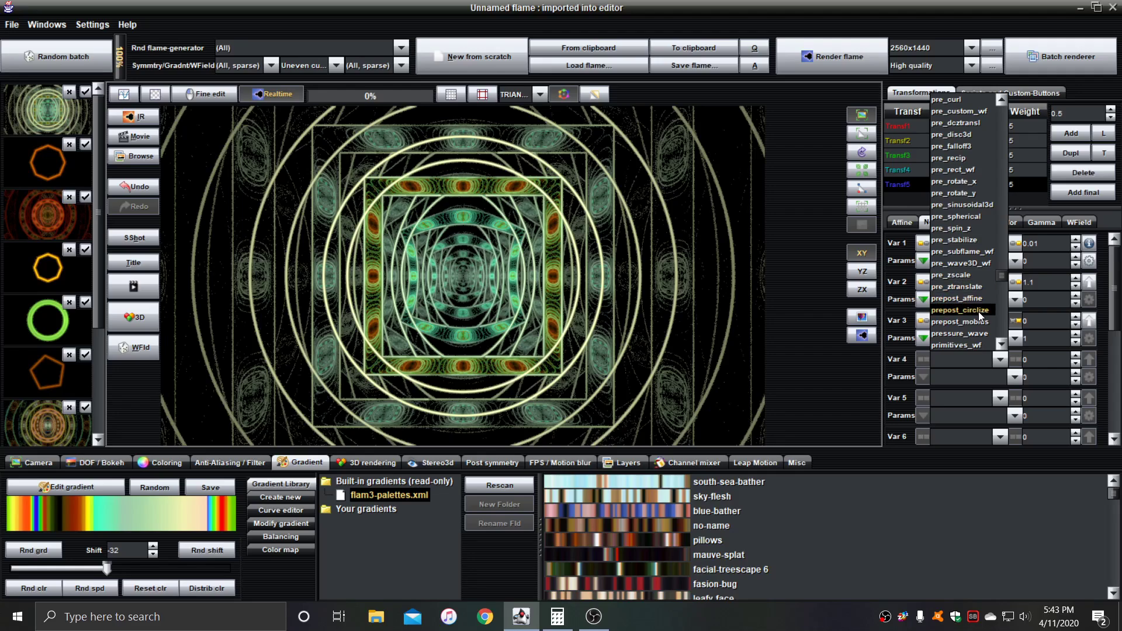
{"action": "left_click", "coordinate": [960, 309]}
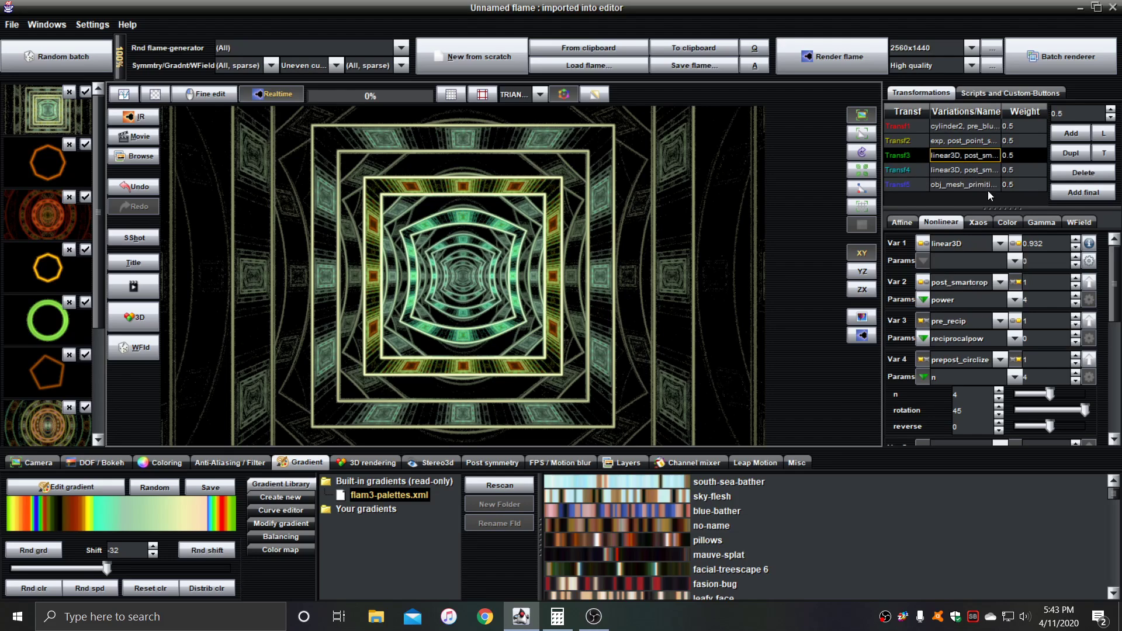
Step: On the Affine tab, translate the third transform sideways to offset -0.5
{"action": "left_click", "coordinate": [903, 222]}
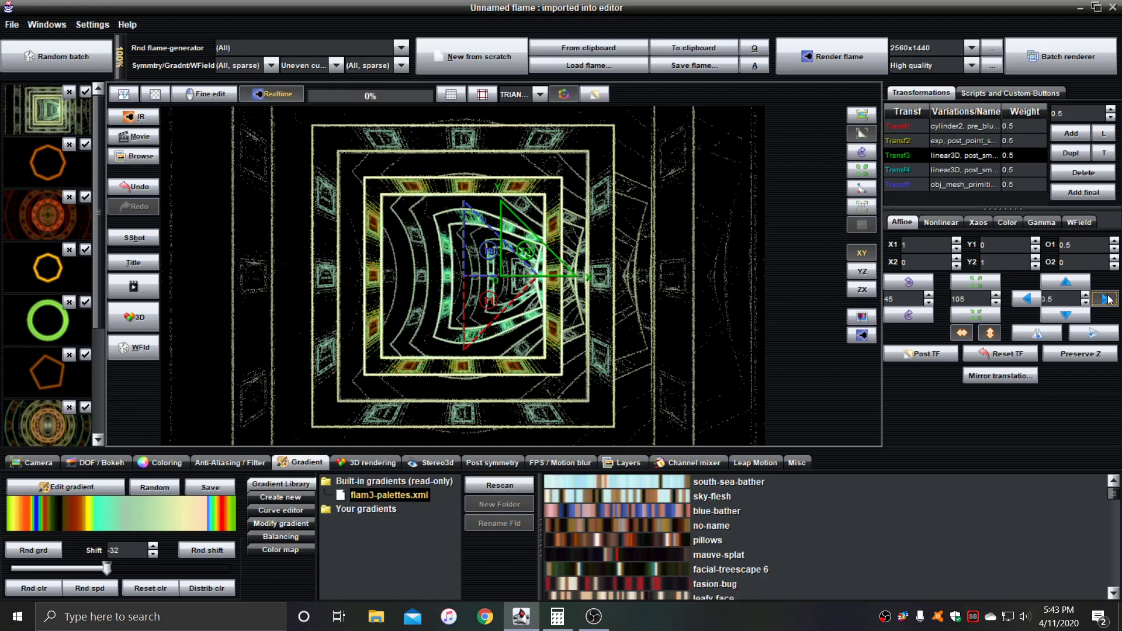
{"action": "left_click", "coordinate": [1027, 299]}
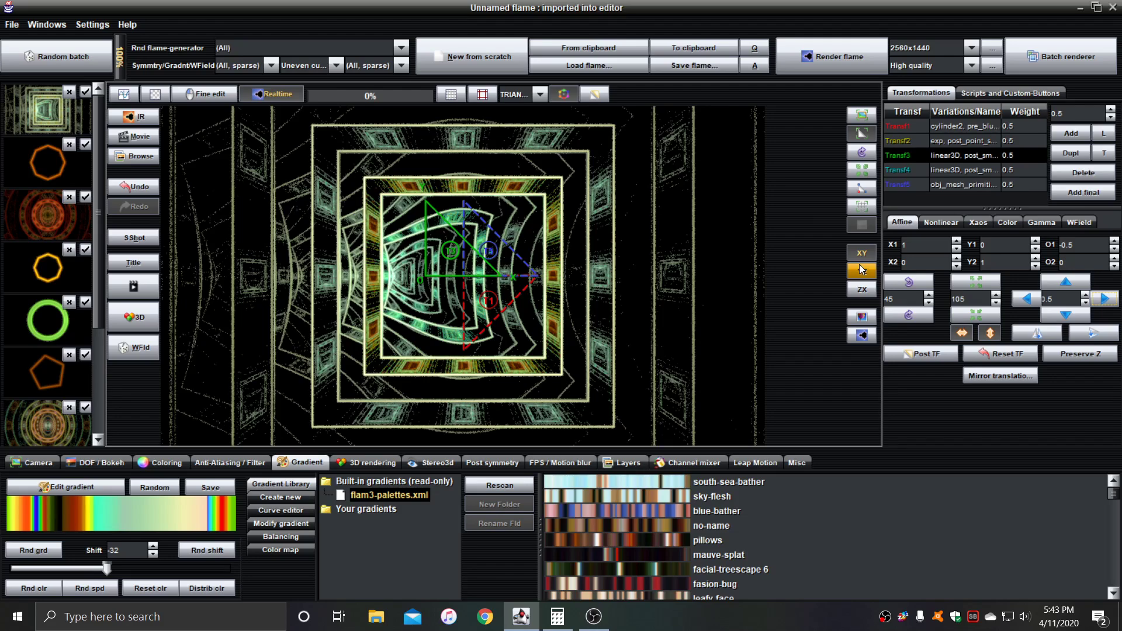
{"action": "left_click", "coordinate": [861, 115]}
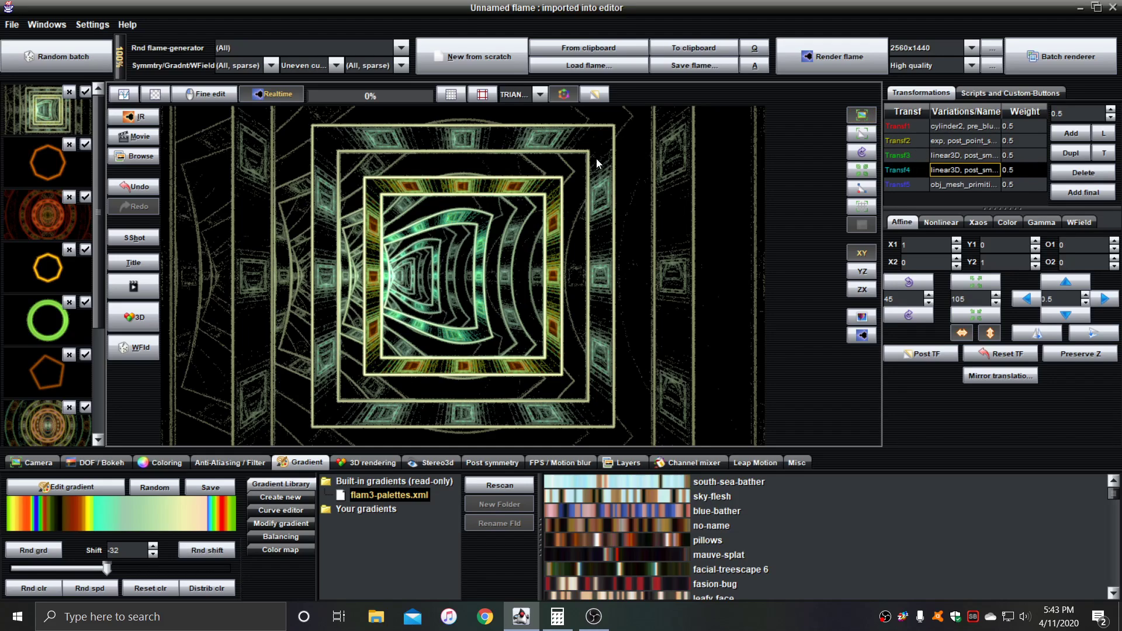
{"action": "mouse_move", "coordinate": [709, 217]}
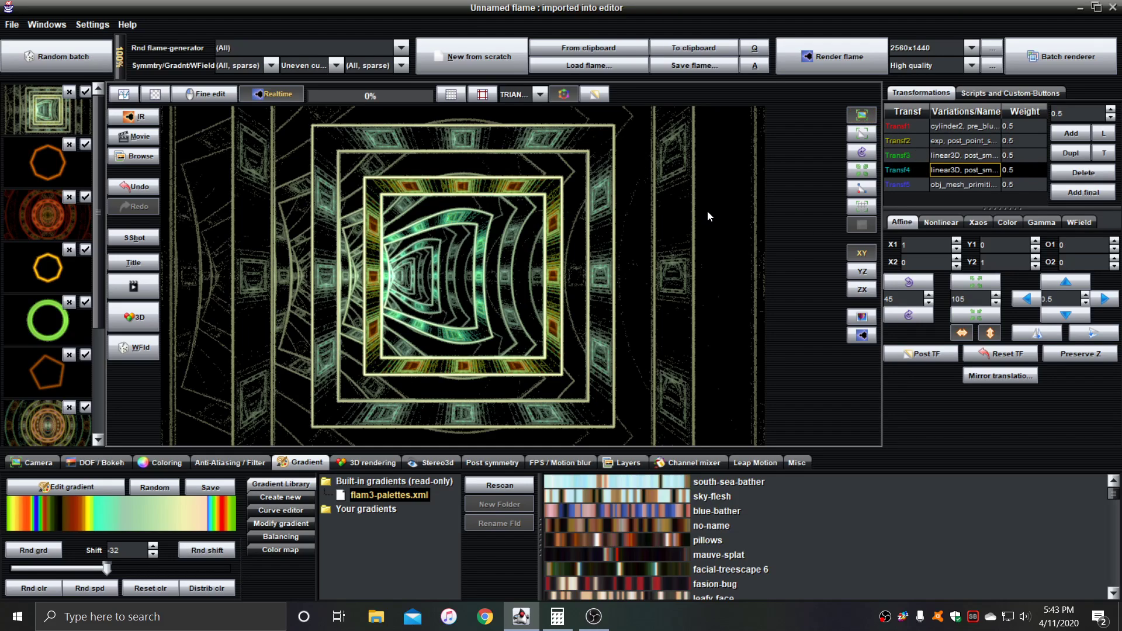
{"action": "mouse_move", "coordinate": [740, 210]}
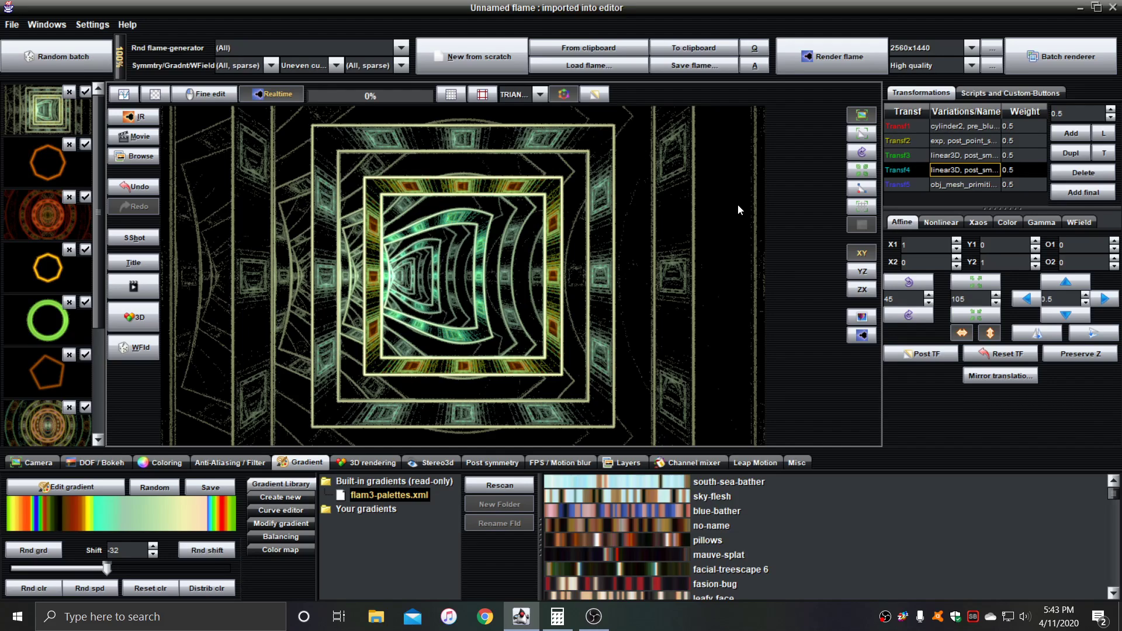
{"action": "mouse_move", "coordinate": [666, 285]}
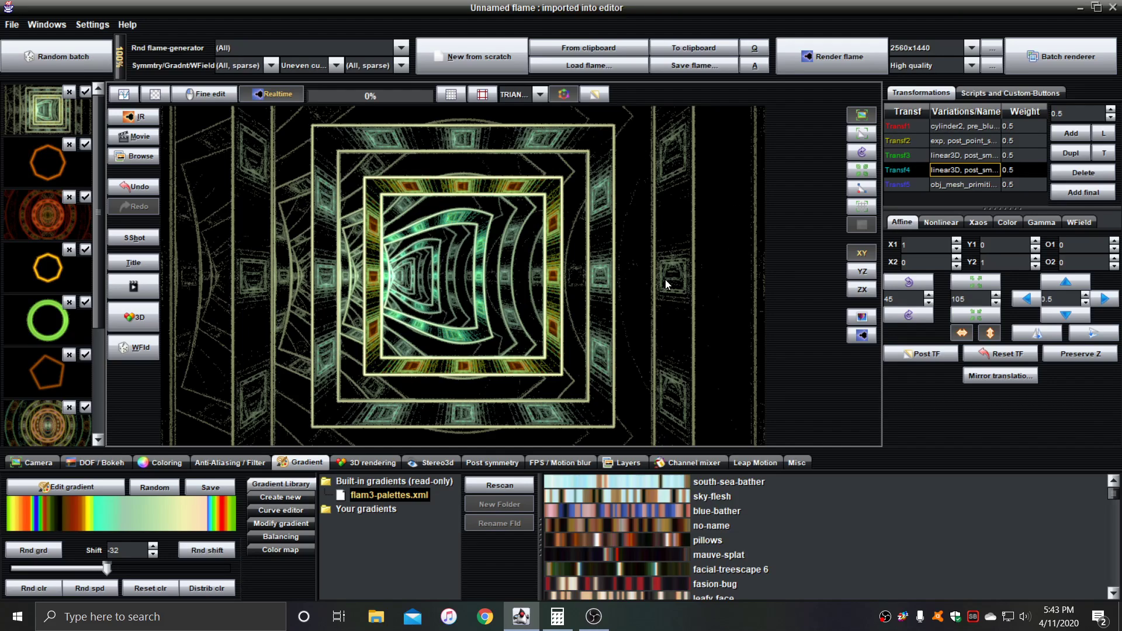